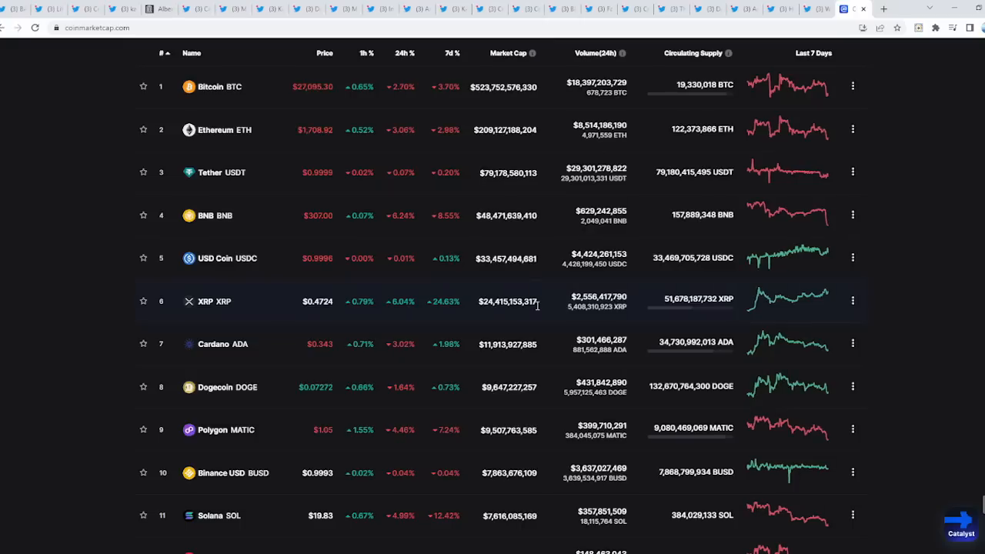
mouse_move(452, 275)
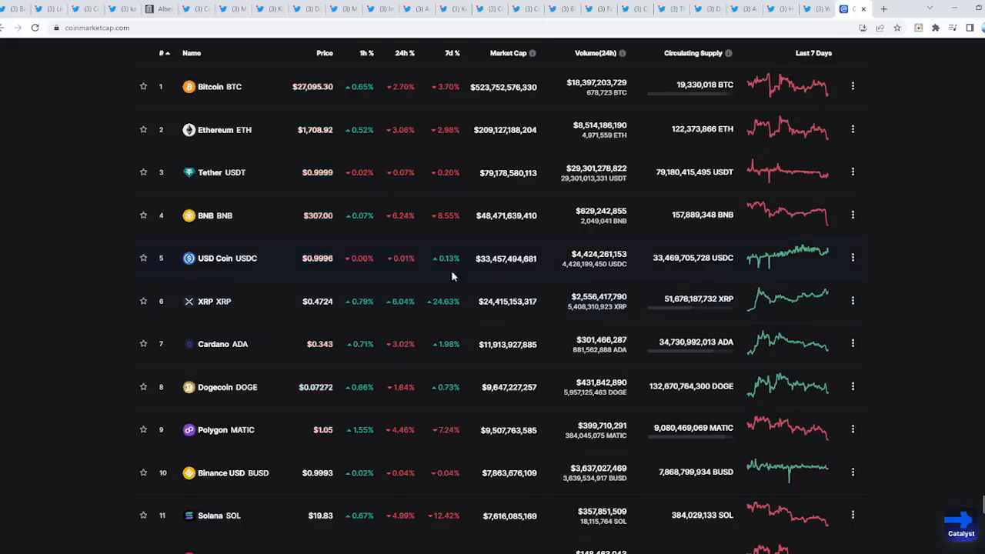
- Scroll through the coin market-cap table and return it to rank order
scroll("up", 3)
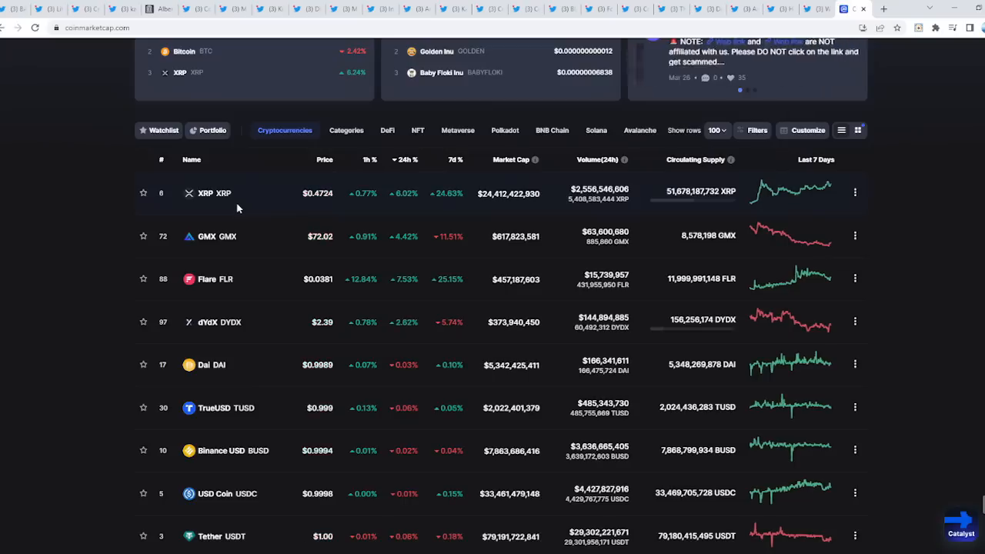
scroll("down", 3)
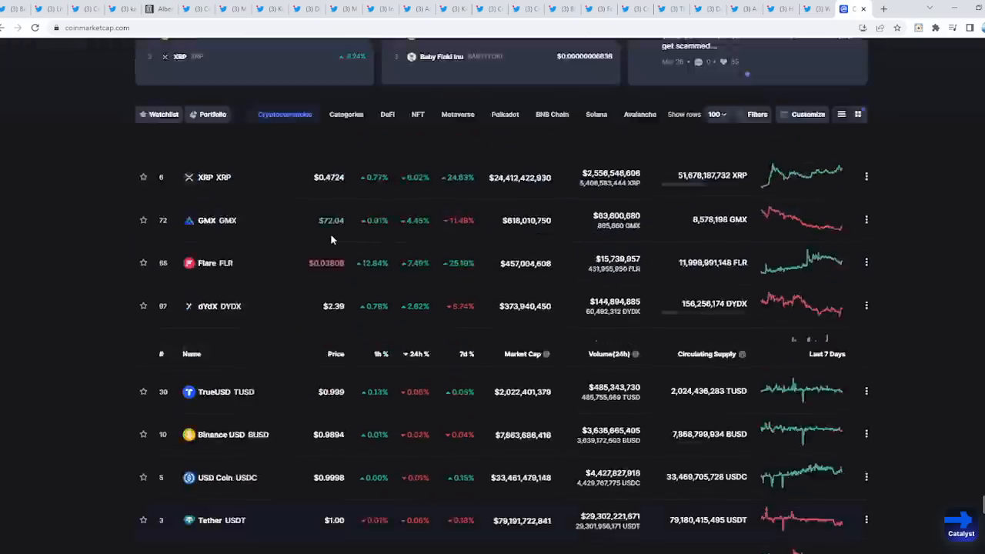
scroll("up", 3)
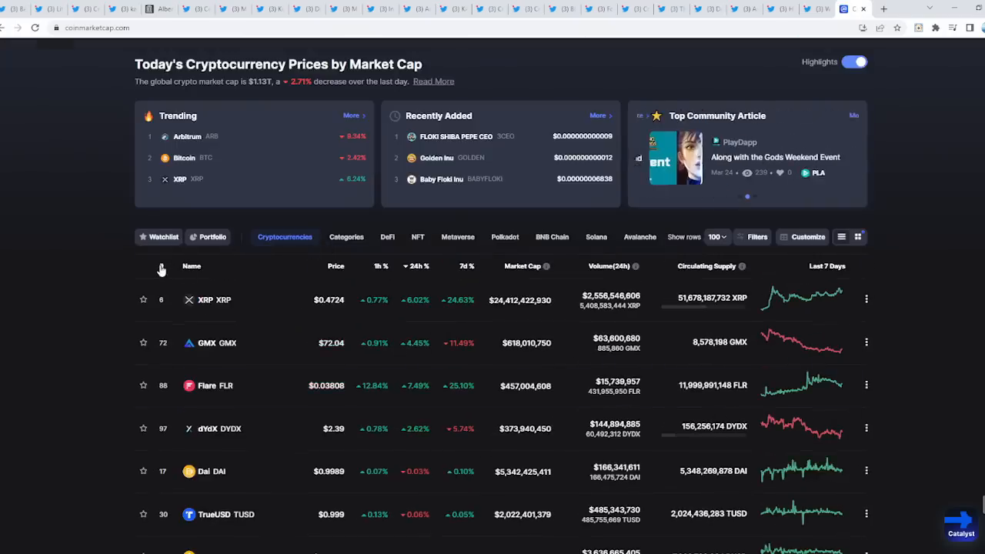
left_click(161, 265)
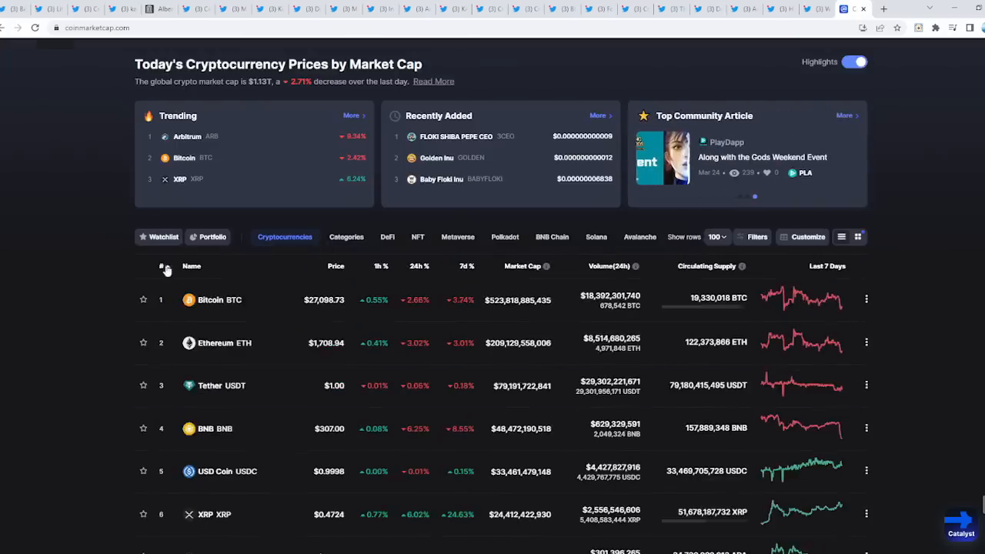
scroll("down", 3)
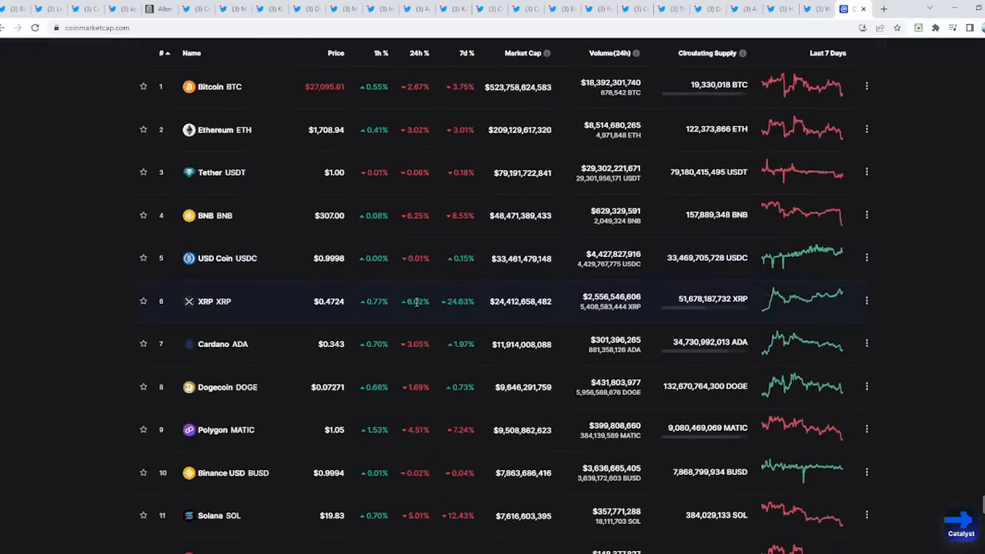
scroll("up", 3)
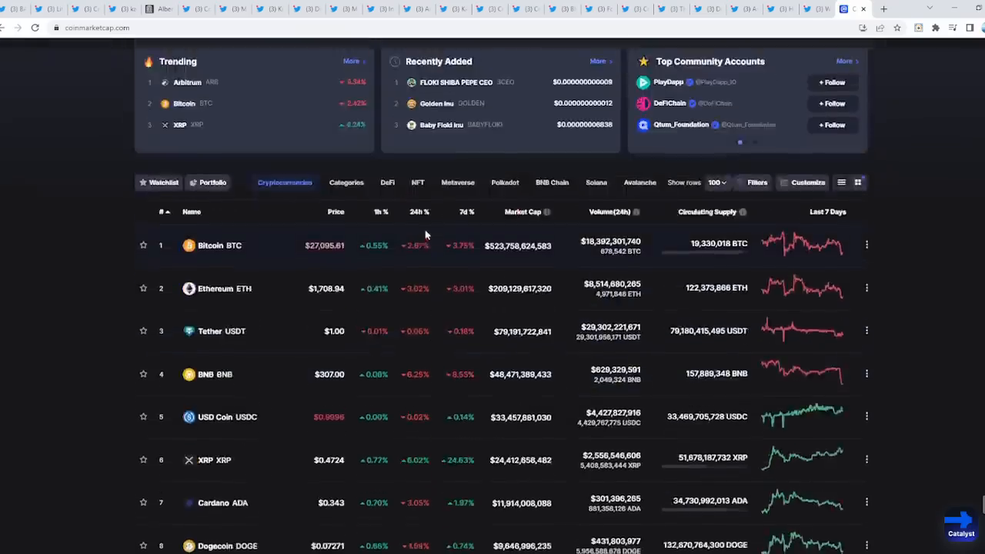
scroll("down", 3)
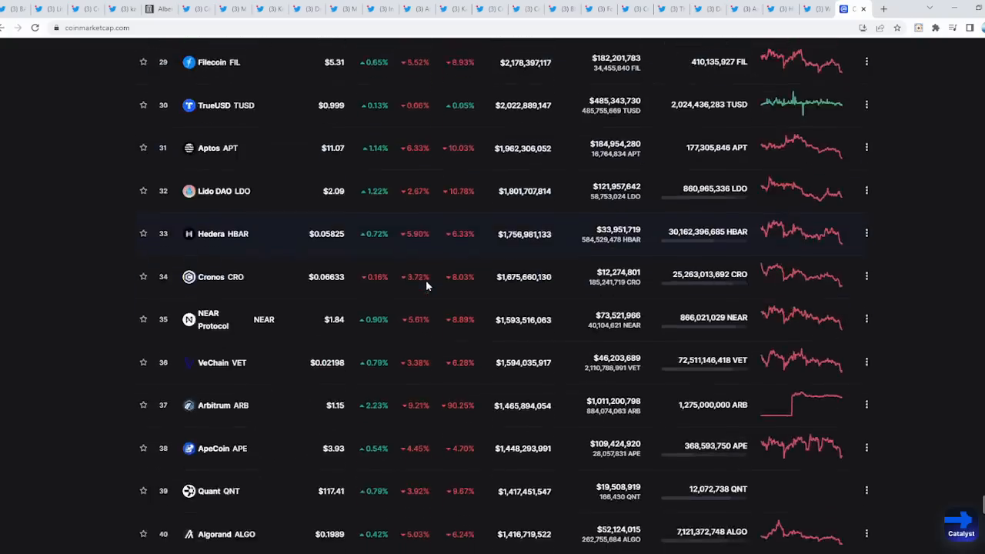
scroll("down", 3)
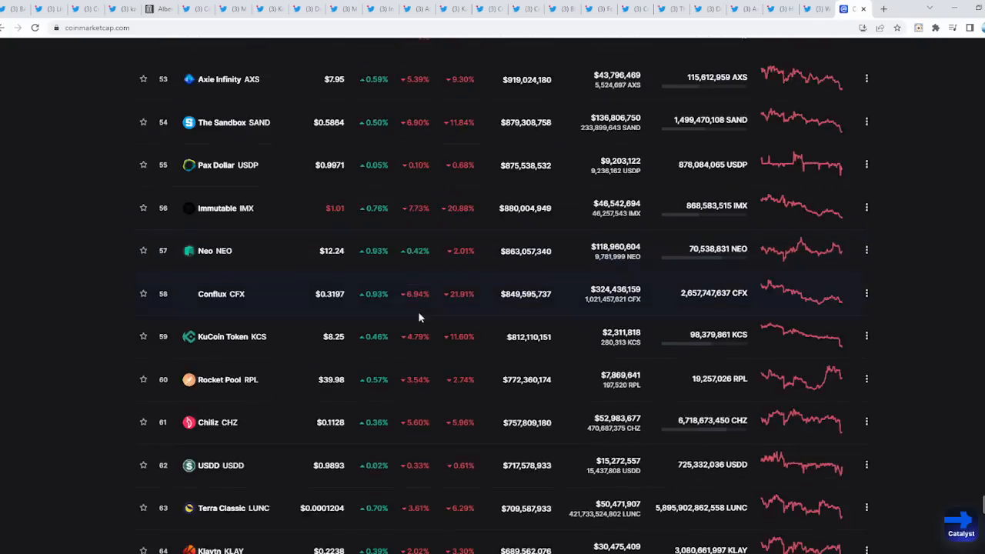
scroll("down", 3)
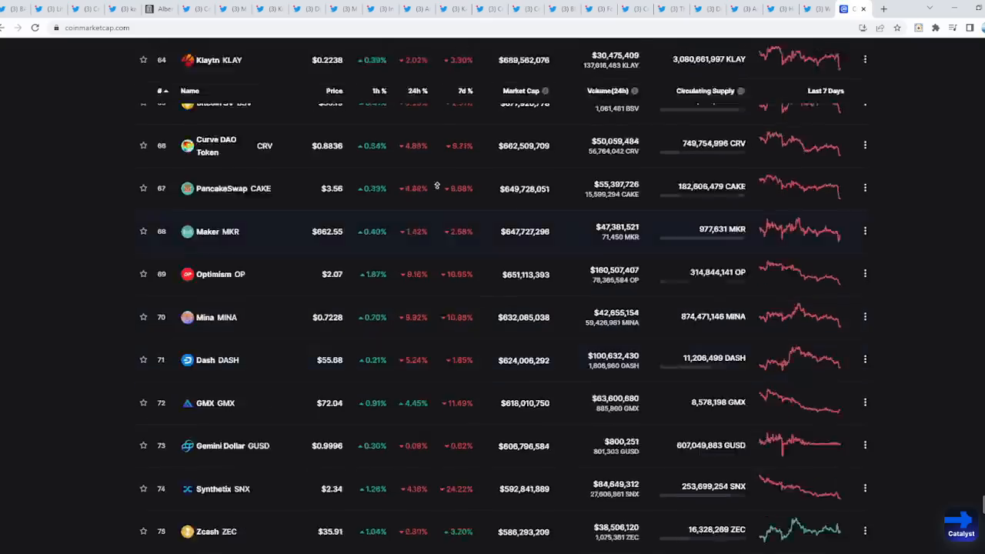
scroll("up", 3)
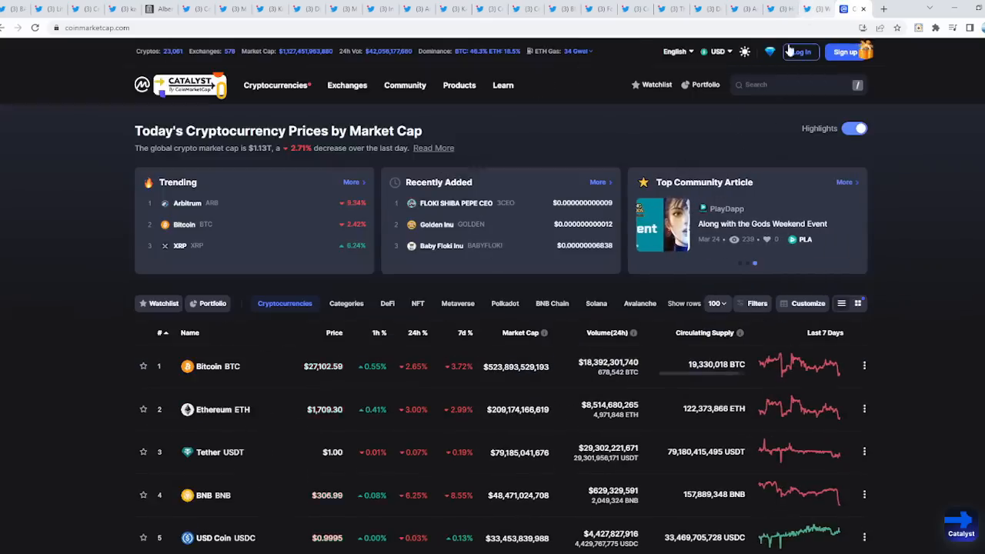
- View the XRP tweet's old market-cap chart, with Ripple ranked first, at full size
scroll("down", 3)
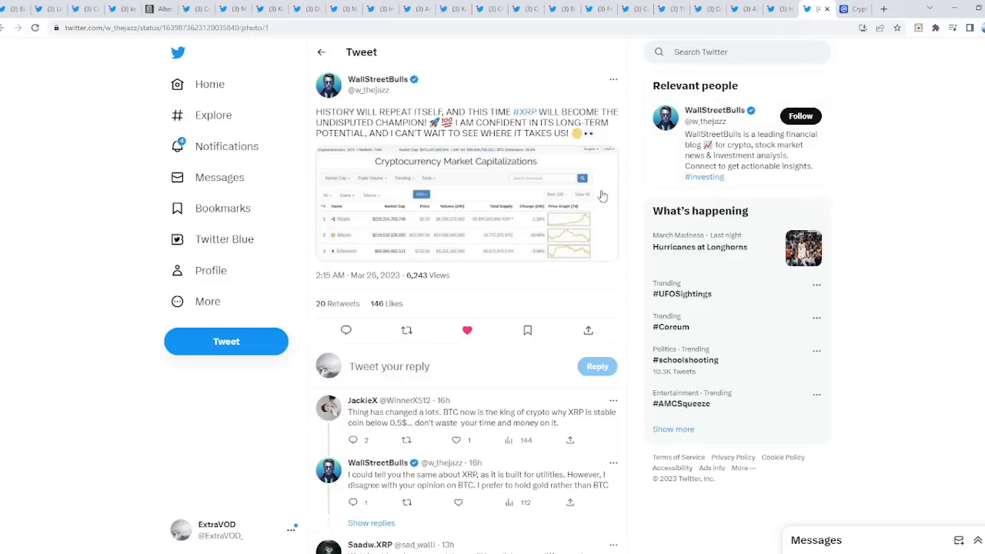
left_click(465, 203)
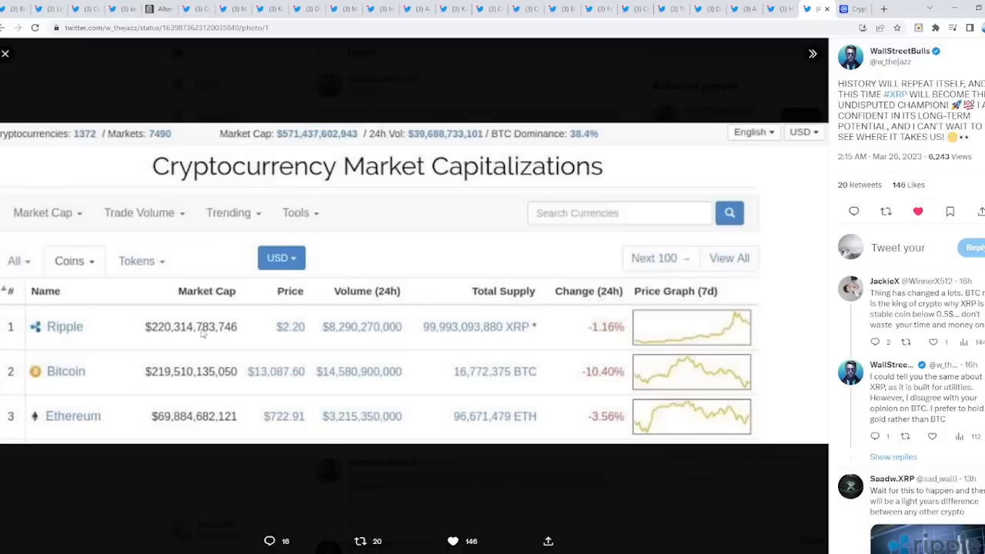
mouse_move(33, 318)
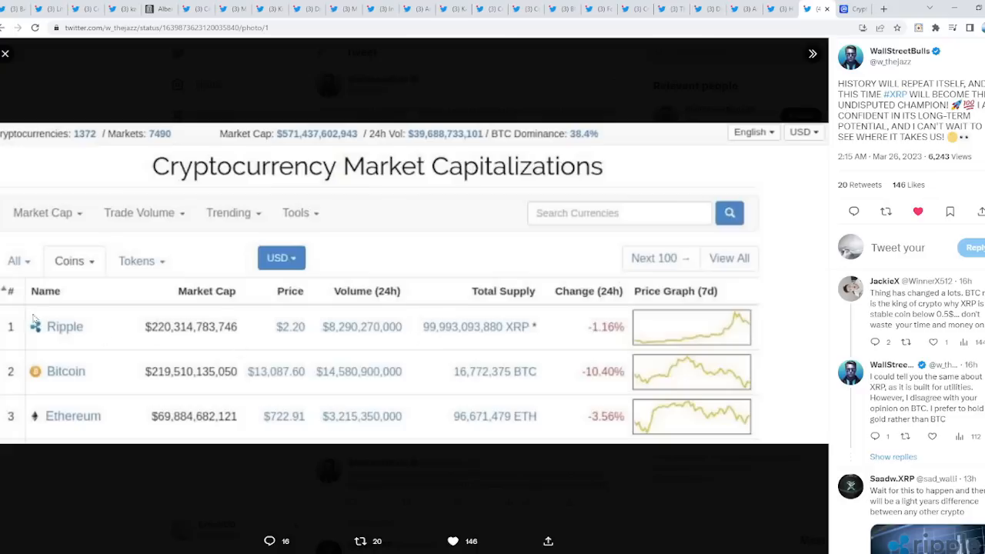
mouse_move(691, 332)
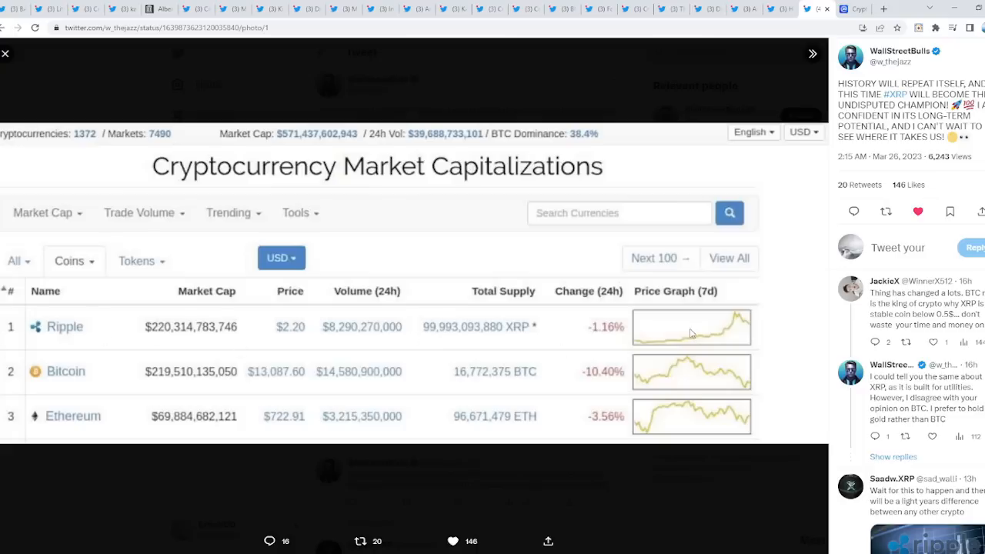
mouse_move(583, 344)
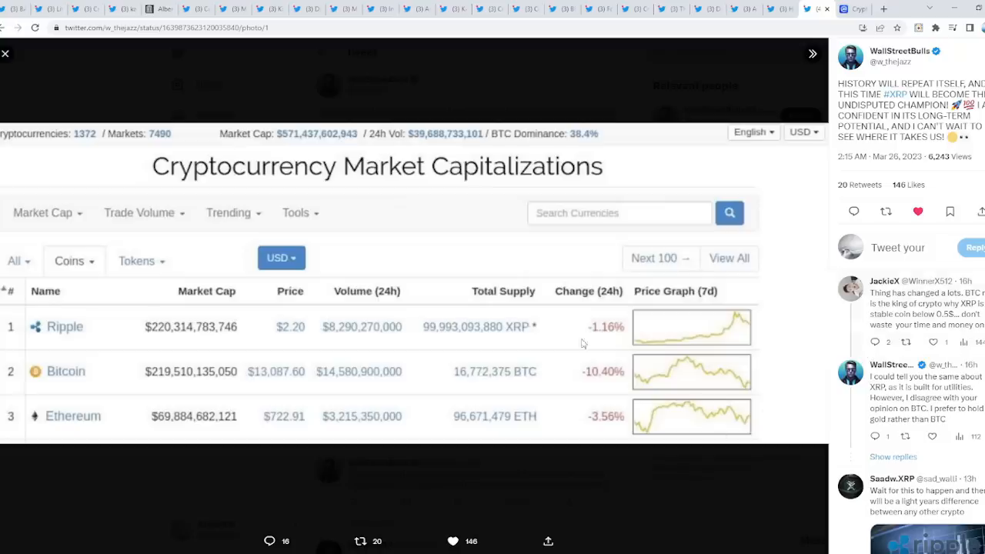
left_click(5, 53)
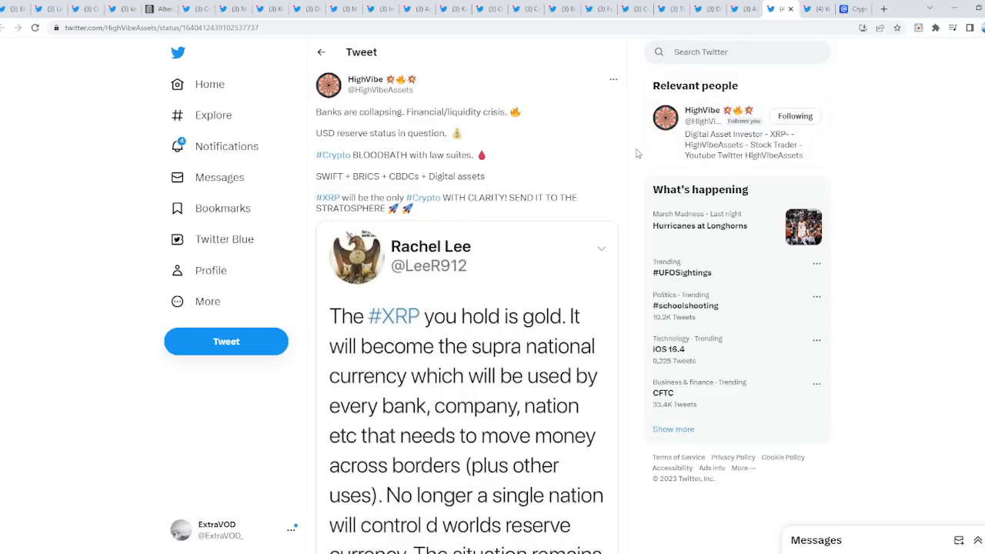
- Enlarge HighVibe's quoted 'XRP supra national currency' image, then close the viewer and the tweet
left_click(465, 385)
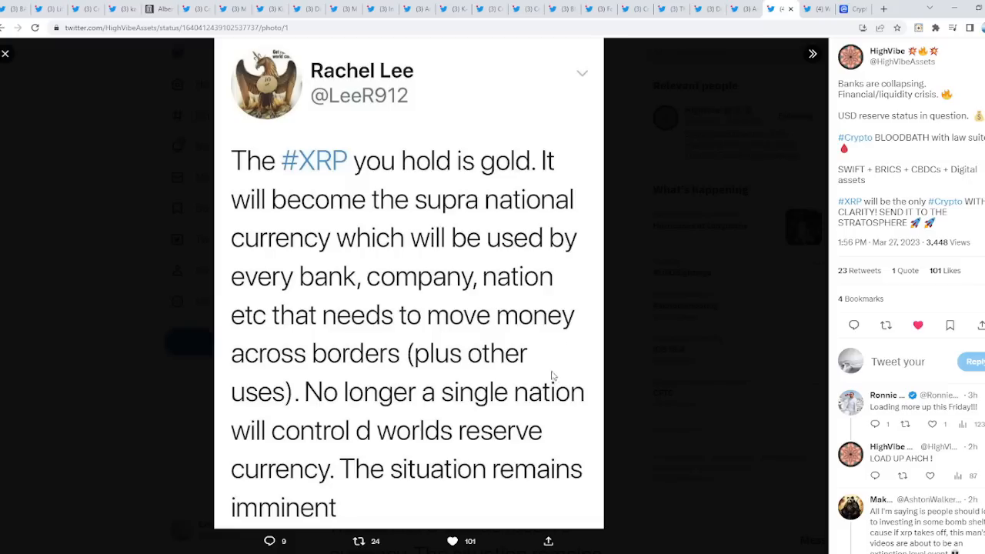
mouse_move(316, 394)
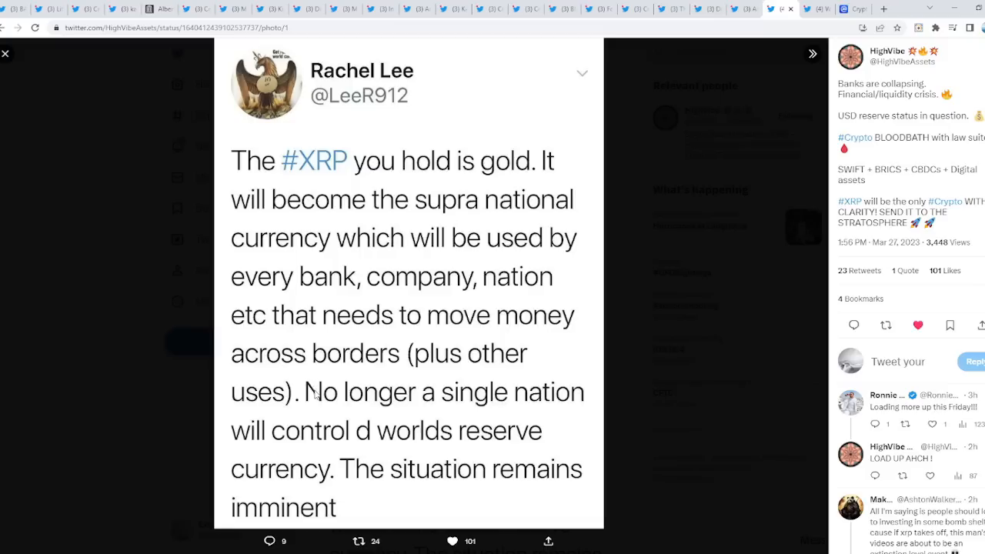
mouse_move(410, 397)
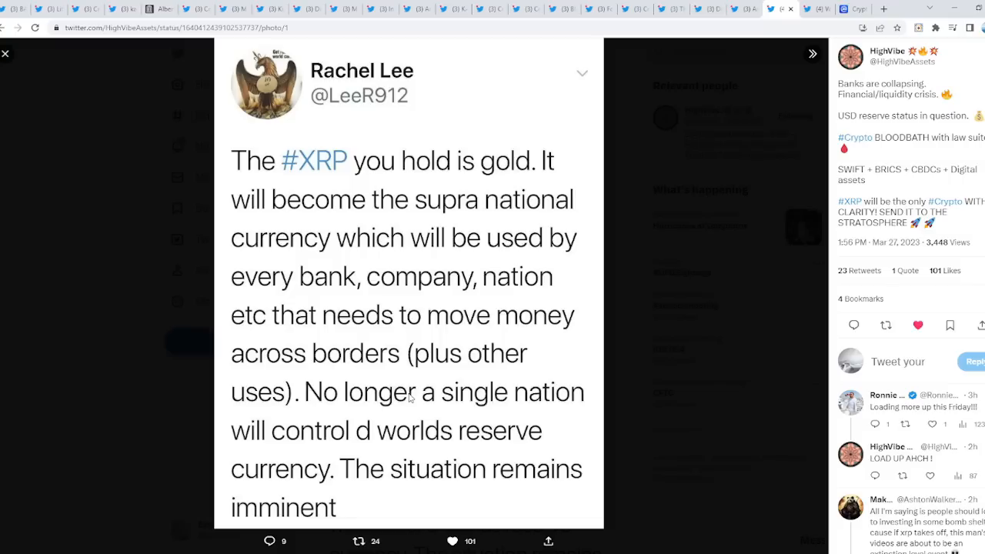
mouse_move(697, 356)
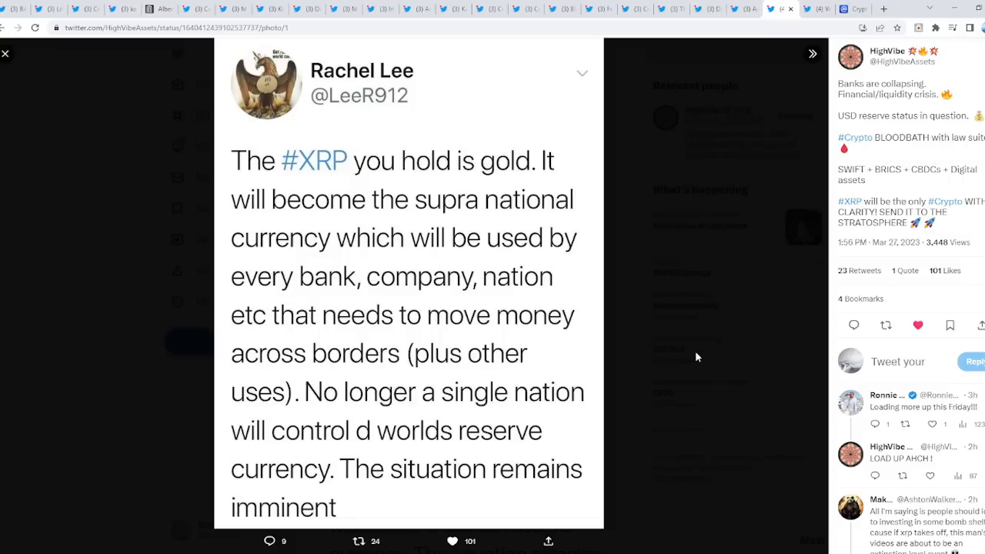
left_click(6, 53)
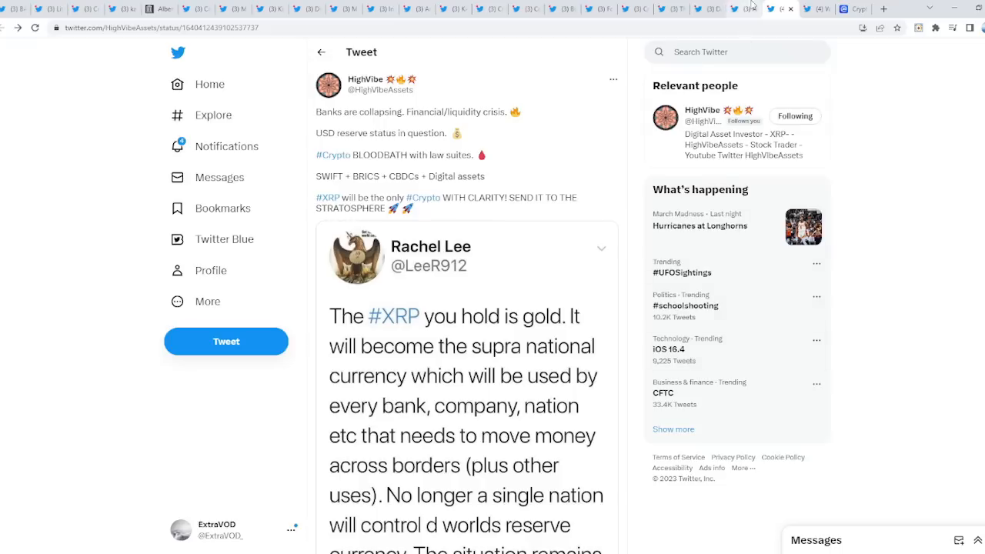
left_click(739, 7)
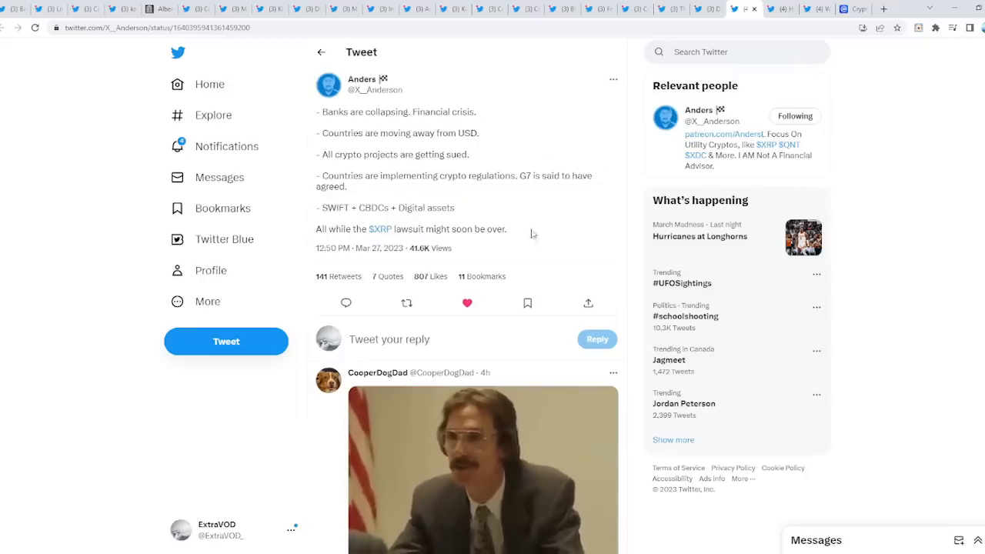
mouse_move(549, 224)
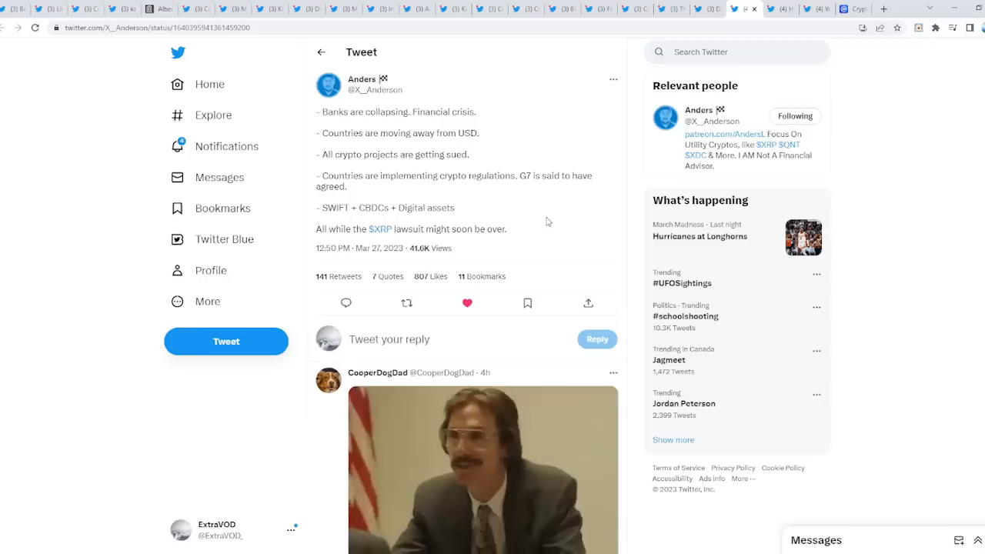
left_click(408, 303)
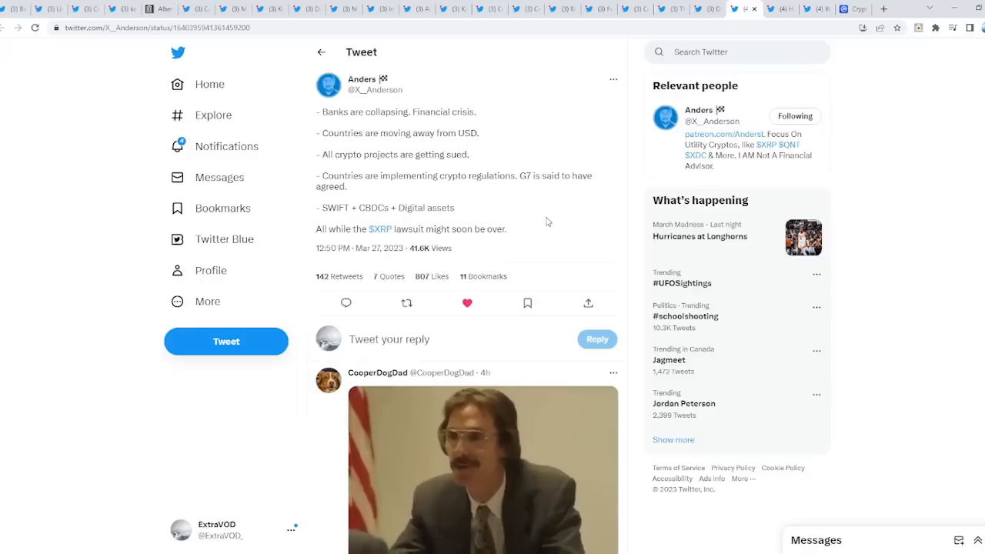
mouse_move(635, 113)
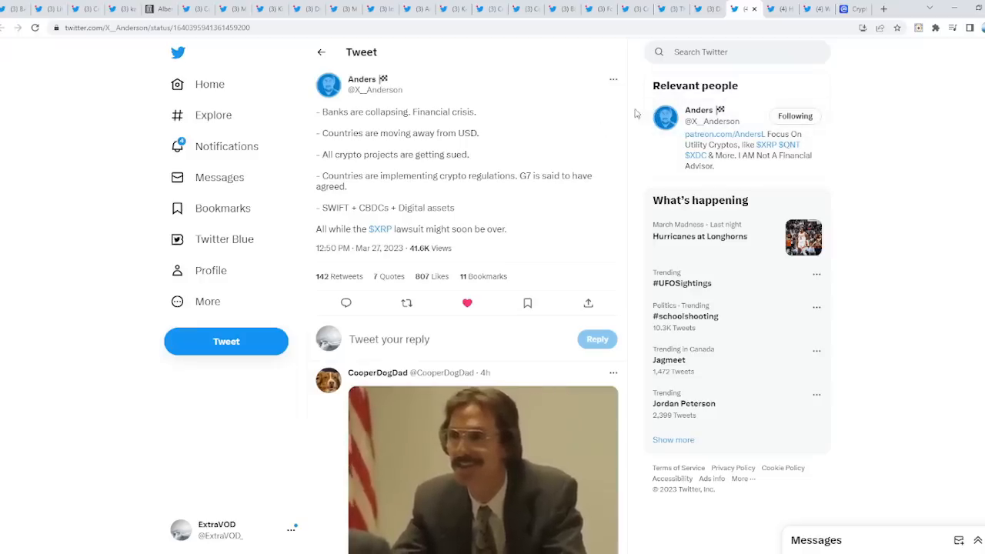
mouse_move(668, 77)
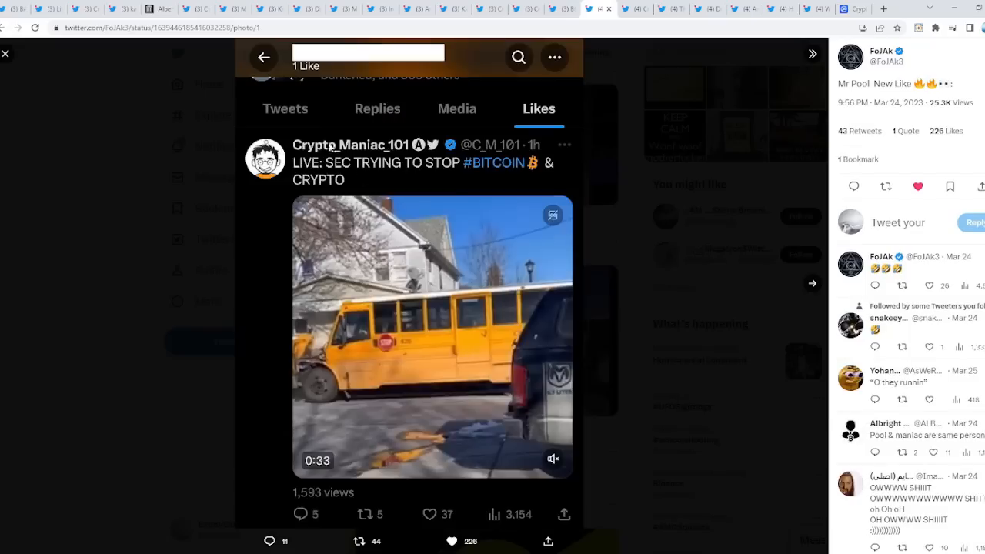
mouse_move(506, 209)
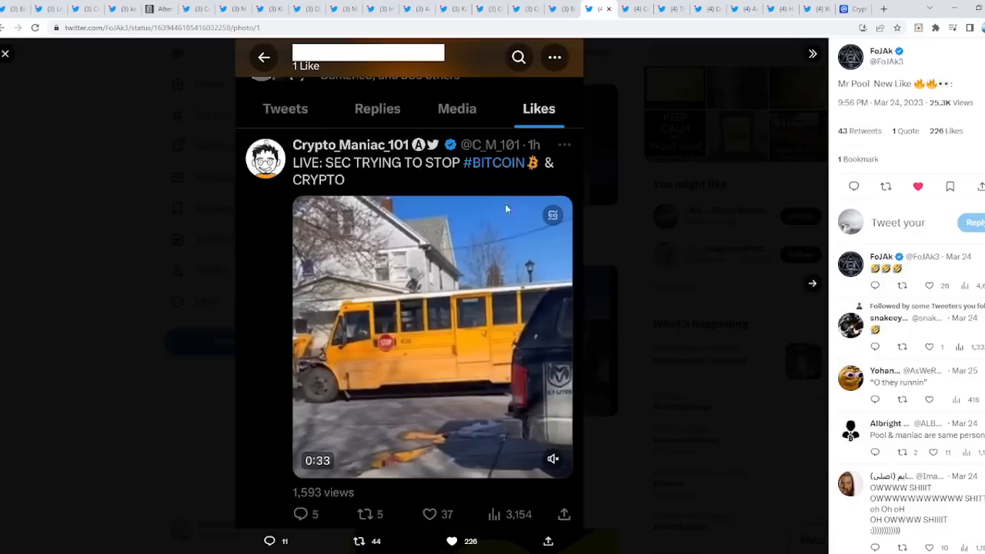
mouse_move(399, 396)
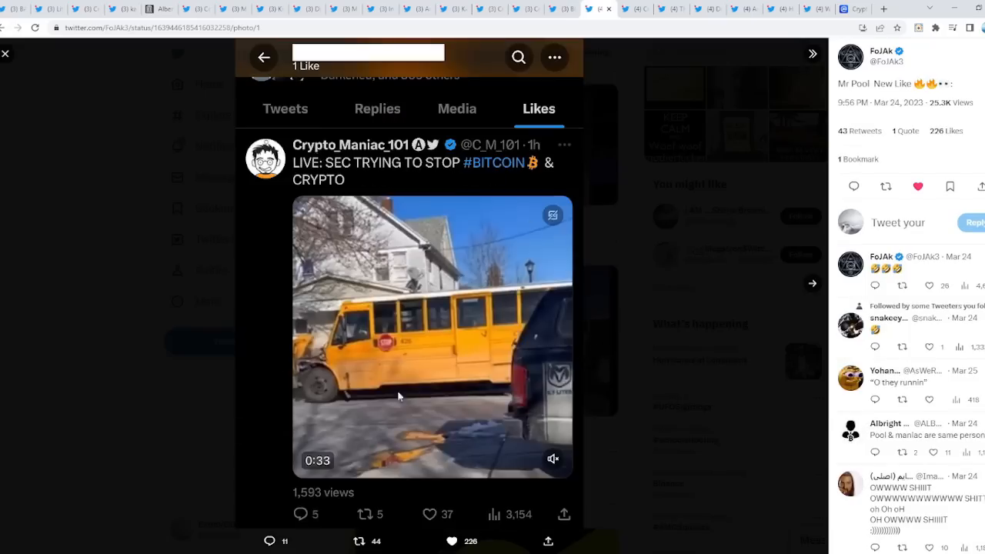
mouse_move(808, 286)
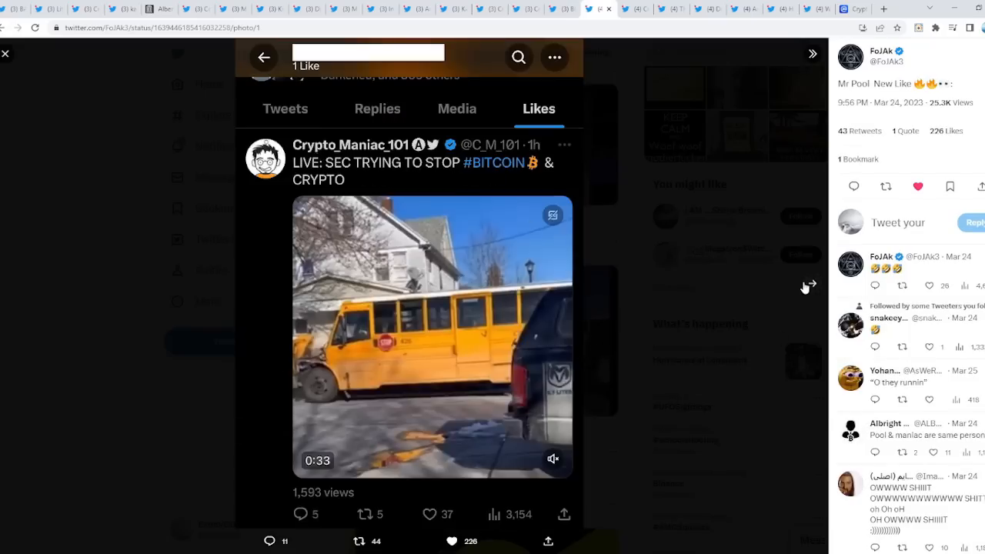
- Advance from the liked-post screenshot to the school-bus video, then close the viewer
left_click(431, 334)
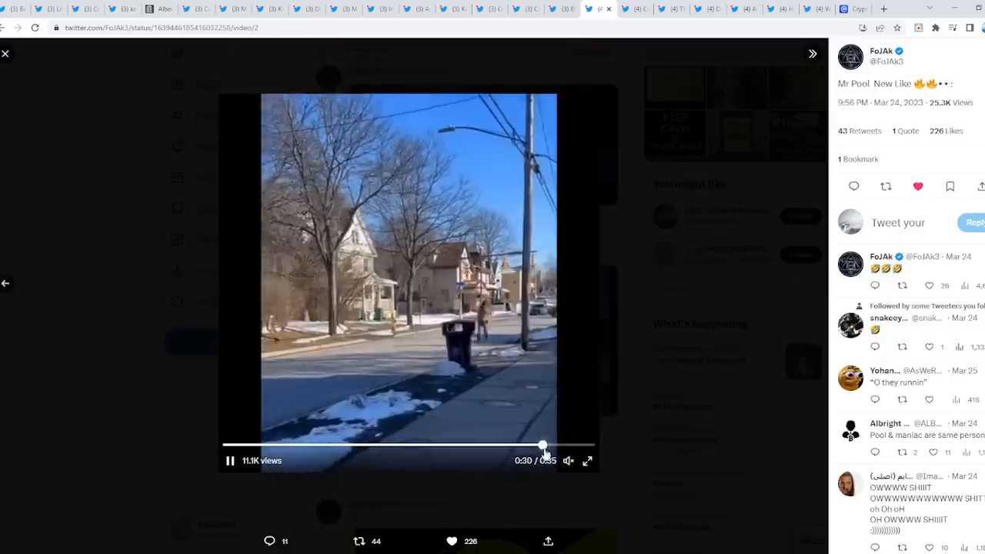
left_click(6, 53)
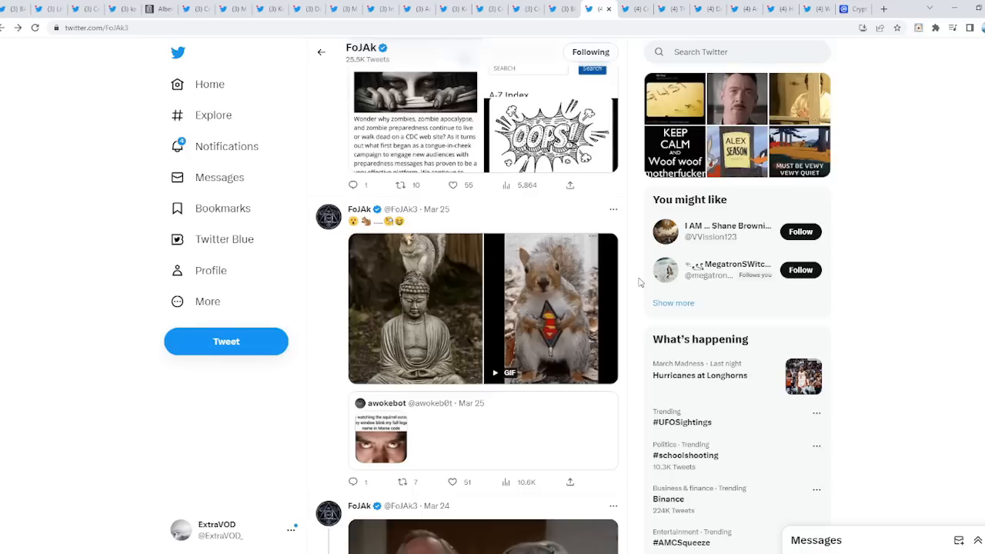
- View FoJAk's zombie-preparedness images, including the CDC Page Not Found image, enlarged
scroll("up", 3)
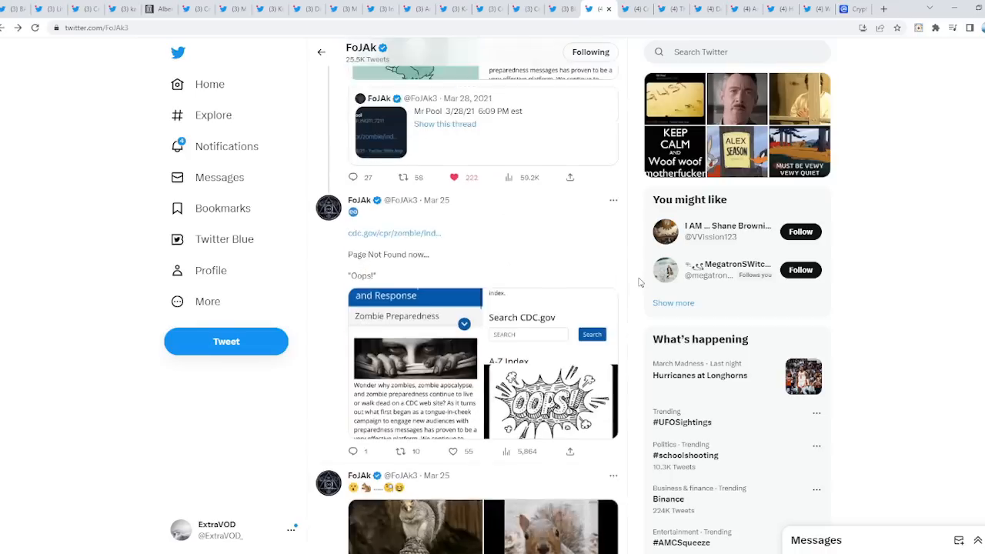
scroll("up", 3)
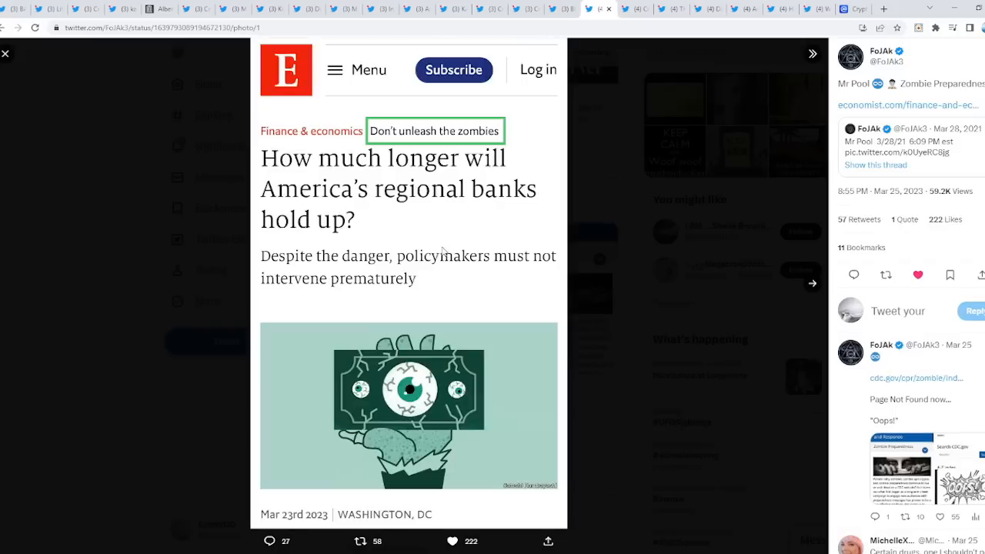
mouse_move(939, 105)
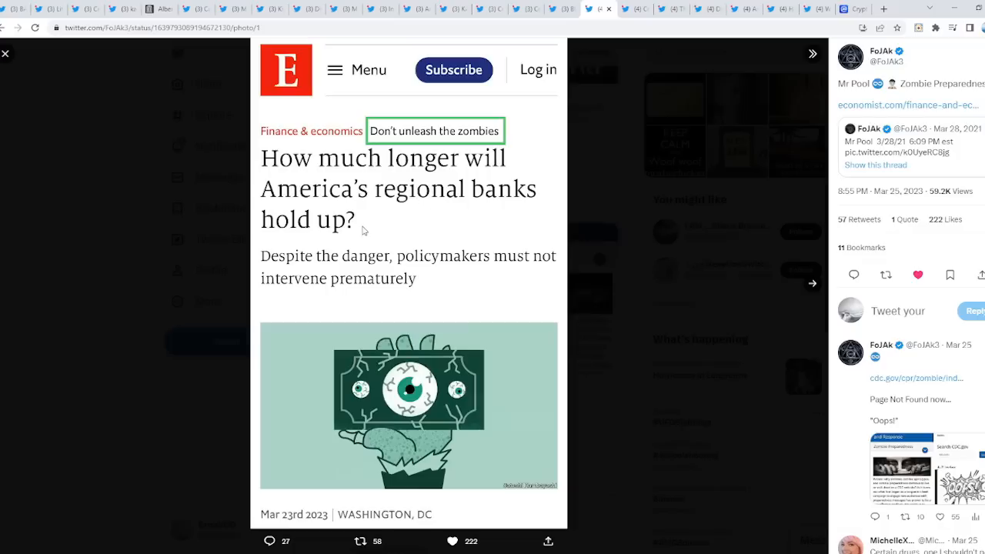
mouse_move(465, 268)
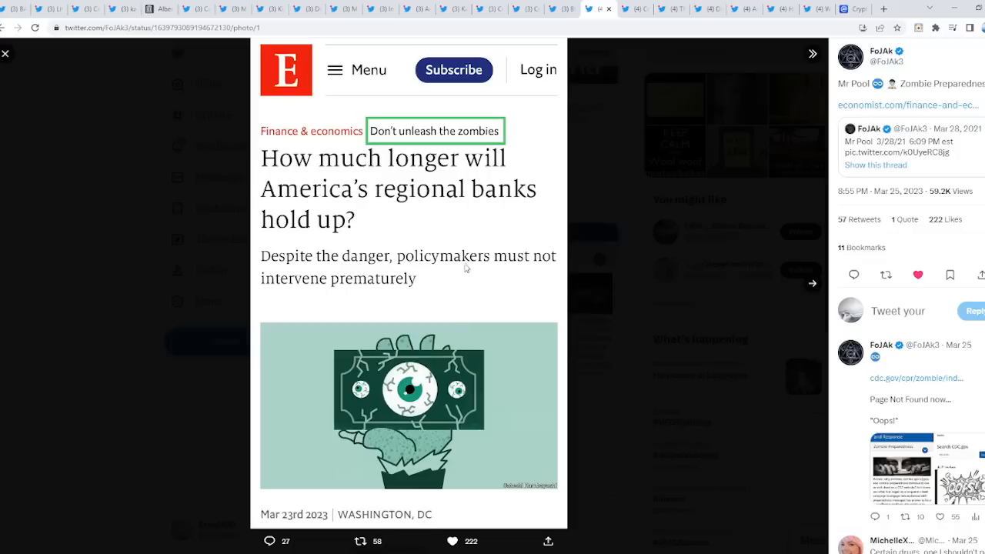
mouse_move(352, 301)
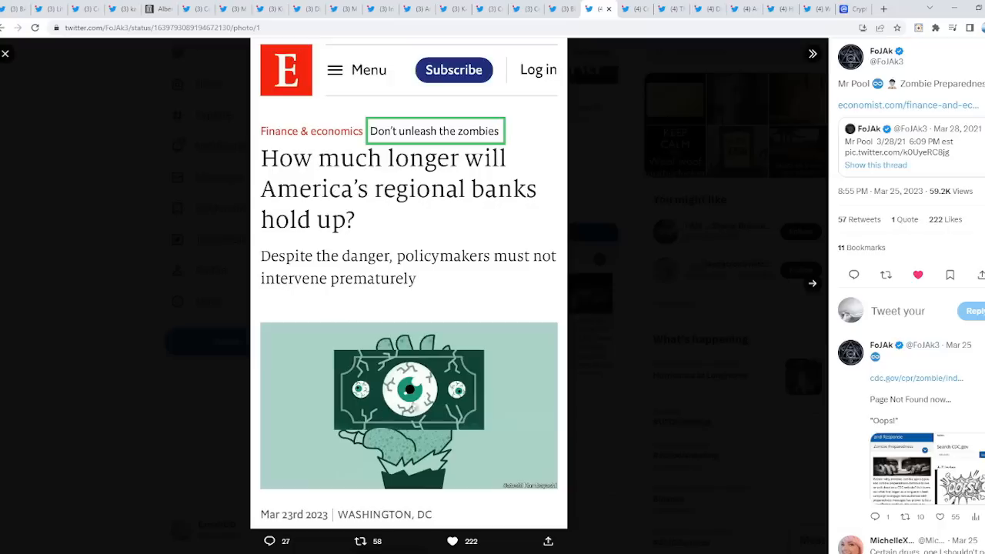
mouse_move(289, 477)
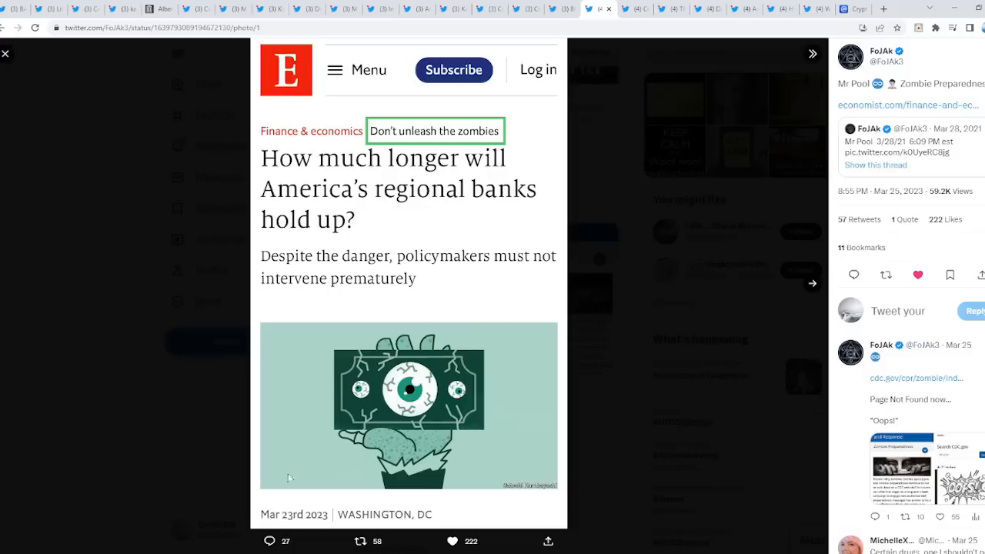
mouse_move(395, 148)
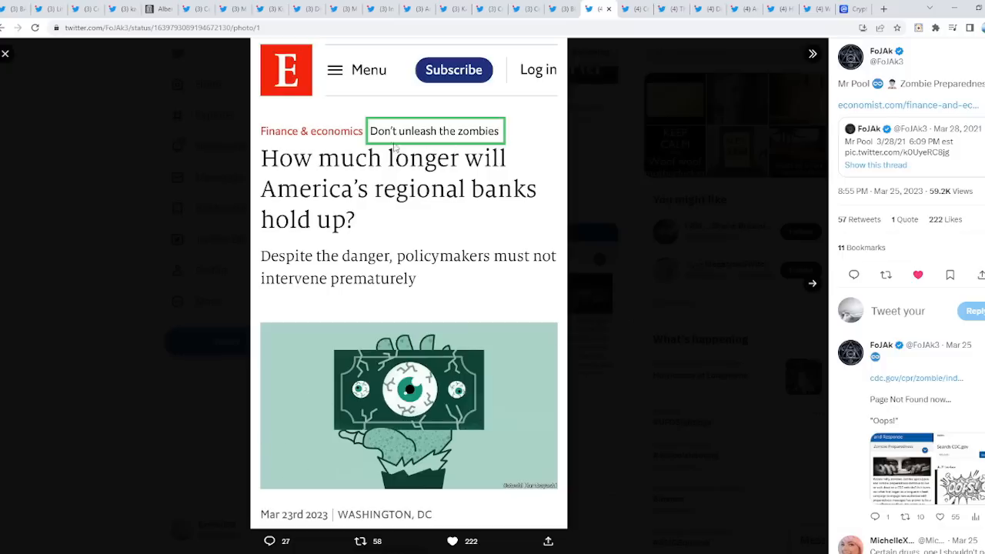
mouse_move(782, 350)
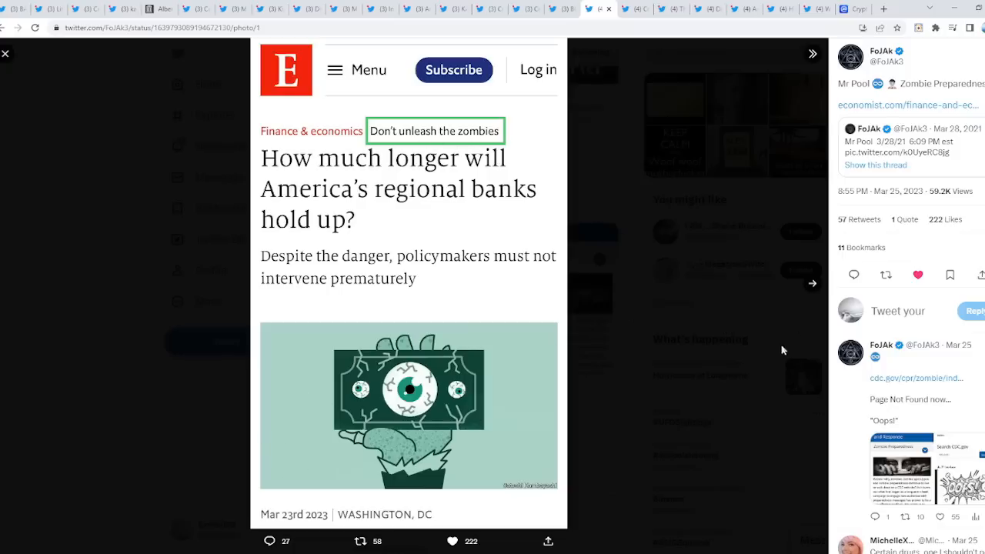
left_click(812, 282)
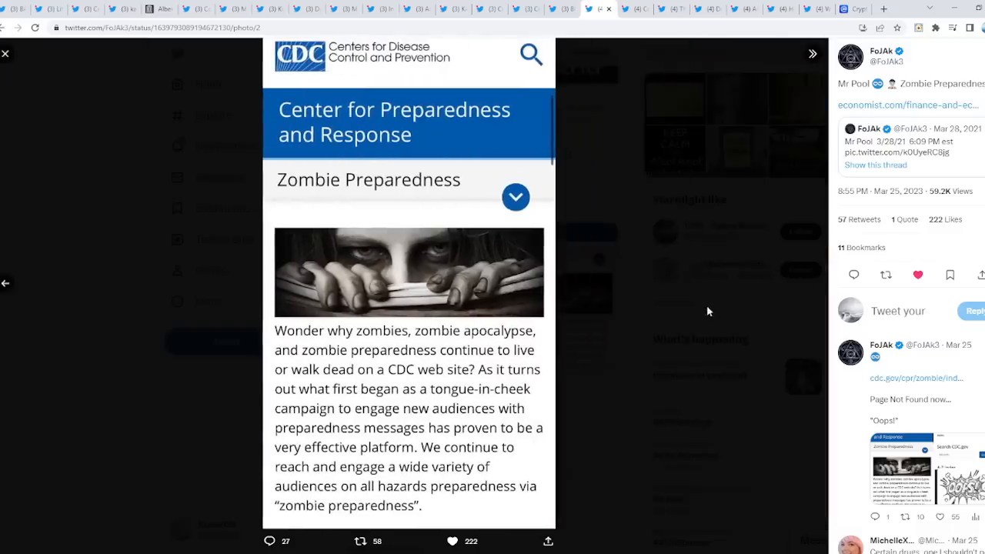
left_click(5, 53)
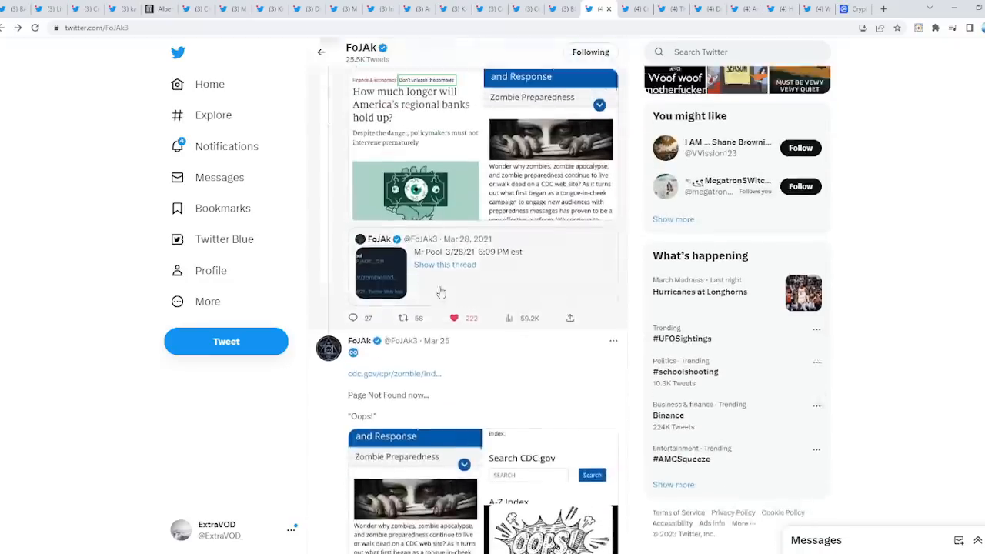
left_click(379, 271)
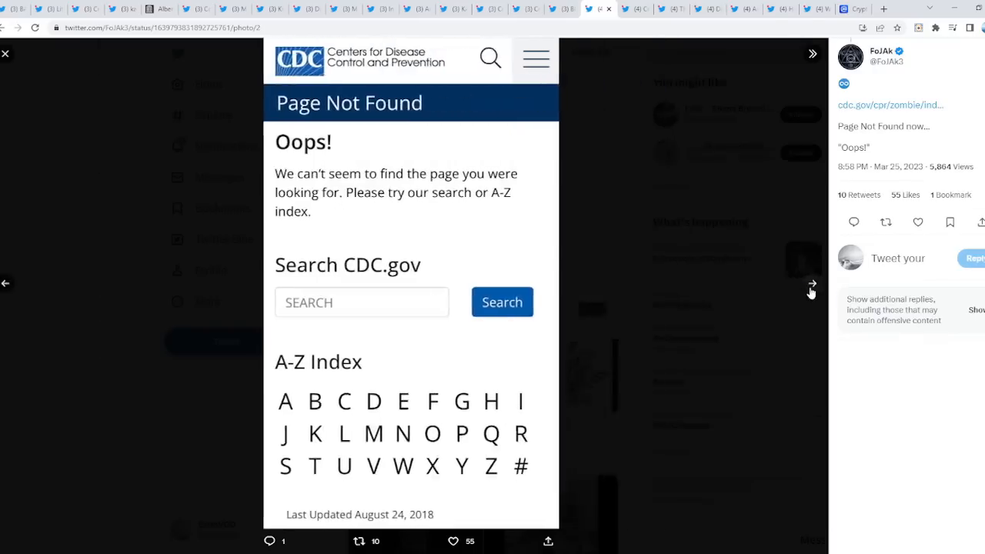
left_click(812, 283)
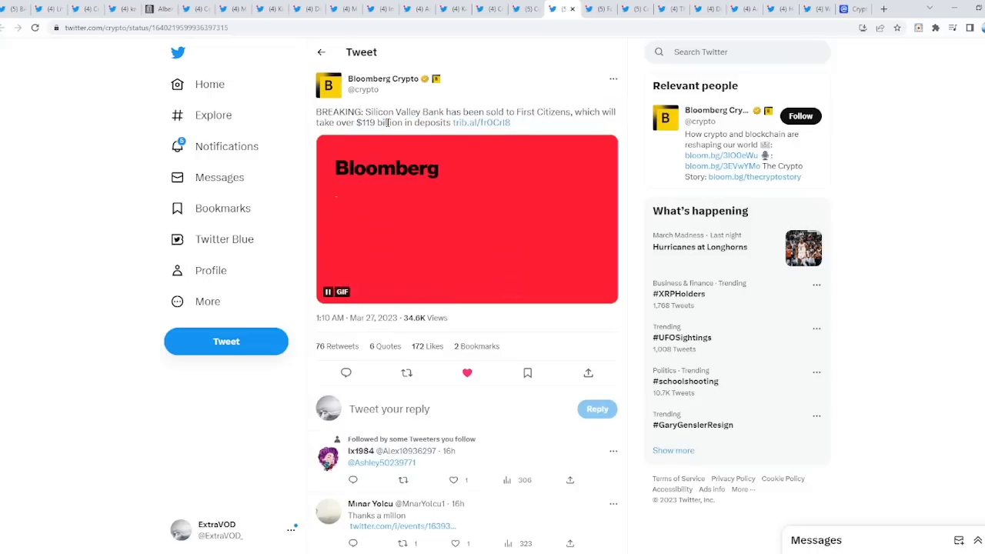
scroll("down", 3)
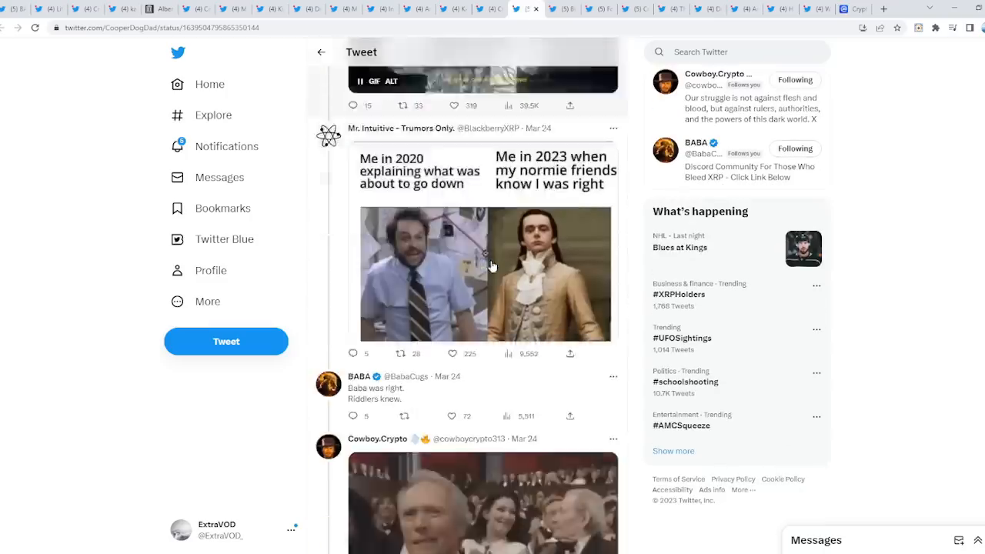
left_click(485, 246)
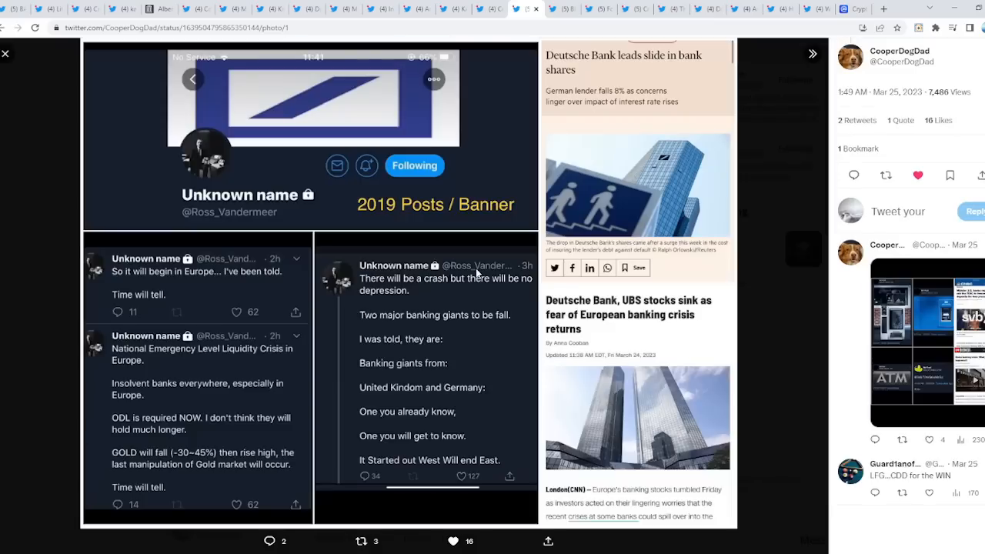
mouse_move(206, 285)
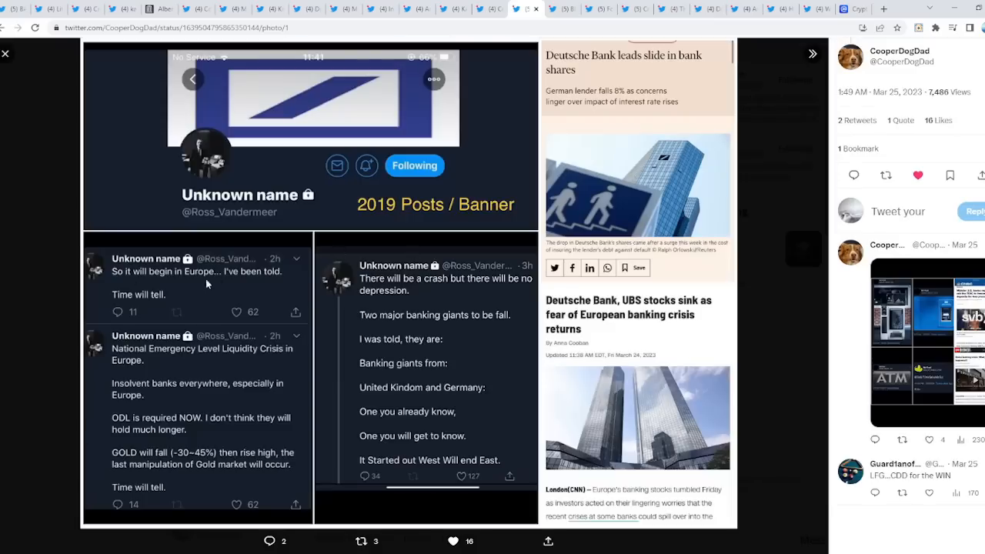
mouse_move(173, 359)
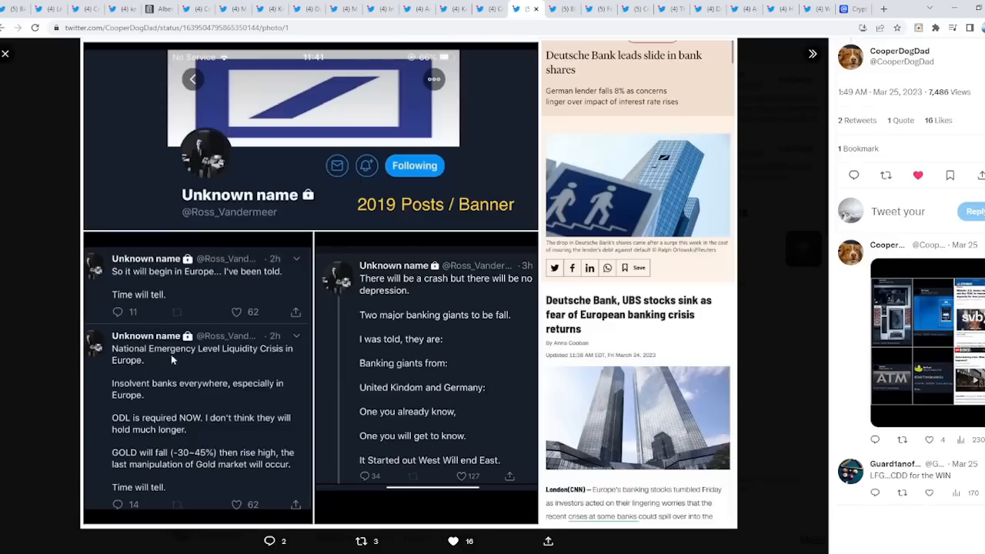
mouse_move(143, 361)
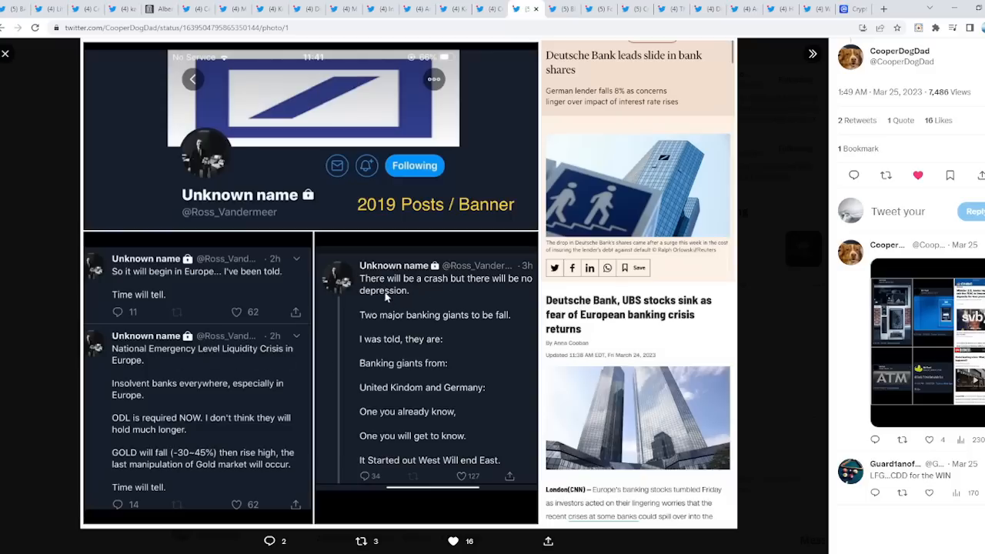
mouse_move(503, 323)
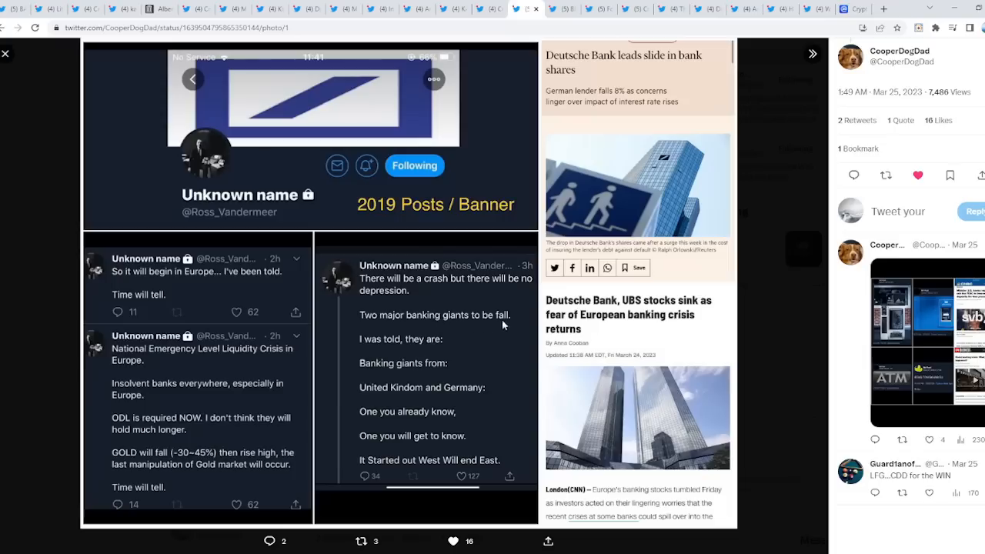
mouse_move(416, 376)
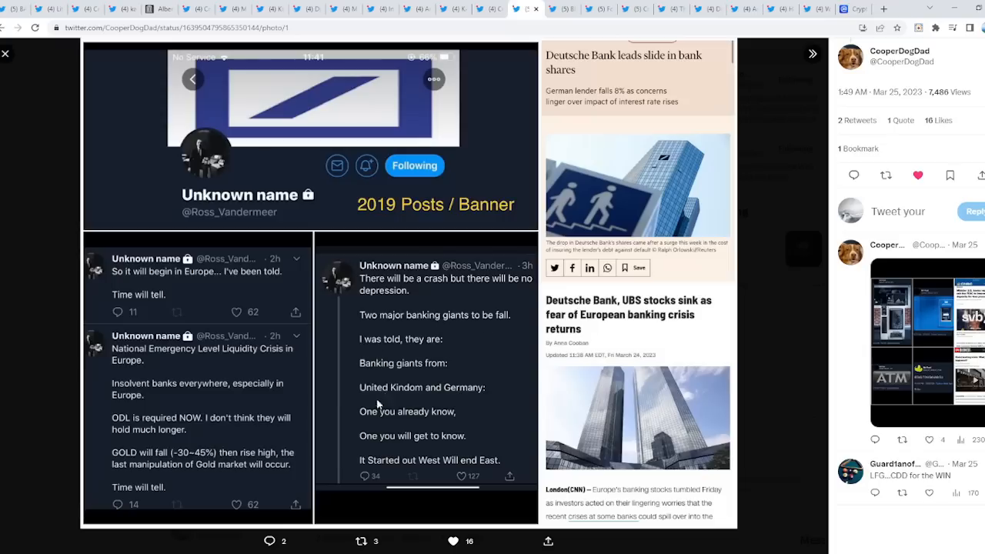
mouse_move(432, 449)
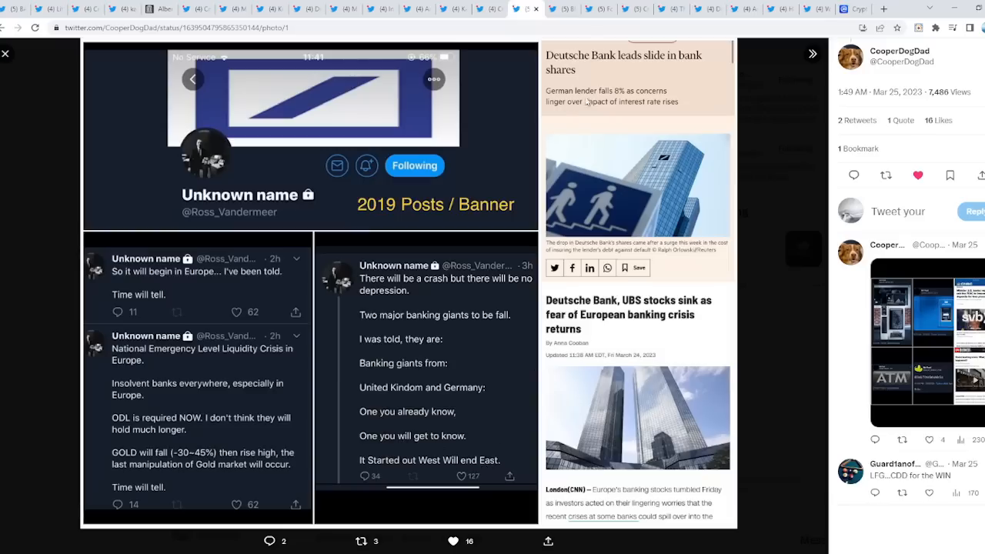
mouse_move(621, 163)
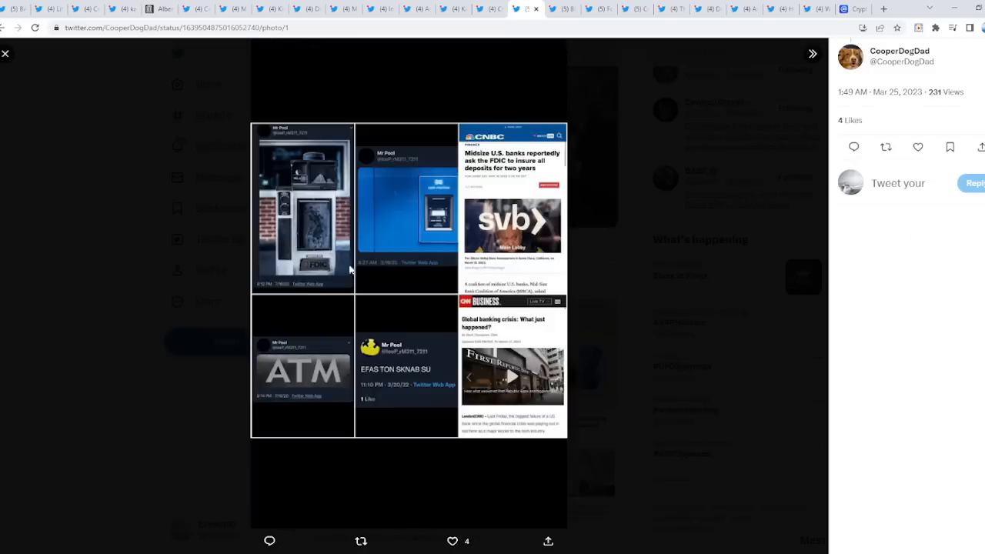
mouse_move(691, 363)
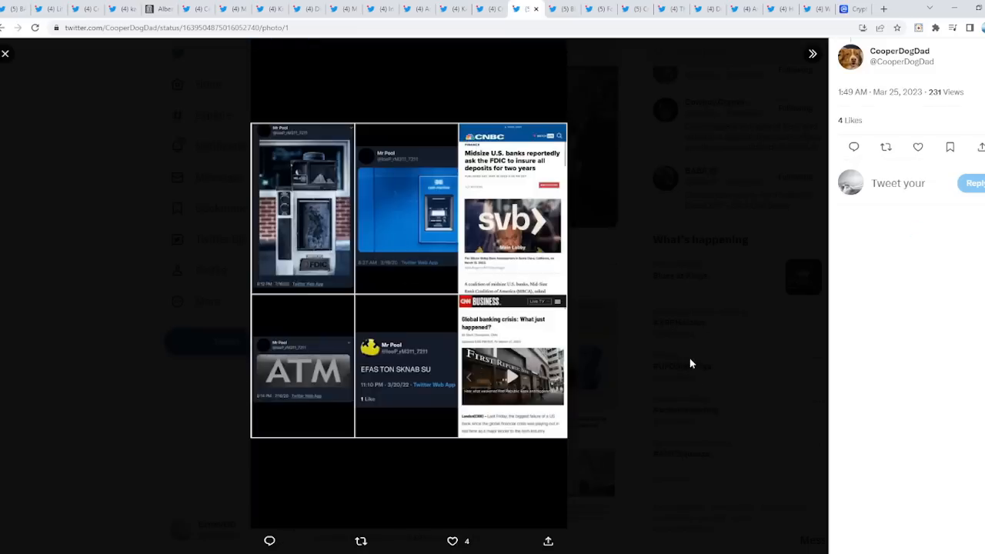
- Return to FoJAk's timeline and enlarge the Middle East war warning screenshot
left_click(6, 53)
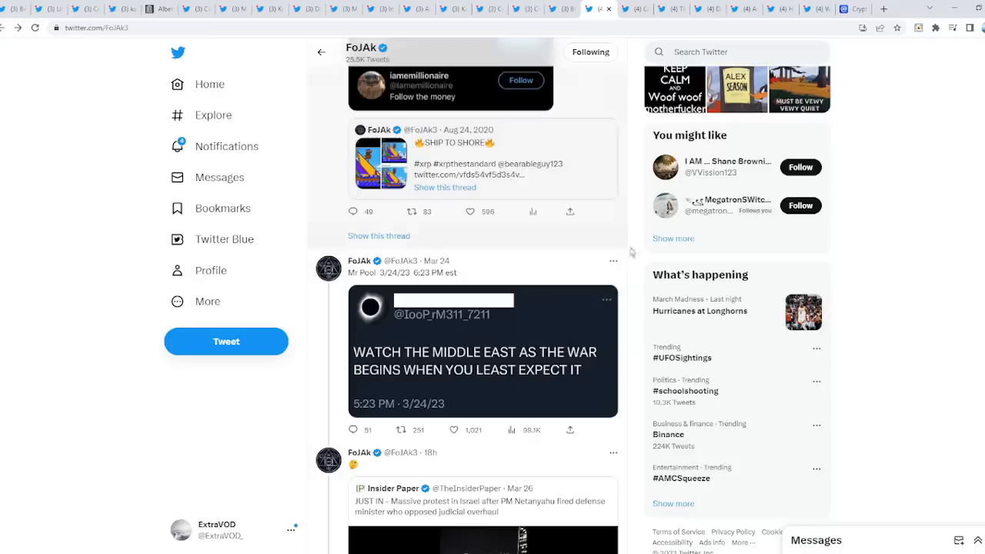
scroll("down", 3)
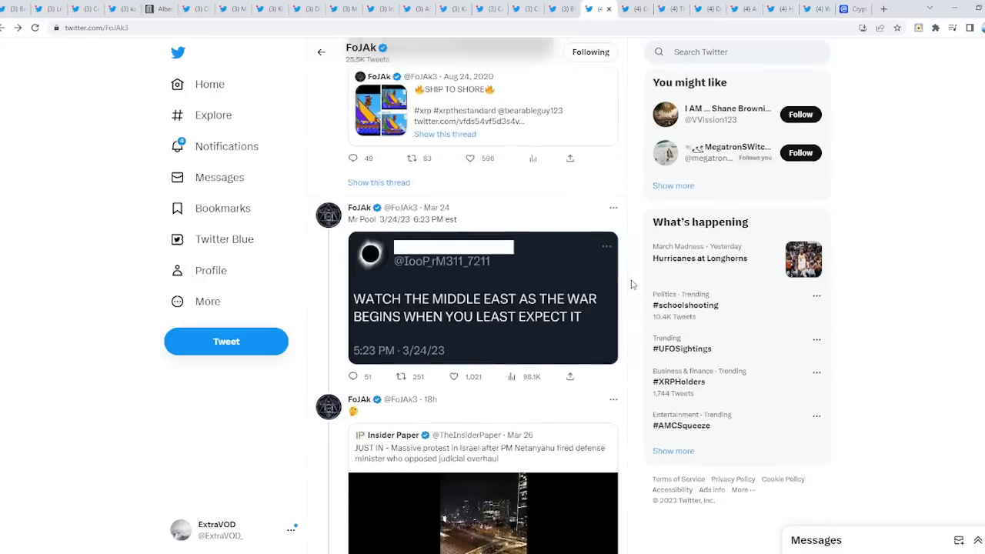
left_click(481, 297)
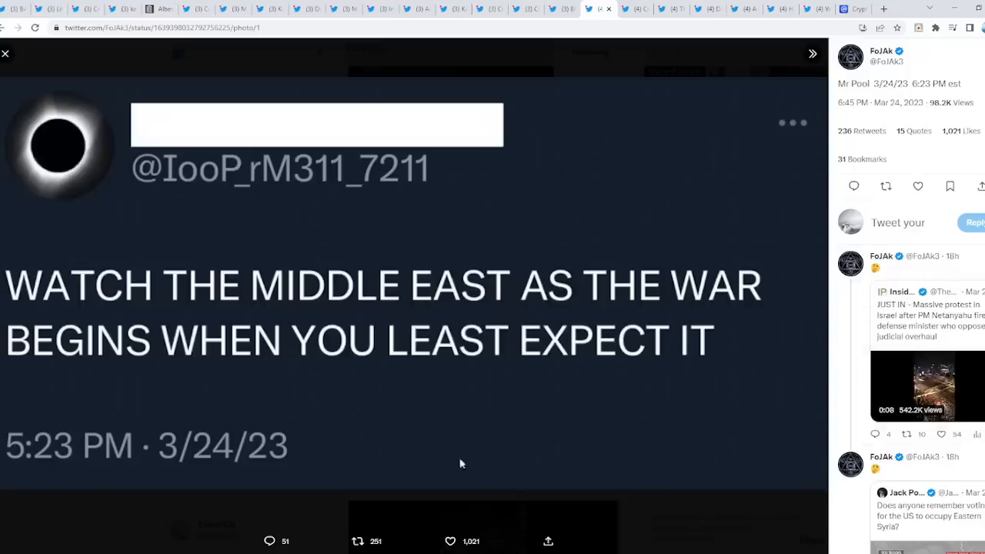
mouse_move(658, 394)
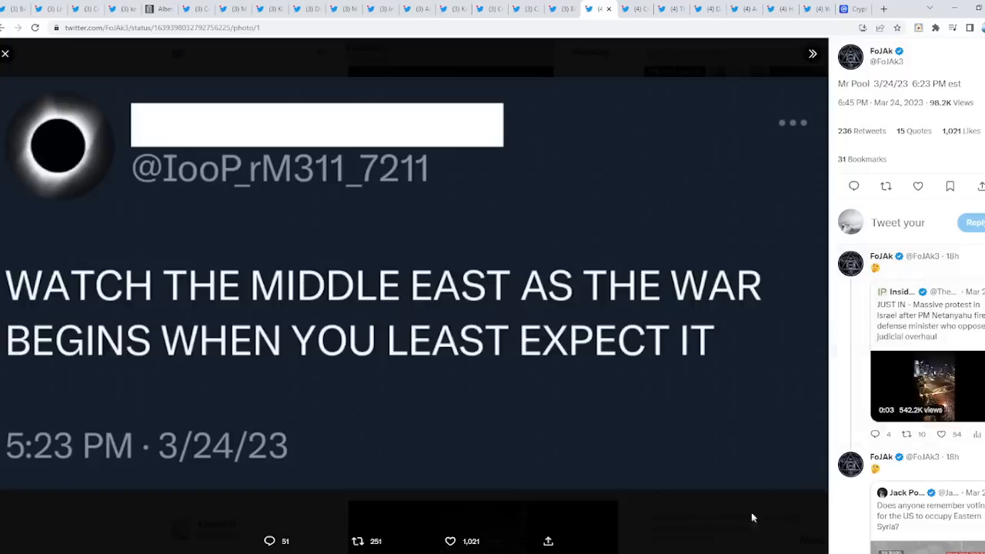
- View Jack Posobiec's Fox News map of attacks on US bases in Syria
left_click(6, 54)
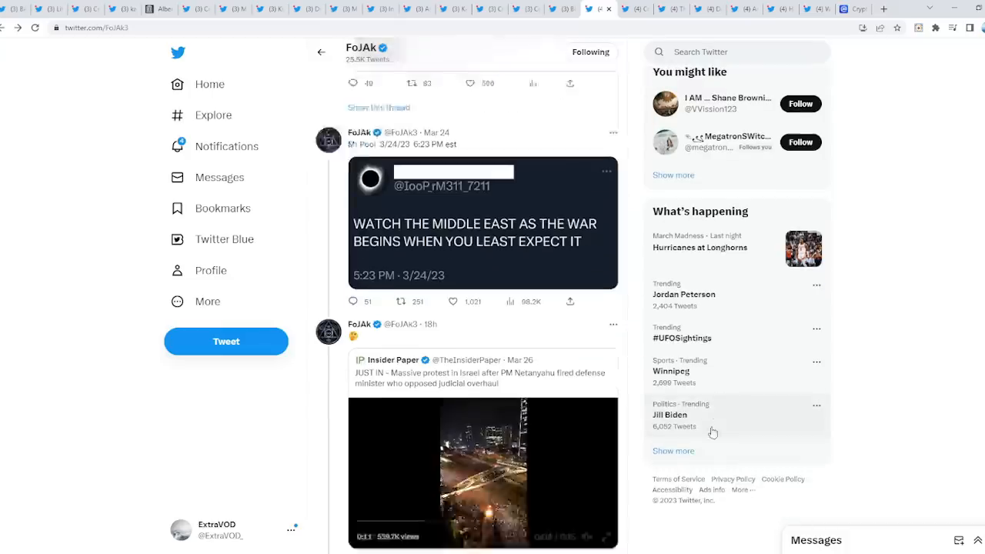
scroll("down", 3)
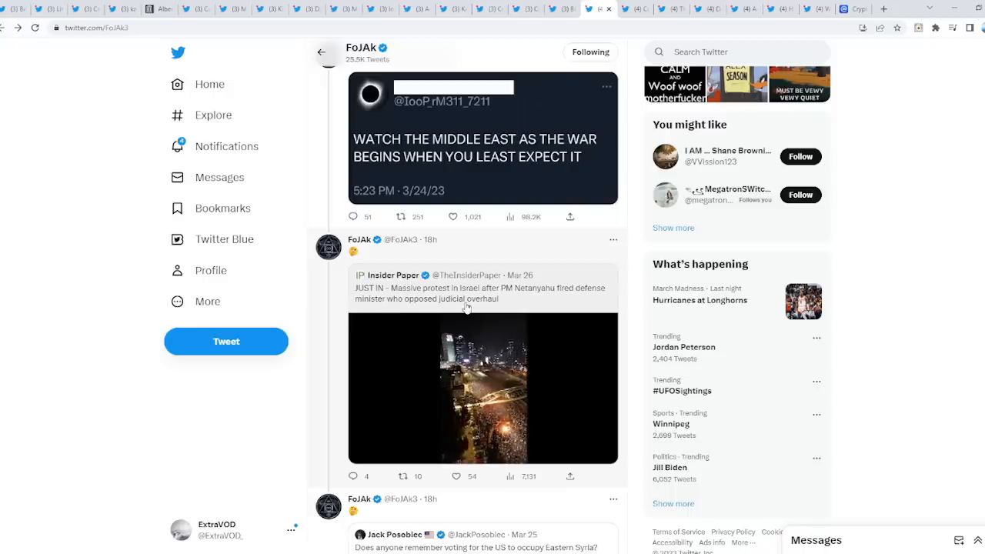
left_click(483, 388)
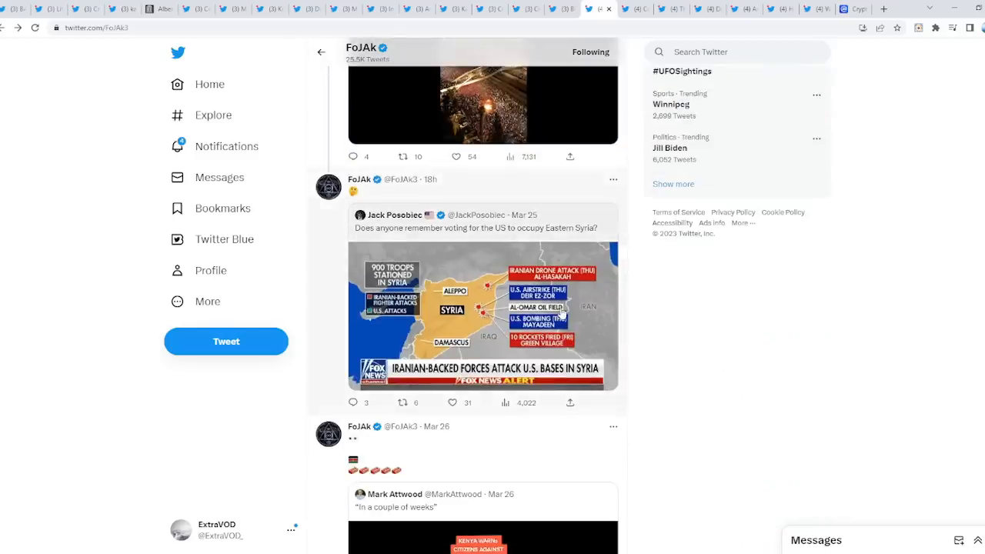
left_click(478, 316)
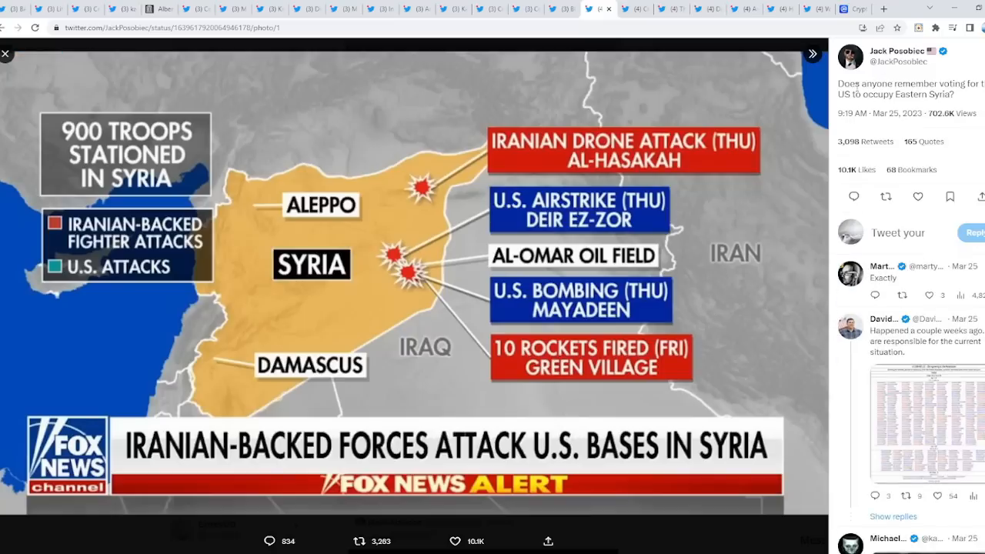
mouse_move(656, 318)
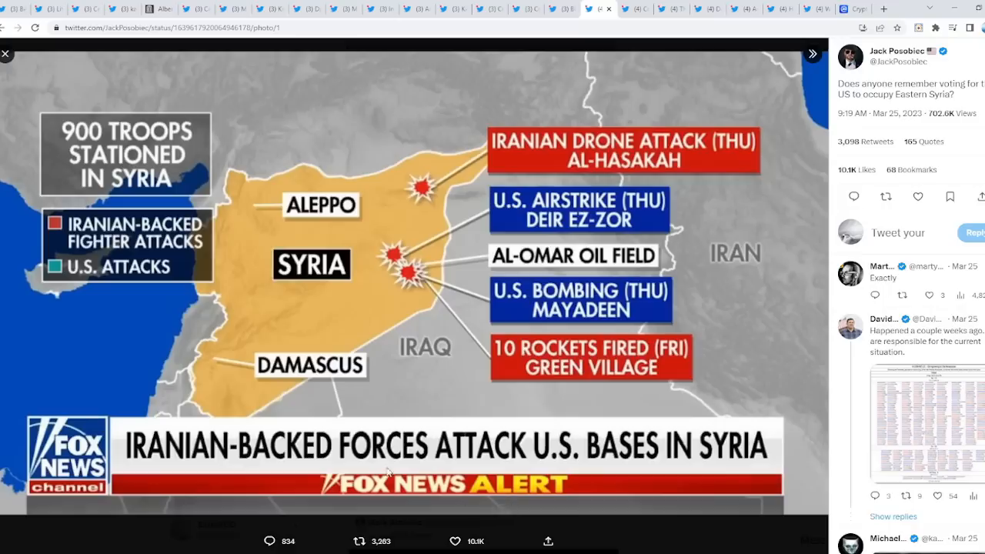
mouse_move(520, 464)
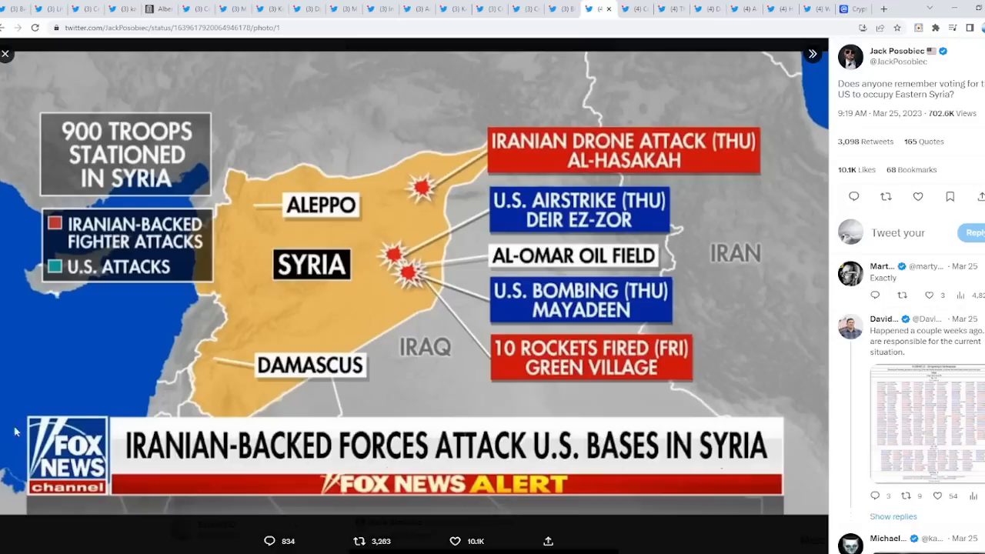
left_click(6, 54)
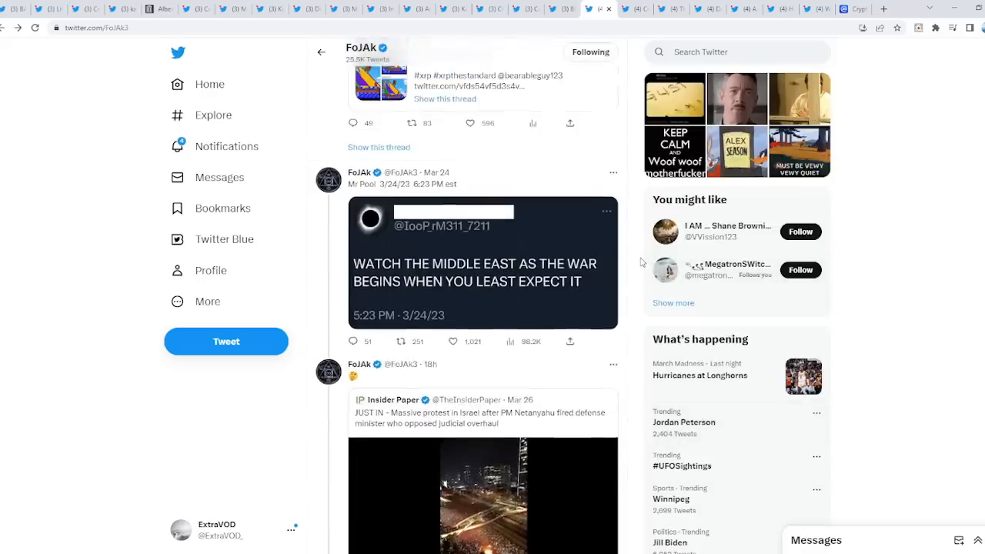
- Scroll FoJAk's timeline up to KANG SPACE's tweet quoting the Syria map prediction
scroll("up", 3)
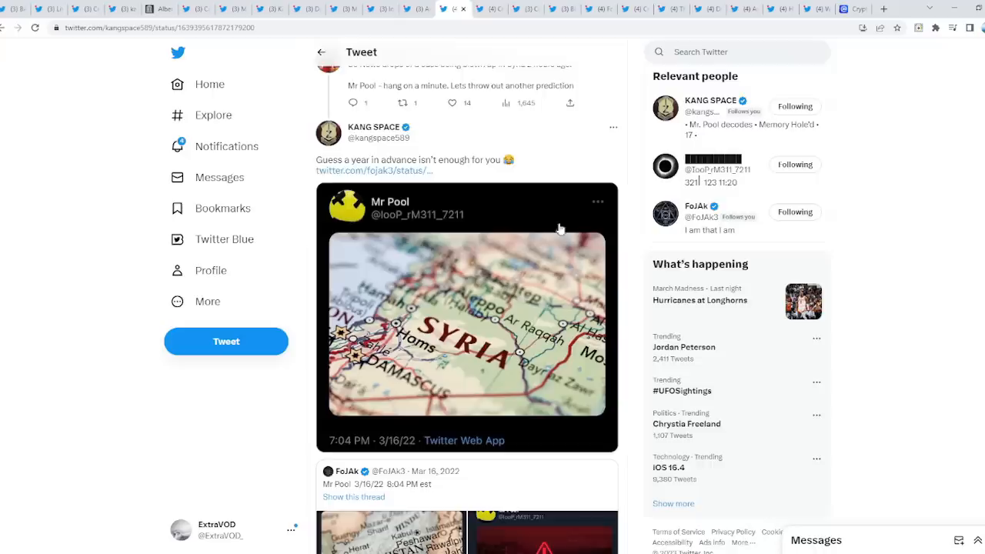
- Enlarge the Syria map, then step through the Afghanistan map, warning sign, soldier drawing, and ruins images
left_click(466, 324)
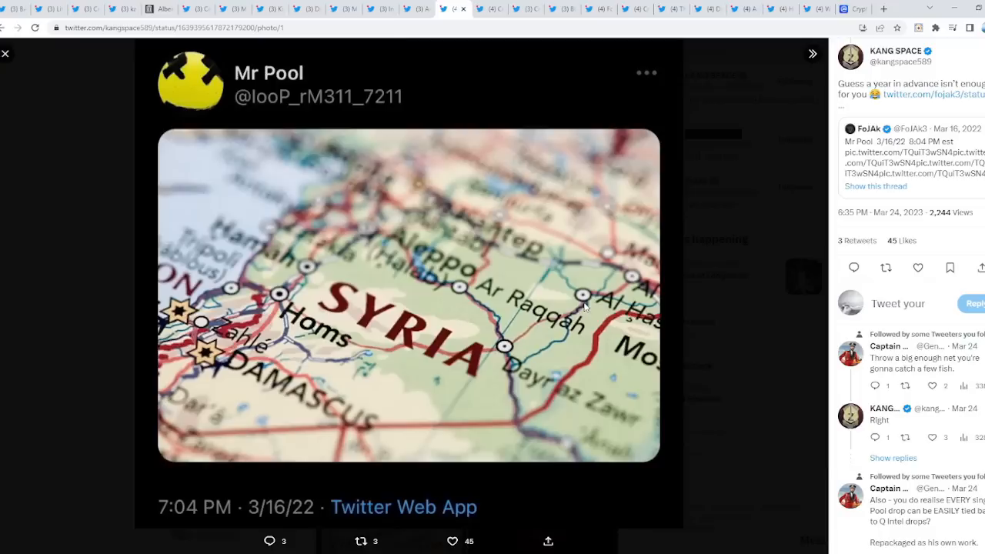
mouse_move(306, 509)
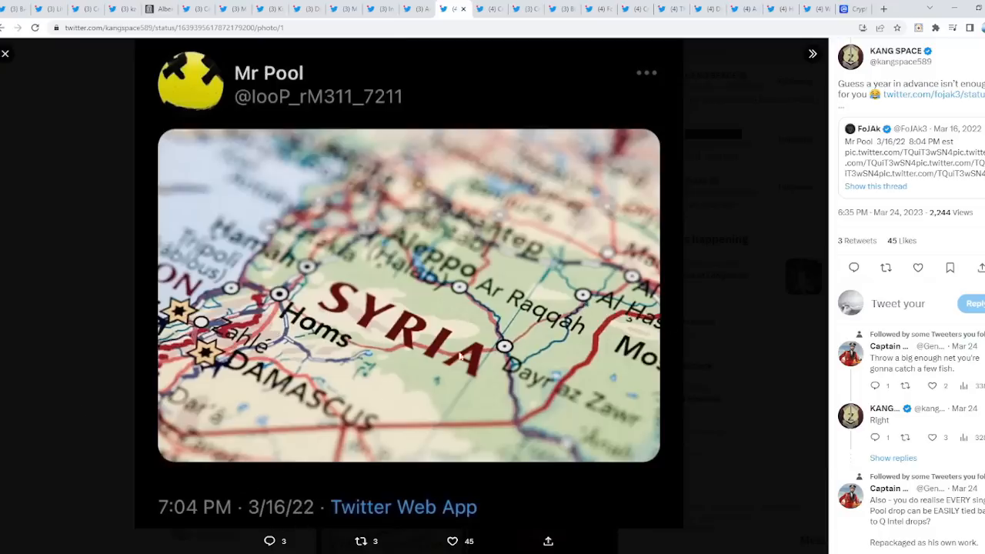
left_click(7, 53)
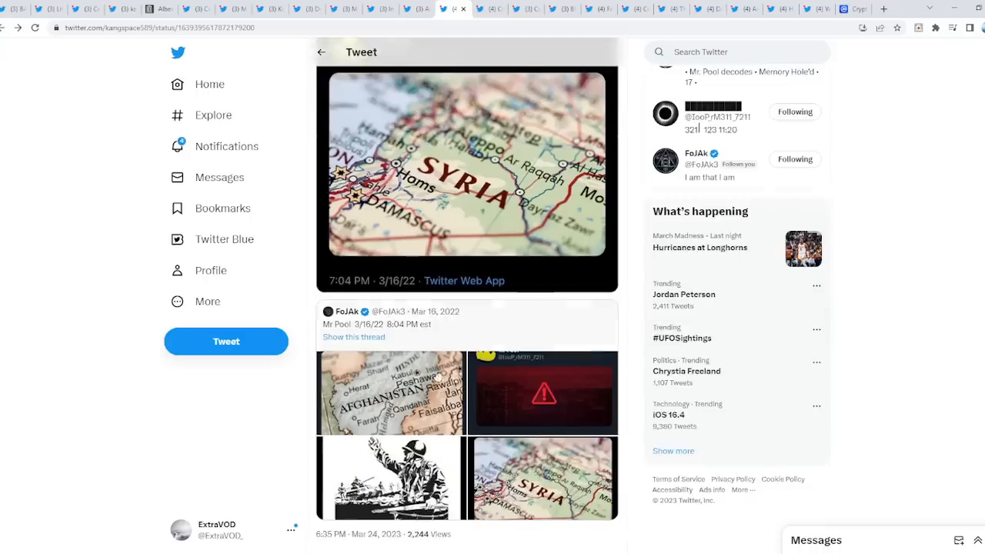
left_click(390, 392)
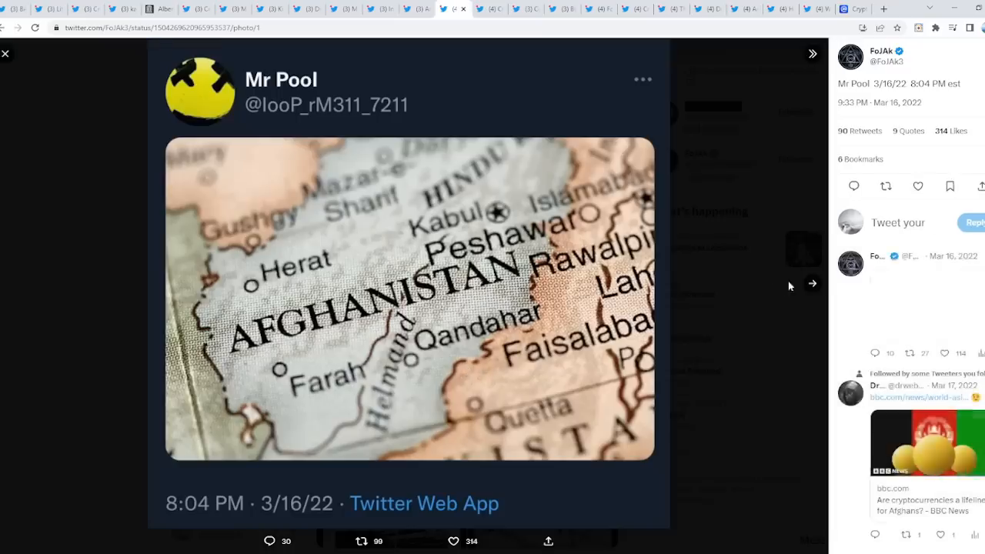
left_click(812, 283)
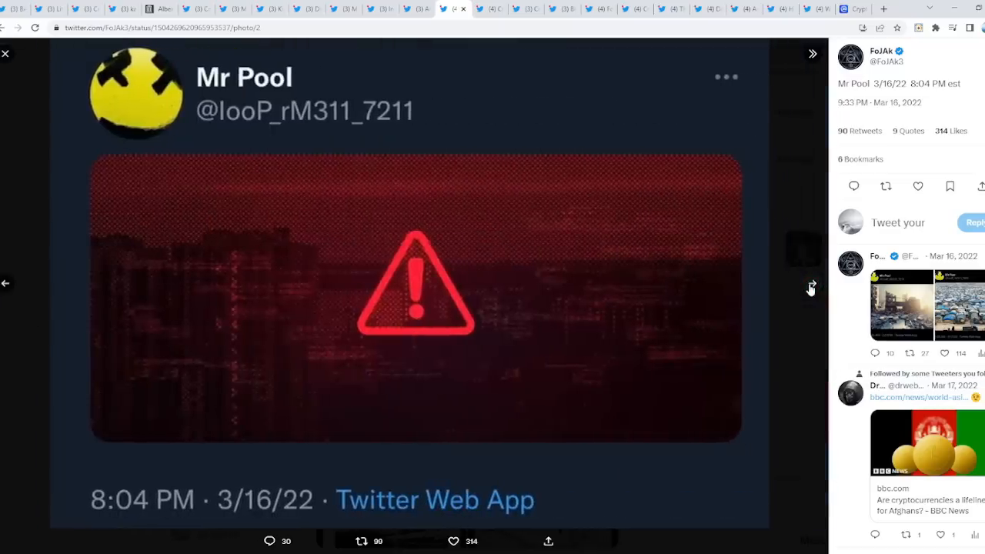
left_click(812, 282)
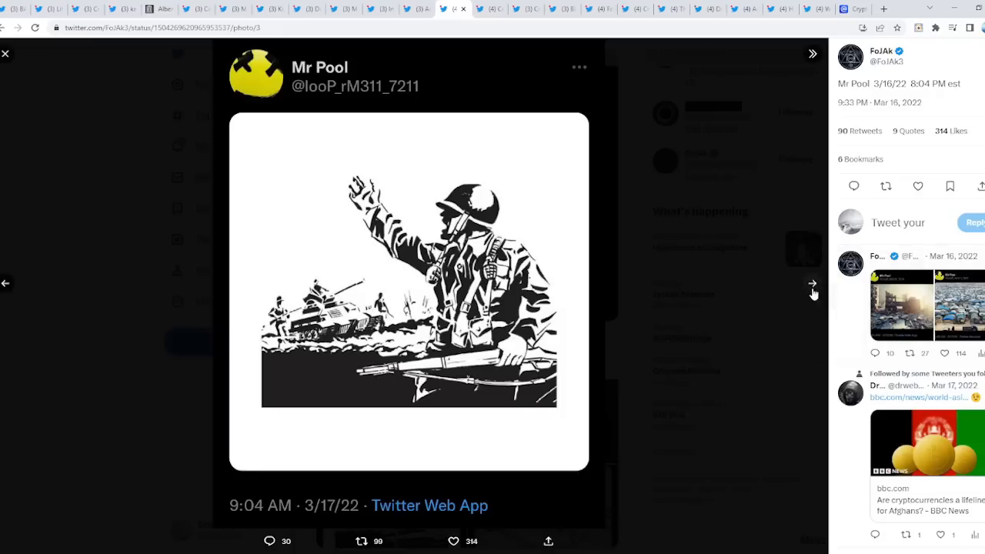
left_click(812, 283)
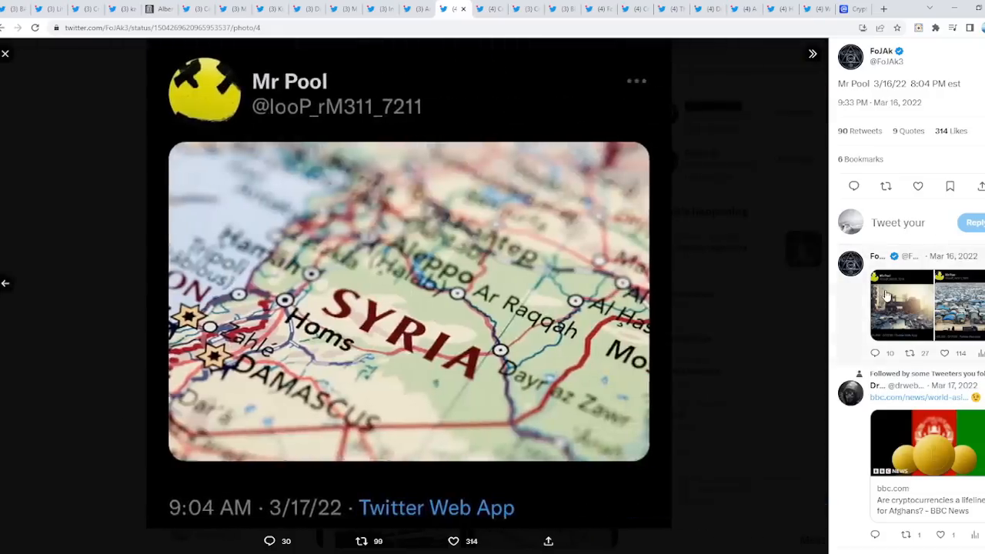
left_click(812, 287)
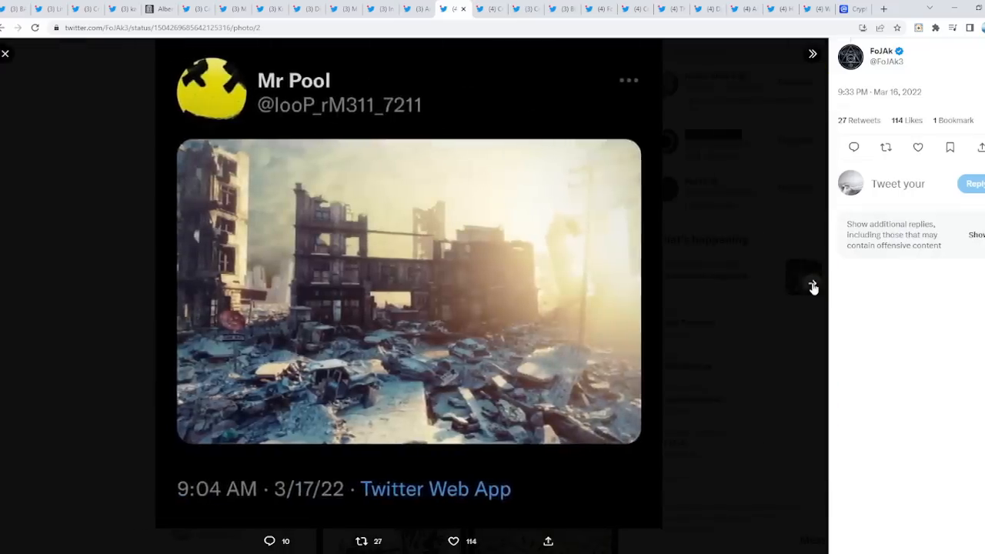
left_click(812, 285)
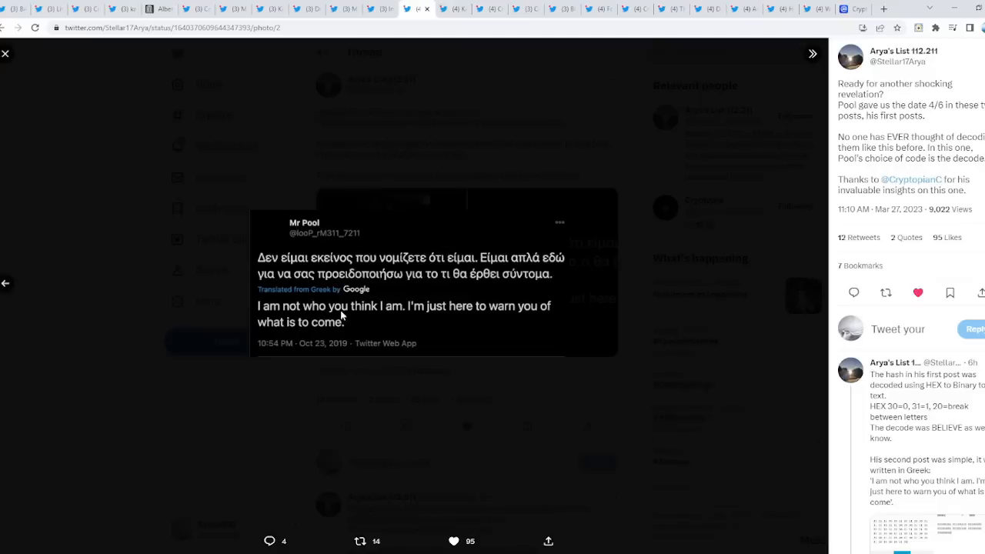
mouse_move(337, 351)
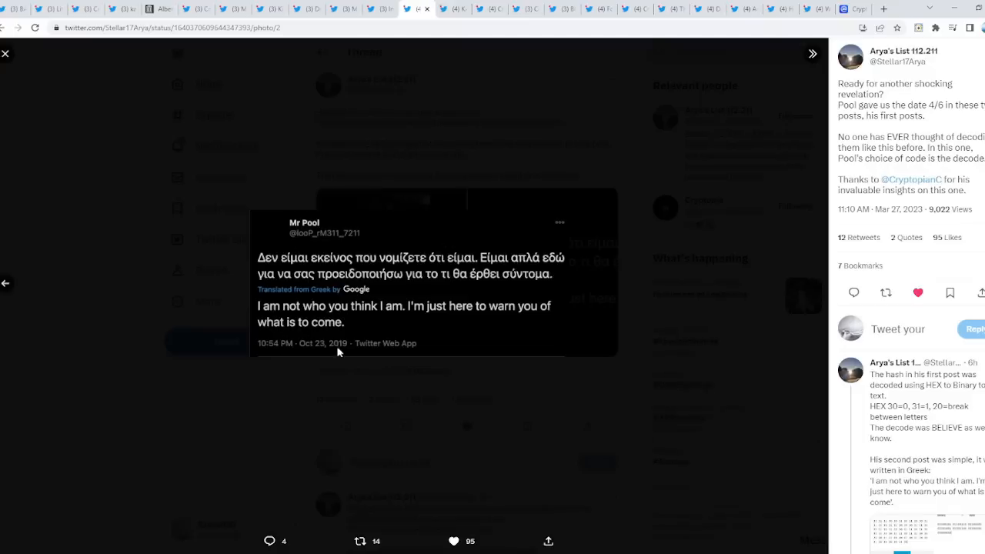
mouse_move(308, 312)
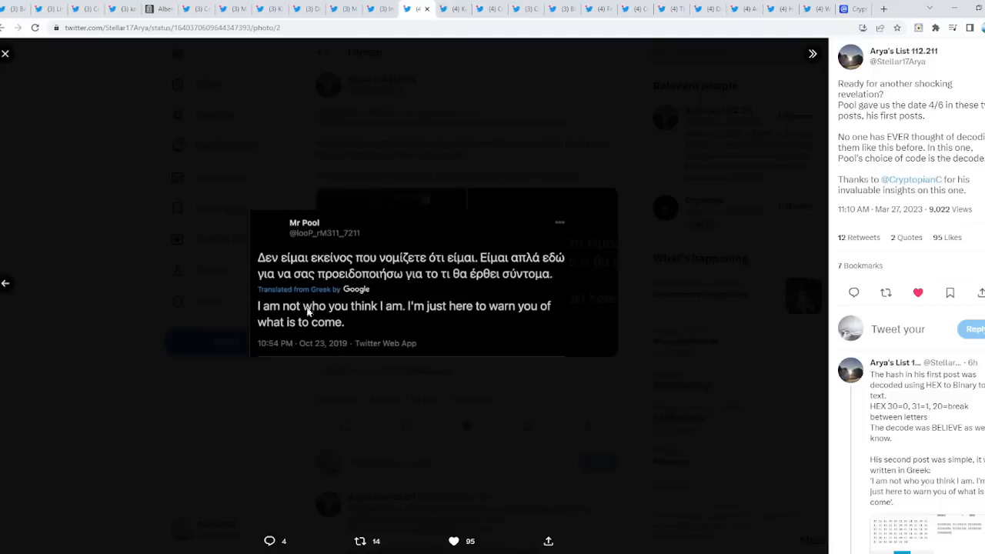
mouse_move(531, 320)
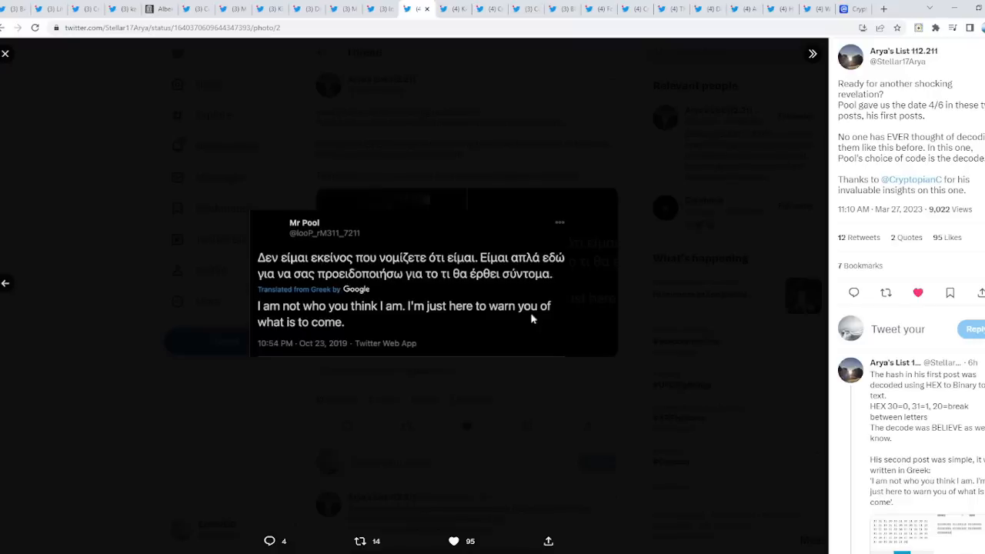
mouse_move(465, 145)
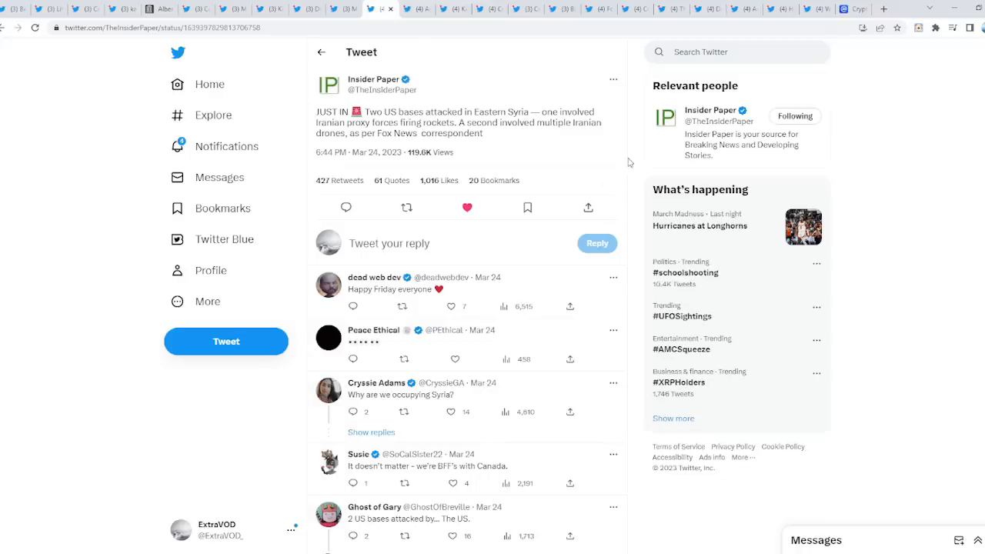
mouse_move(315, 119)
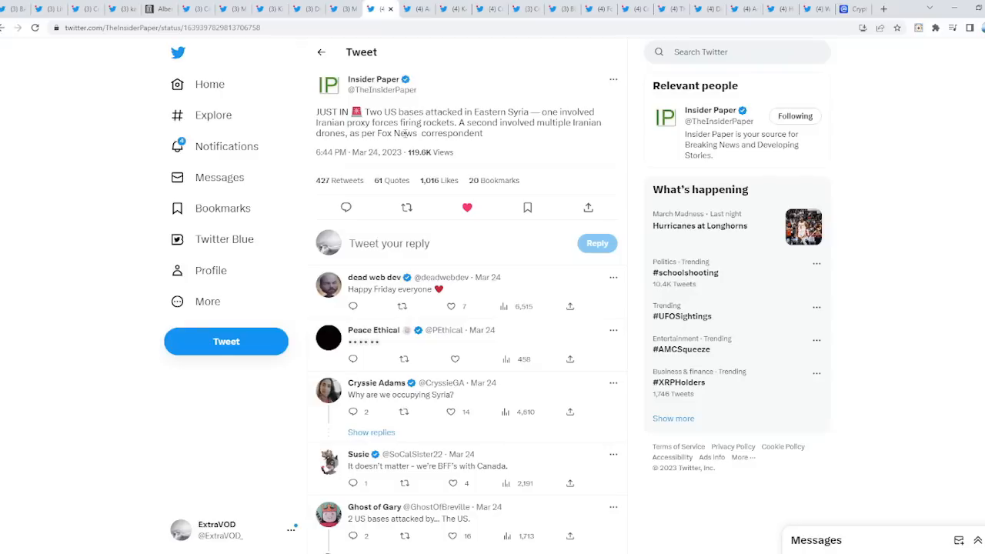
mouse_move(624, 143)
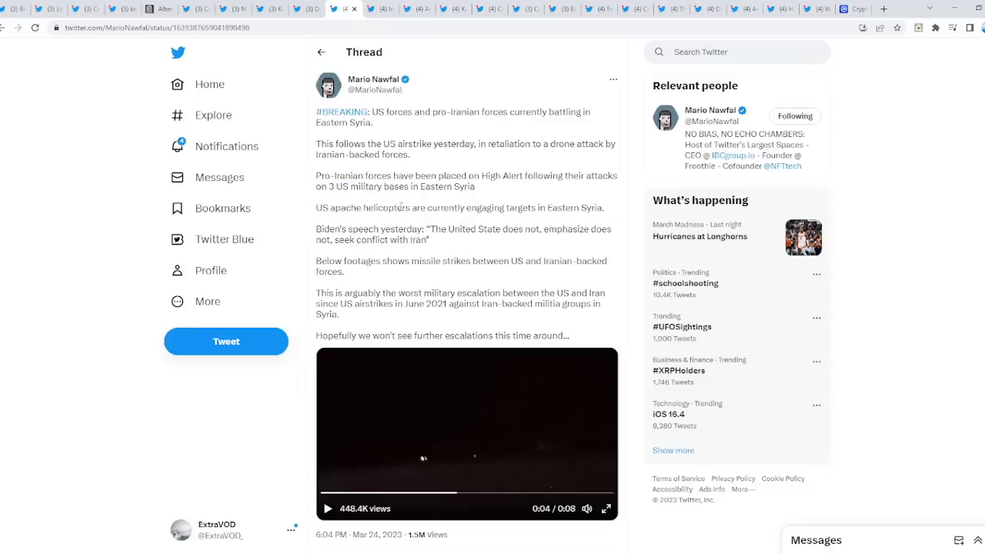
mouse_move(442, 283)
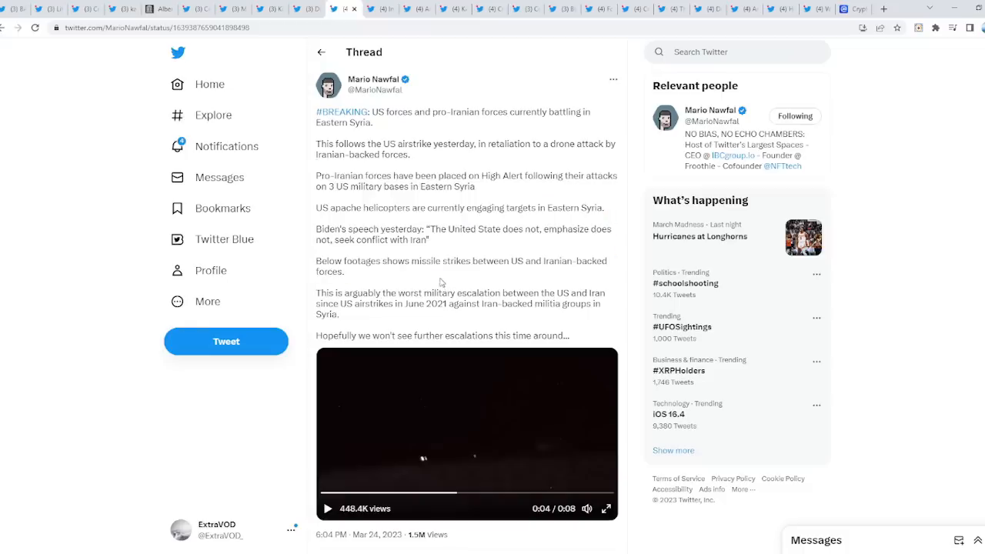
mouse_move(409, 270)
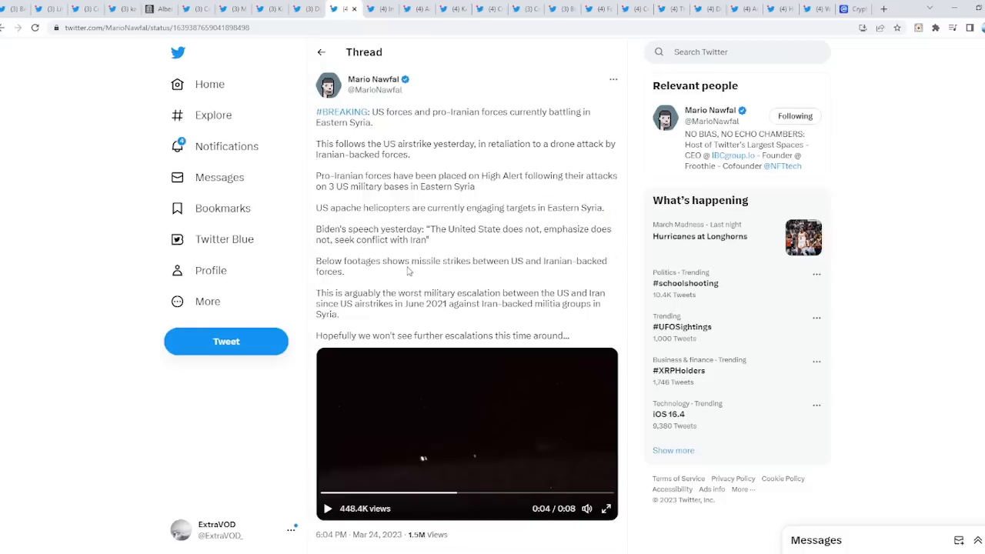
mouse_move(356, 331)
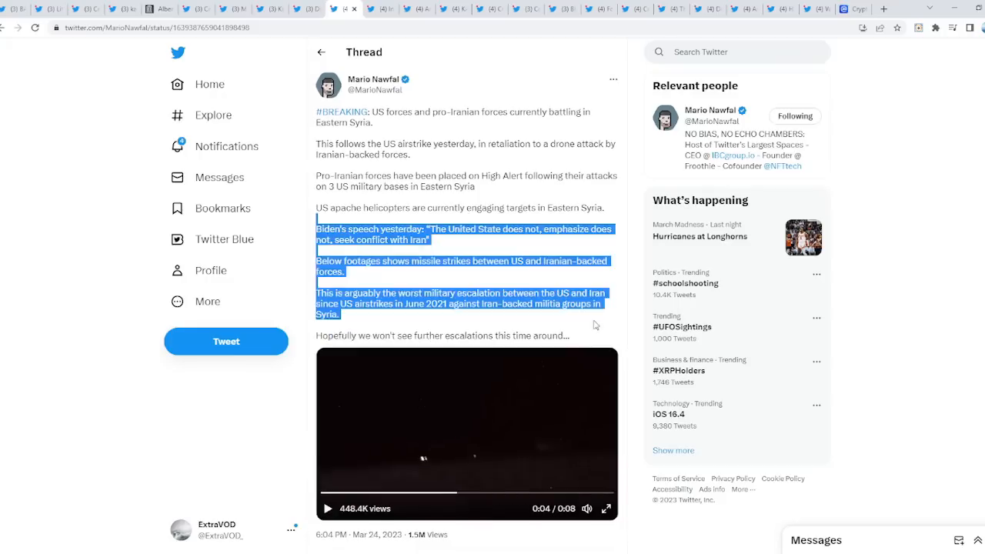
scroll("down", 3)
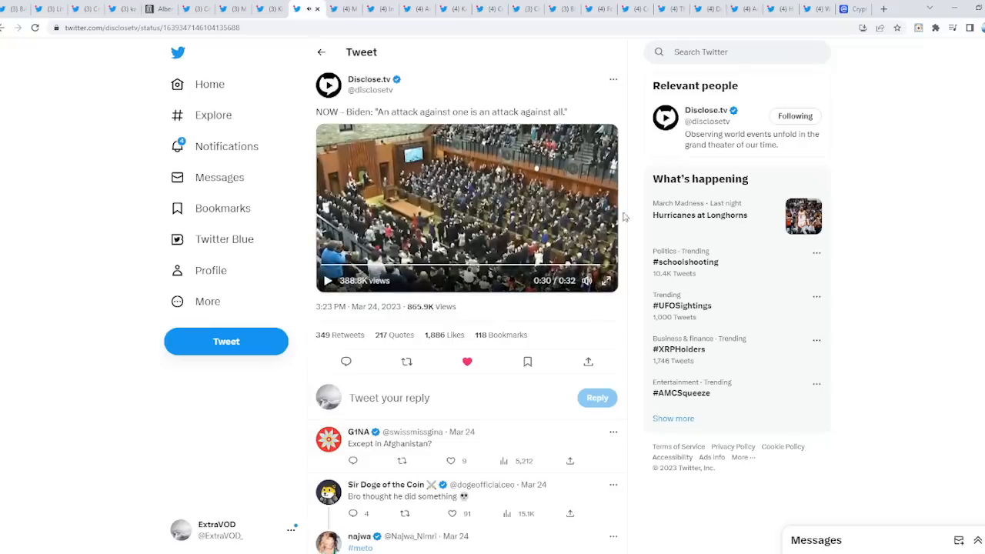
- Scroll the attack-against-all tweet before moving to the Albert Pike letter PDF
scroll("down", 3)
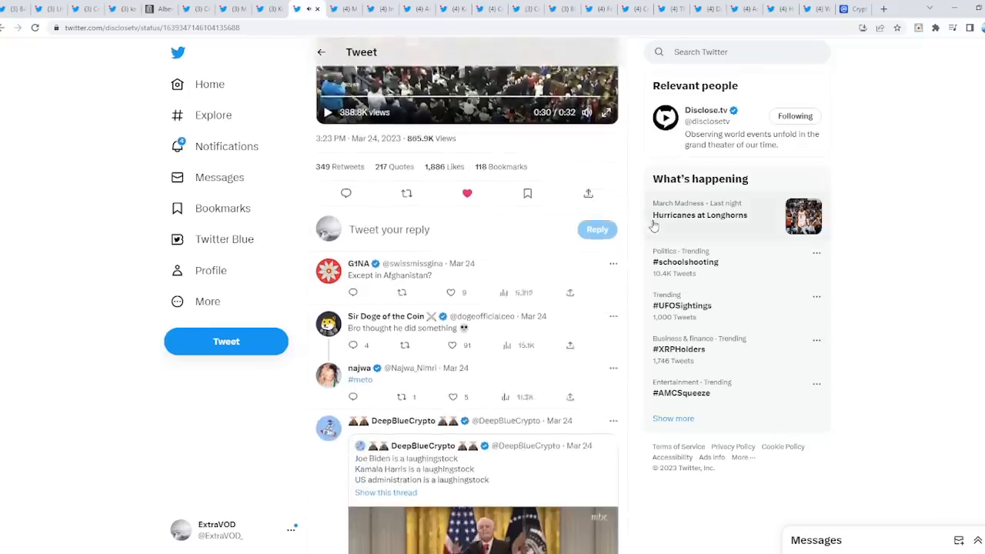
scroll("down", 3)
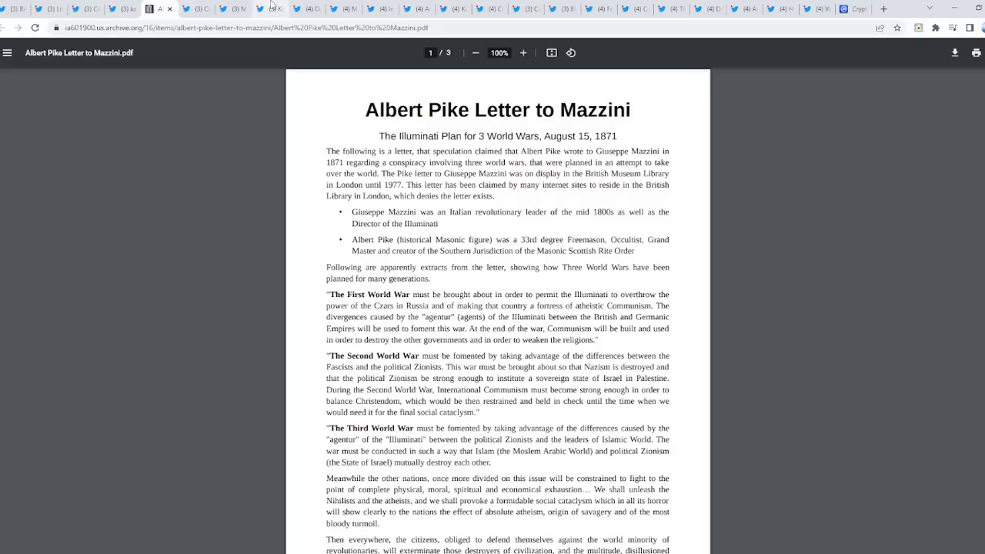
mouse_move(279, 19)
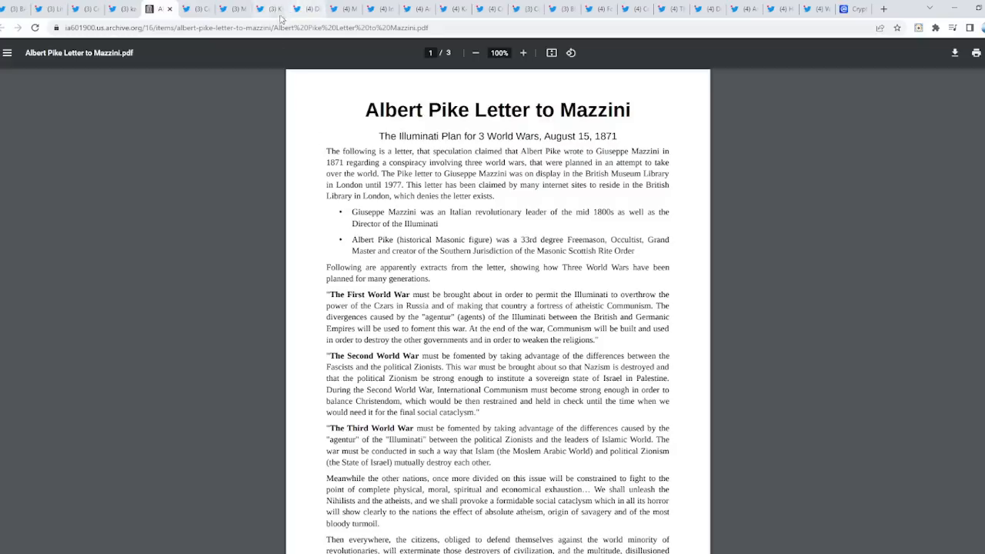
- Bring up Kim Dotcom's World War 3 tweet, watch its Iraq War documentary, then scroll up
left_click(269, 8)
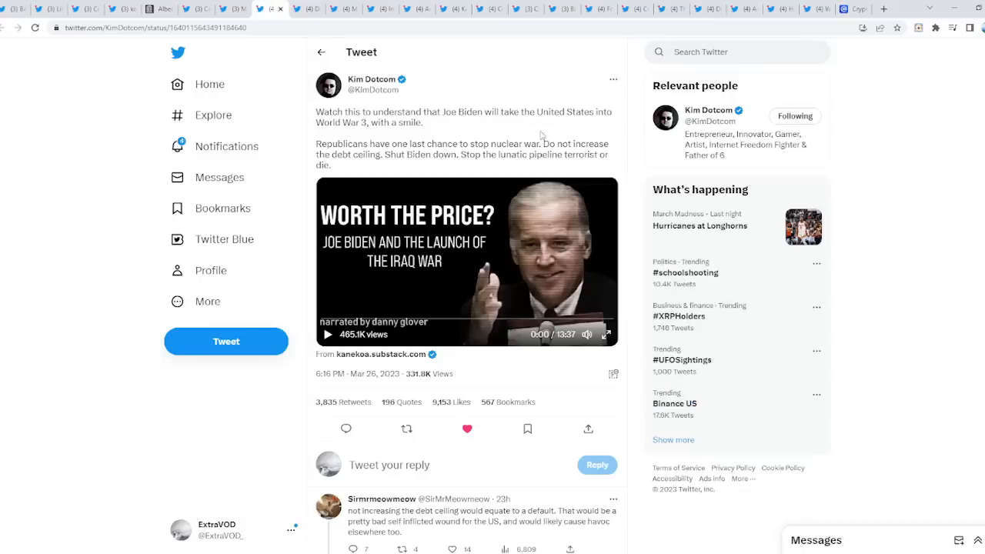
mouse_move(439, 129)
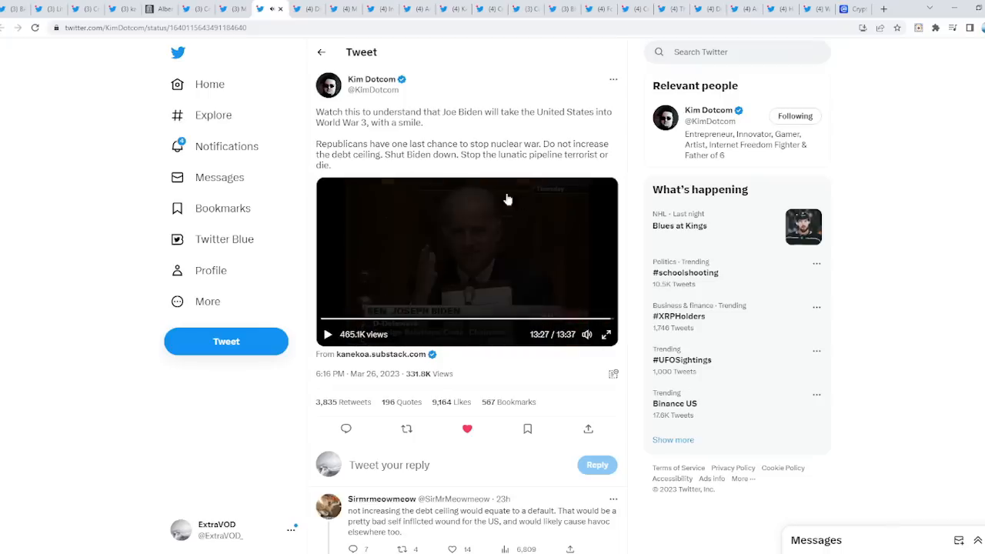
mouse_move(551, 221)
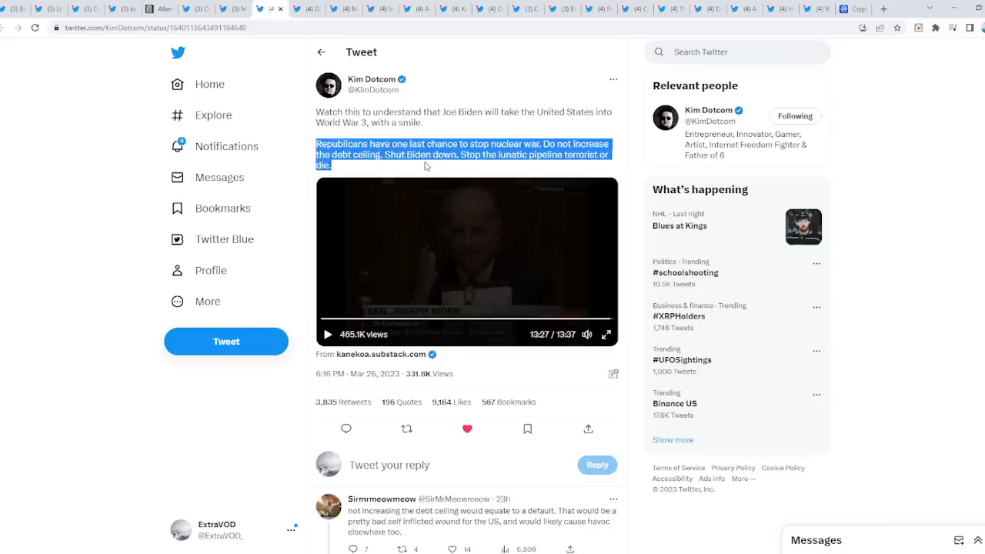
left_click(399, 140)
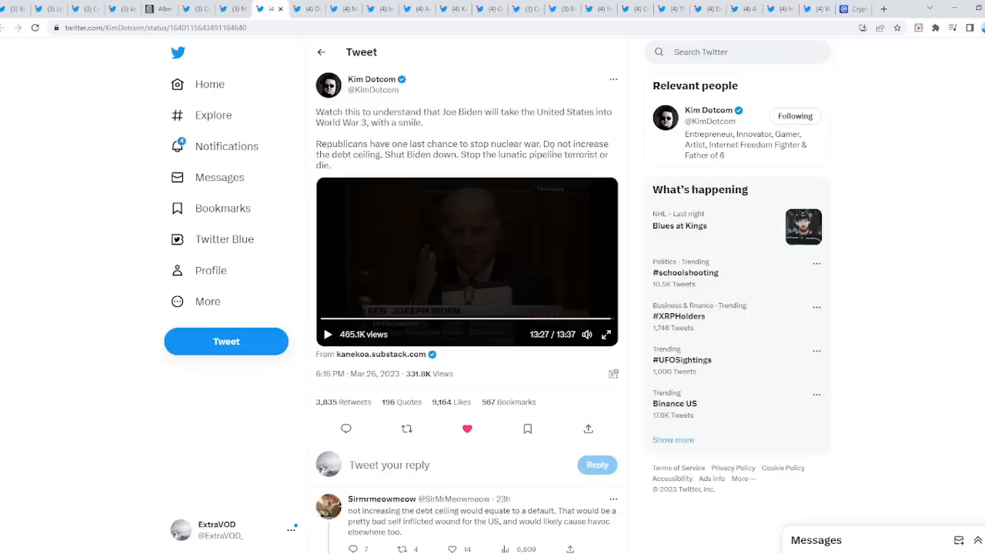
scroll("up", 3)
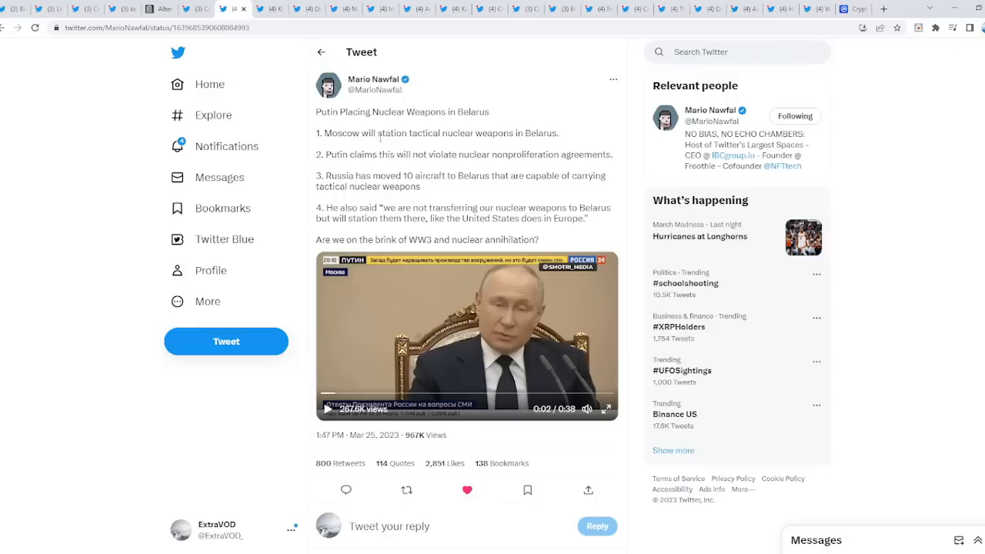
mouse_move(584, 384)
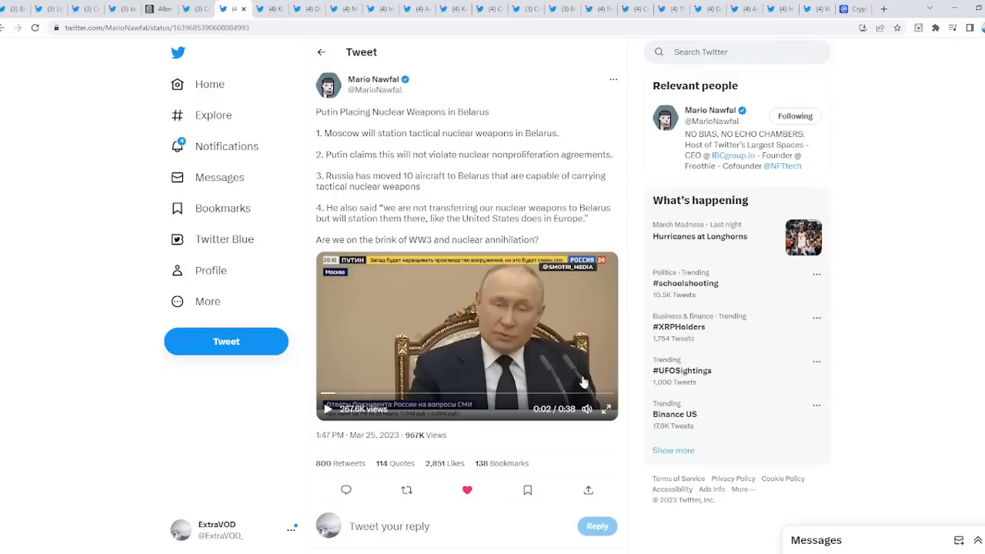
- Play the video on the tactical nuclear weapons in Belarus tweet, then move to the NWO handshake thread
double_click(341, 133)
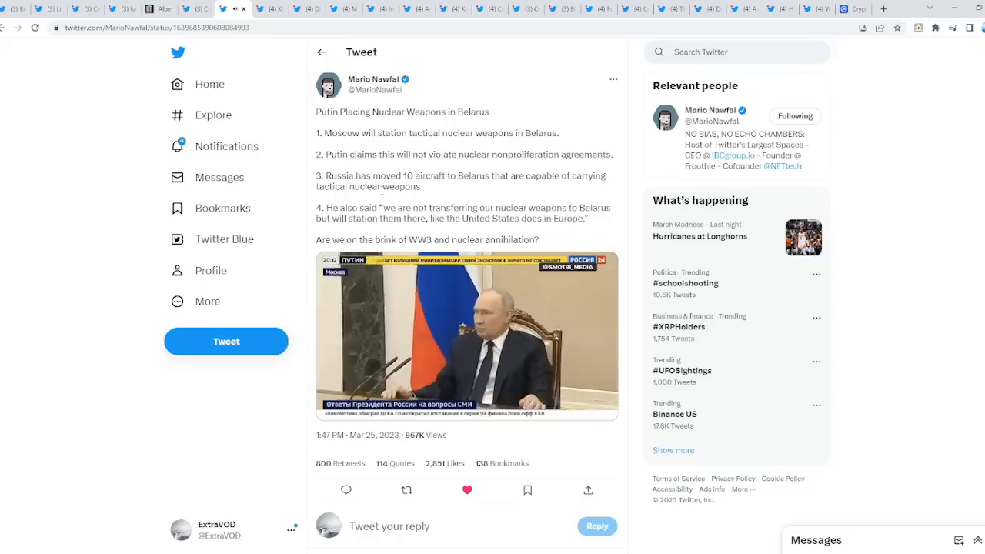
left_click(466, 334)
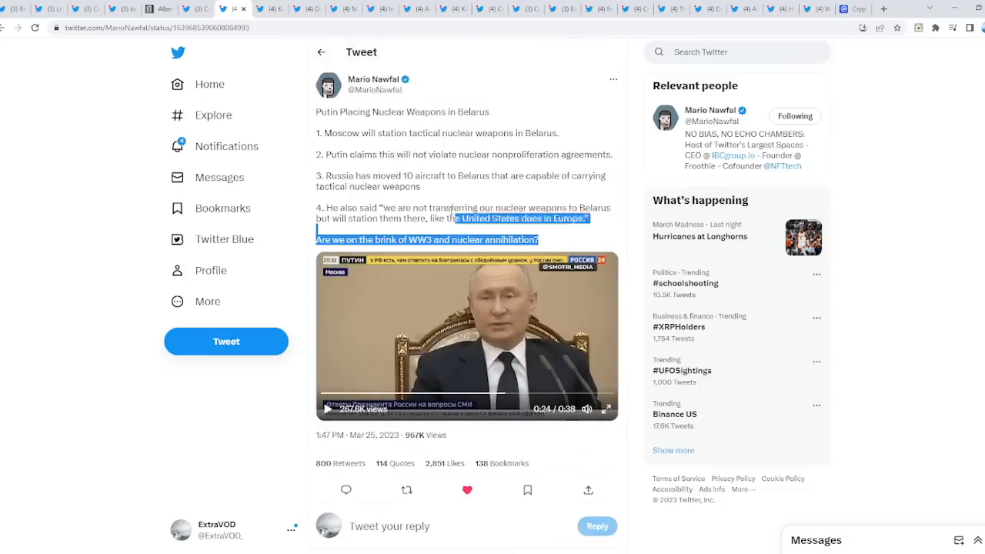
left_click(360, 127)
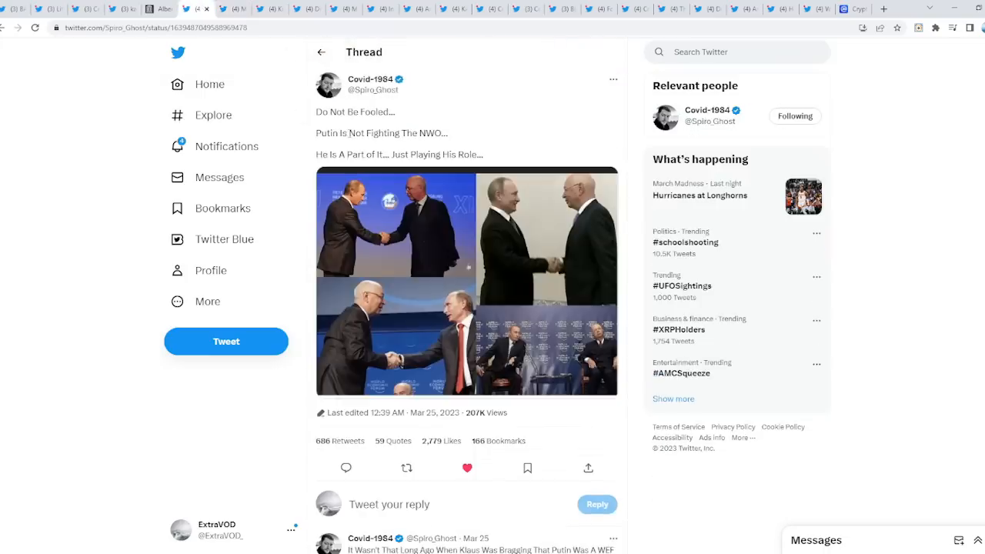
- Enlarge the Putin–Schwab handshake photo collage, then return to the Albert Pike letter PDF
left_click(467, 281)
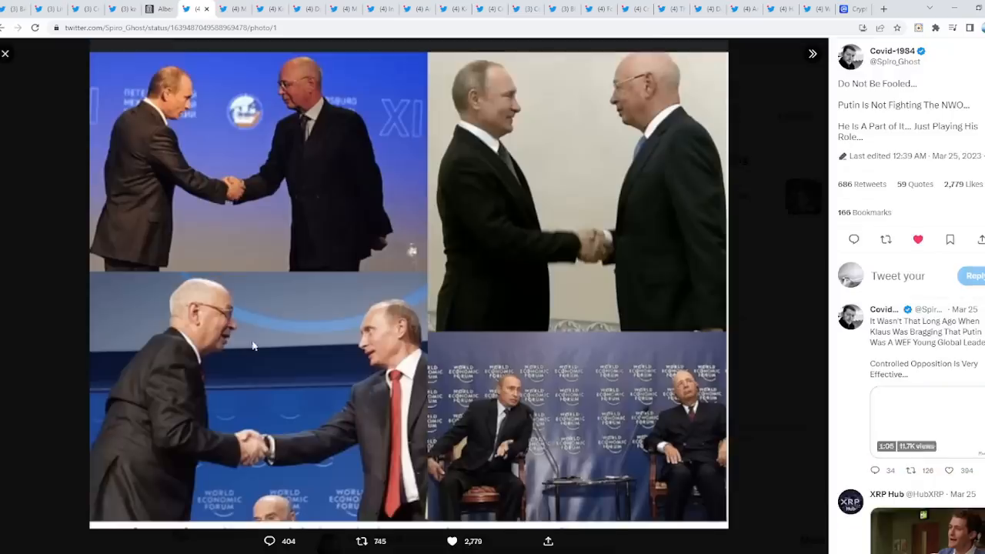
mouse_move(607, 159)
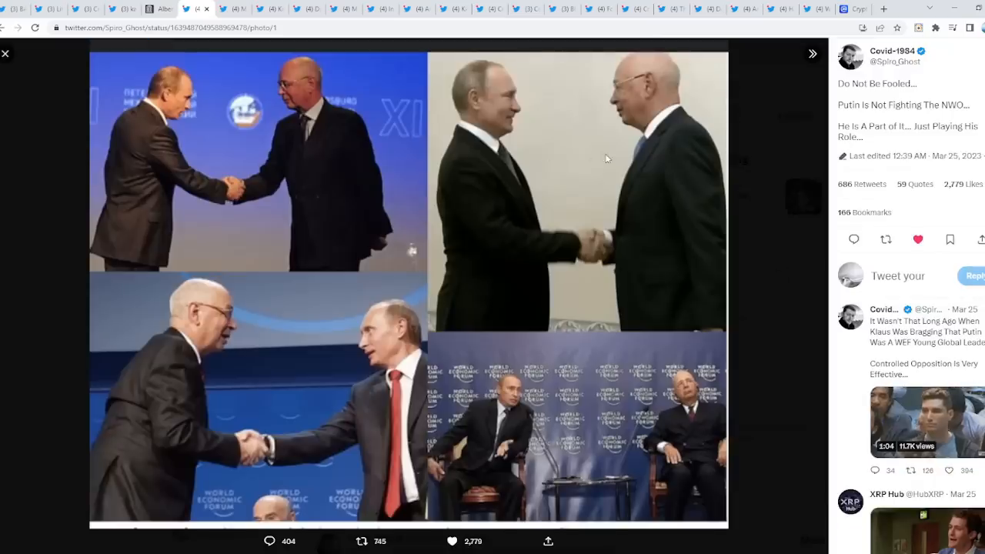
left_click(6, 54)
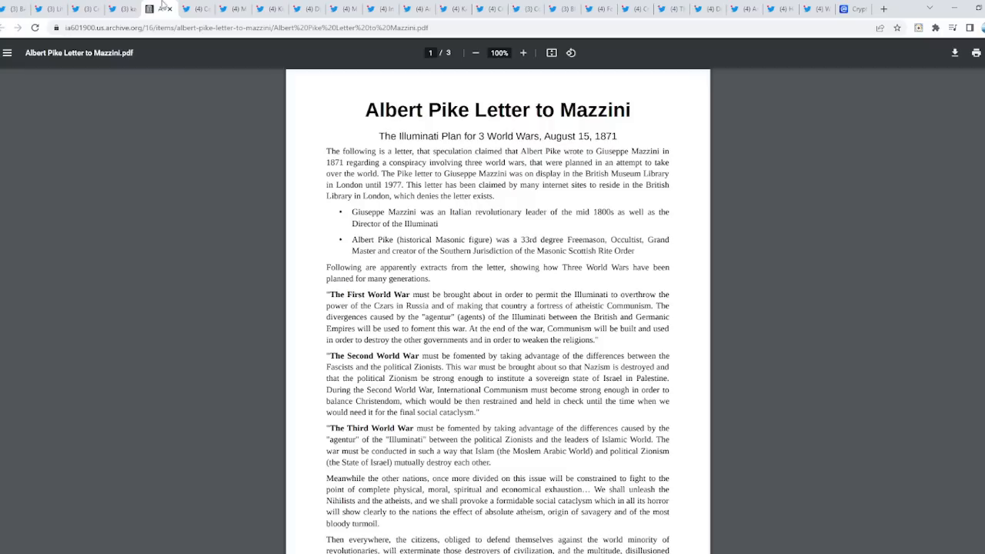
mouse_move(707, 329)
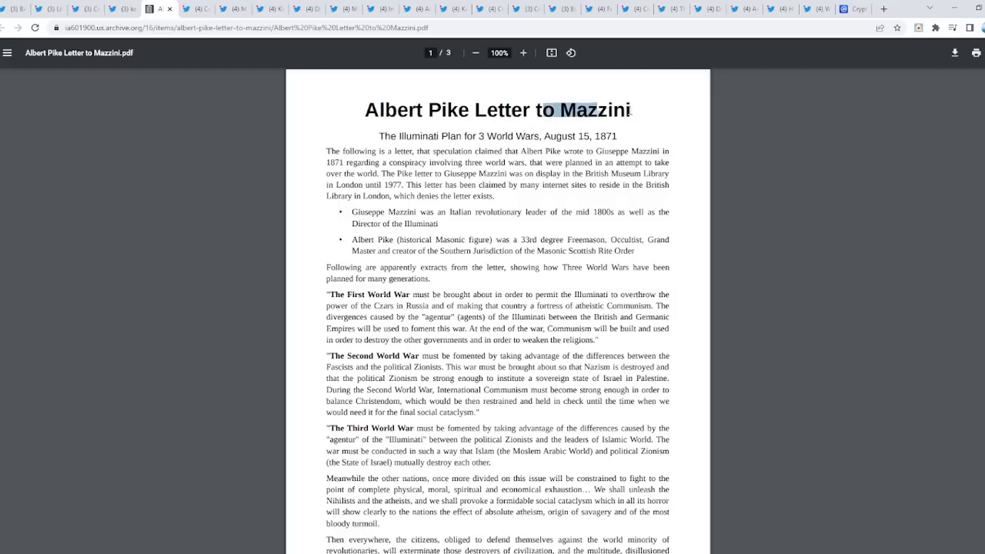
- Clear the title highlight and zoom the Albert Pike letter PDF in to 160%
left_click(664, 256)
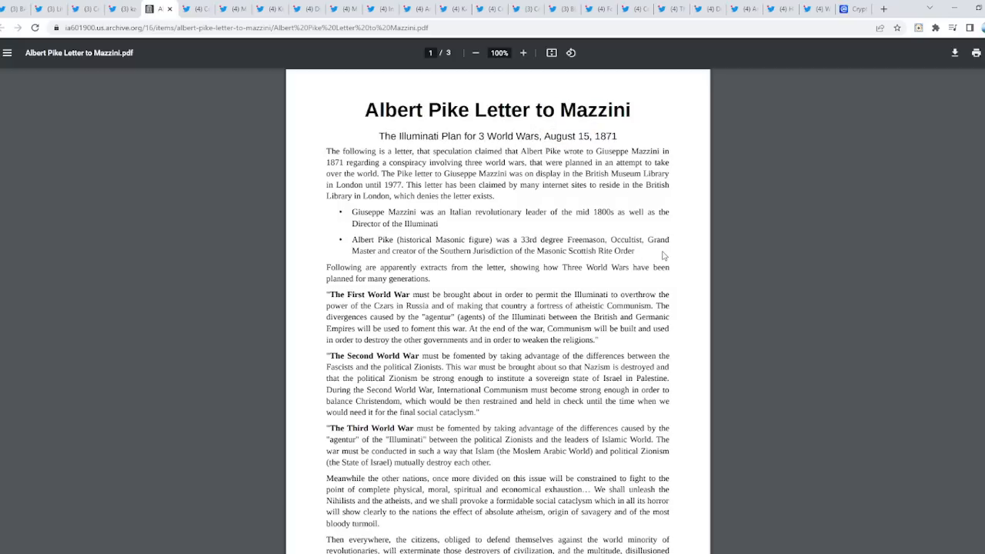
scroll("down", 3)
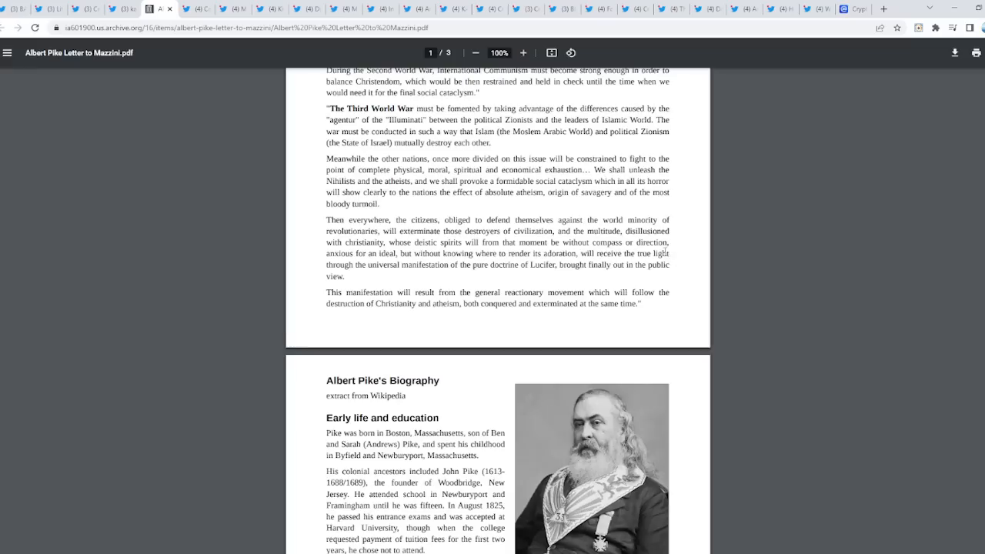
scroll("up", 3)
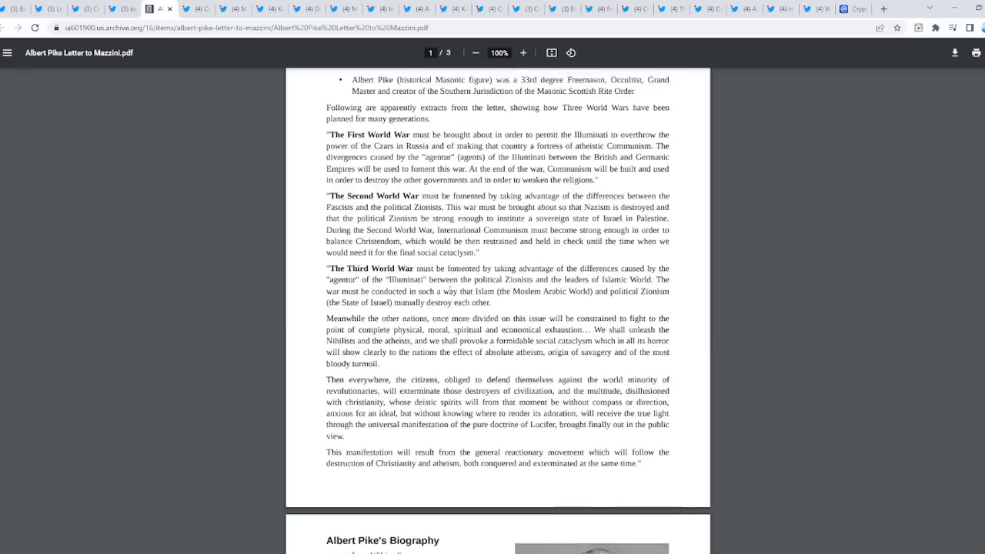
left_click(524, 52)
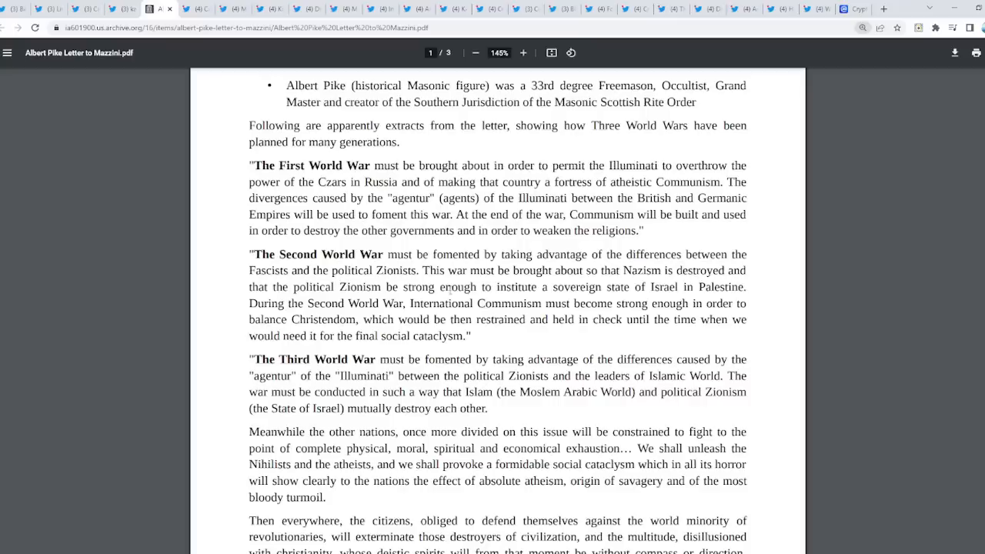
left_click(523, 52)
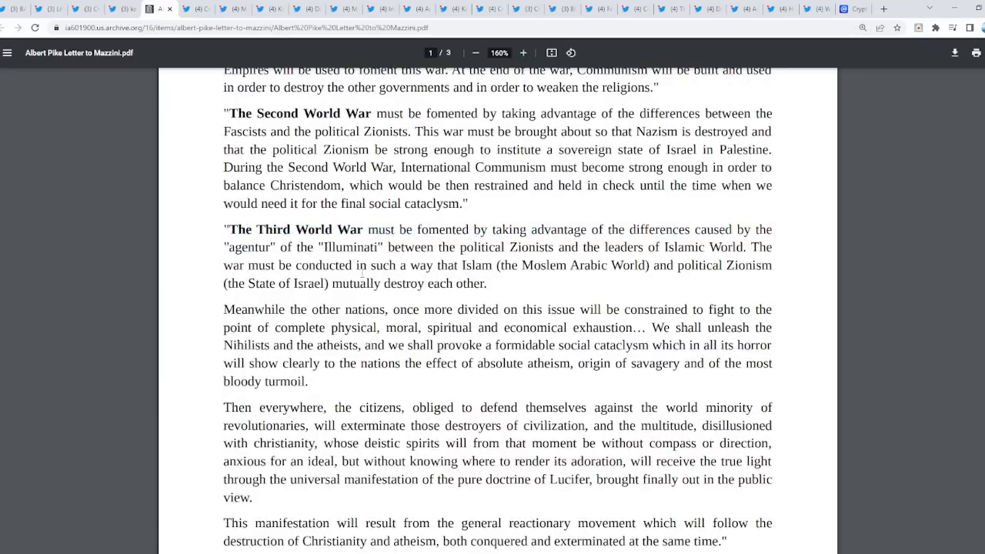
mouse_move(362, 273)
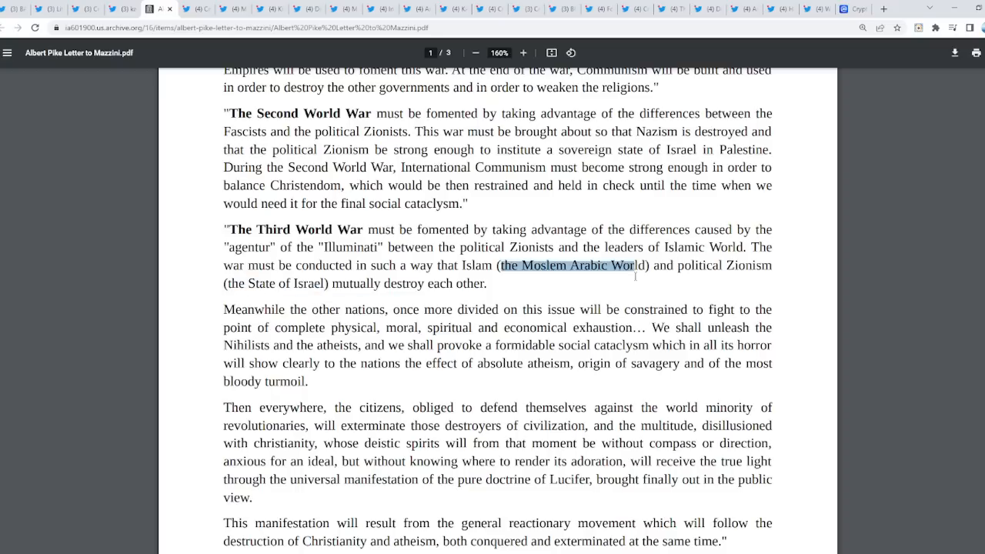
- Scroll through the letter and highlight the Second World War passage about Fascists and Zionists
left_click(627, 266)
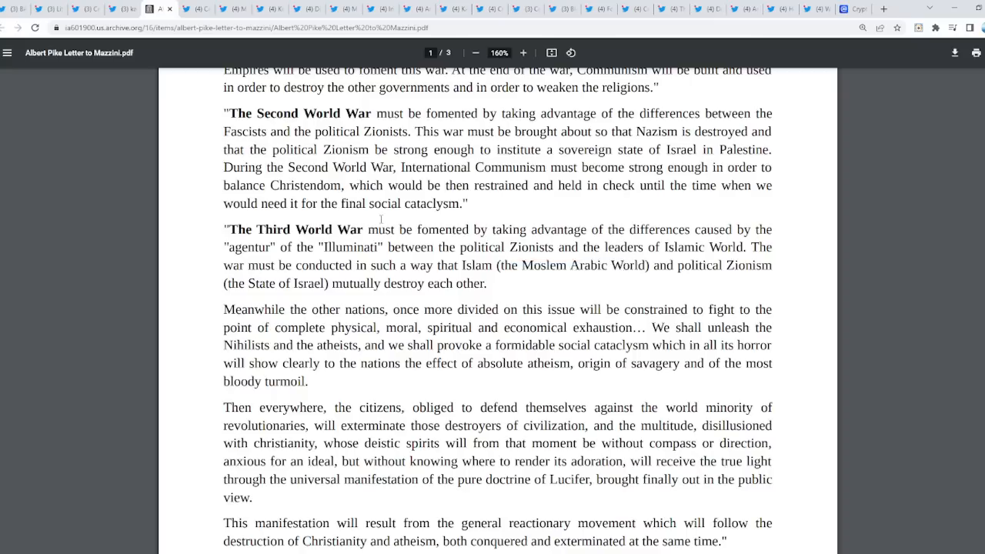
mouse_move(645, 285)
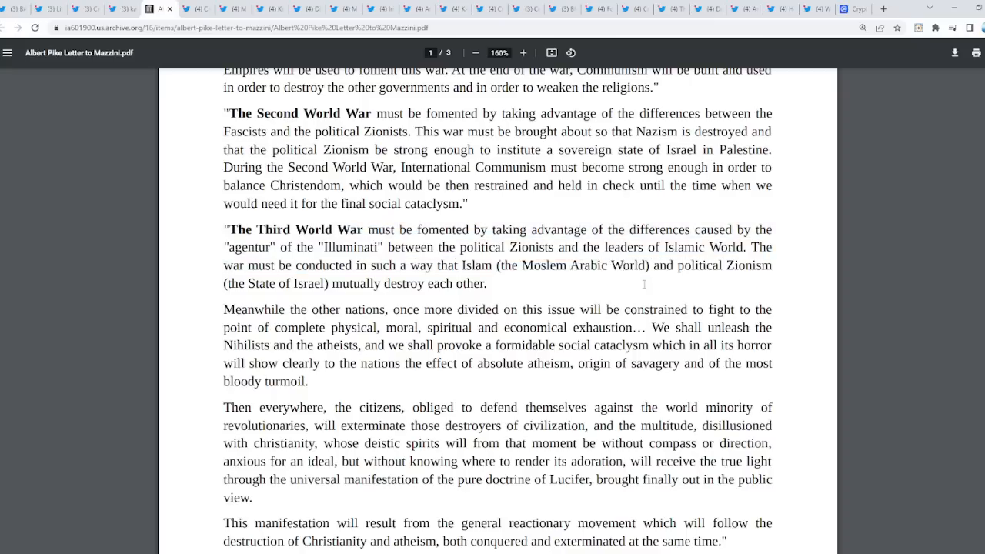
scroll("down", 3)
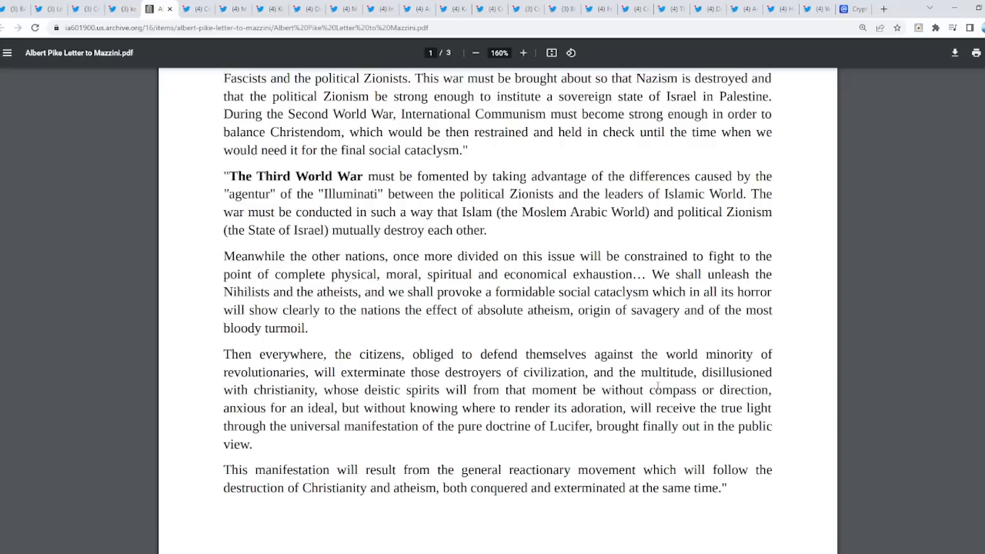
scroll("down", 3)
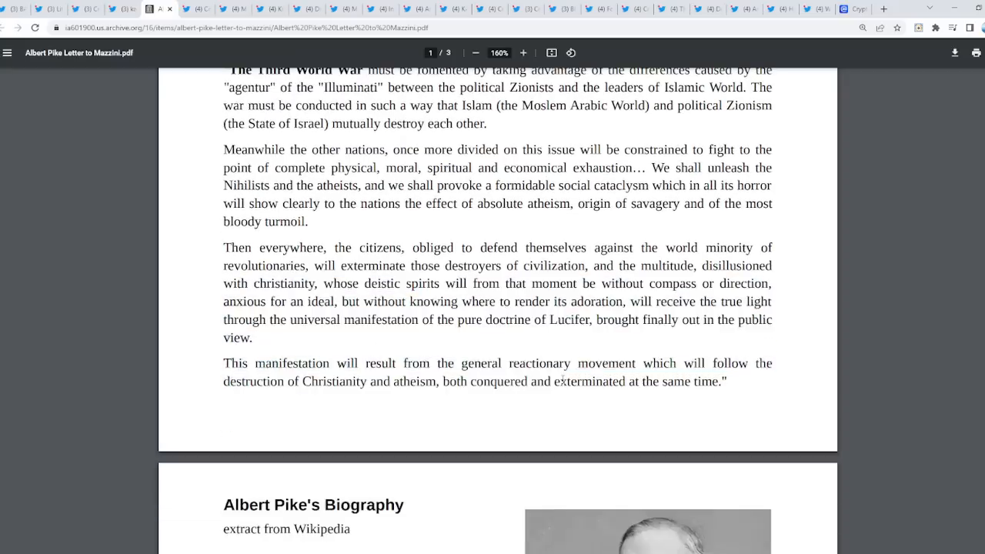
scroll("up", 3)
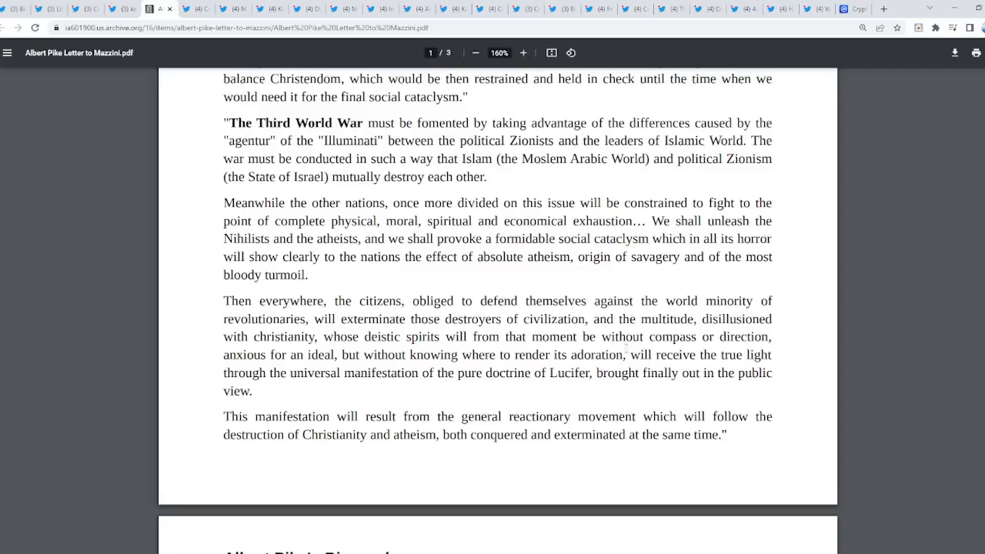
scroll("up", 3)
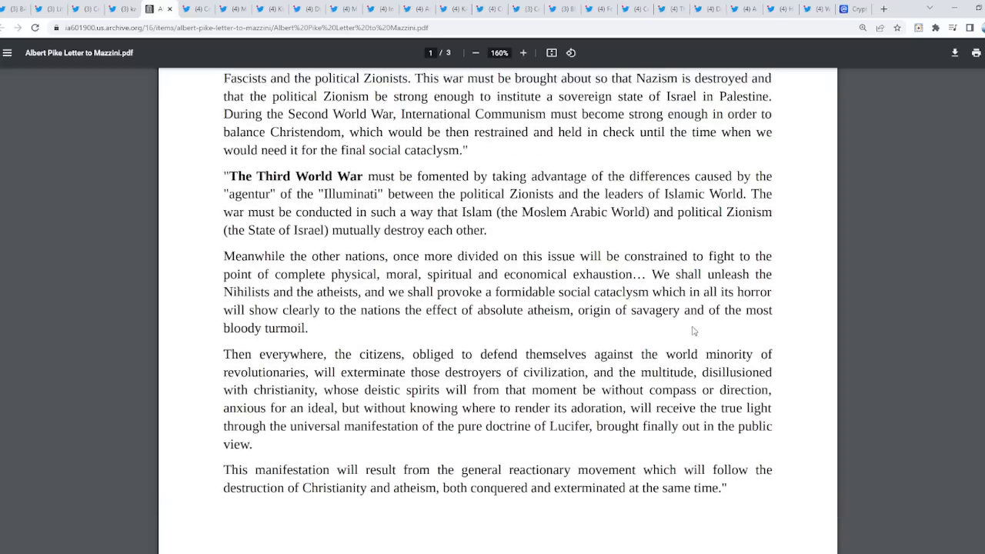
scroll("up", 3)
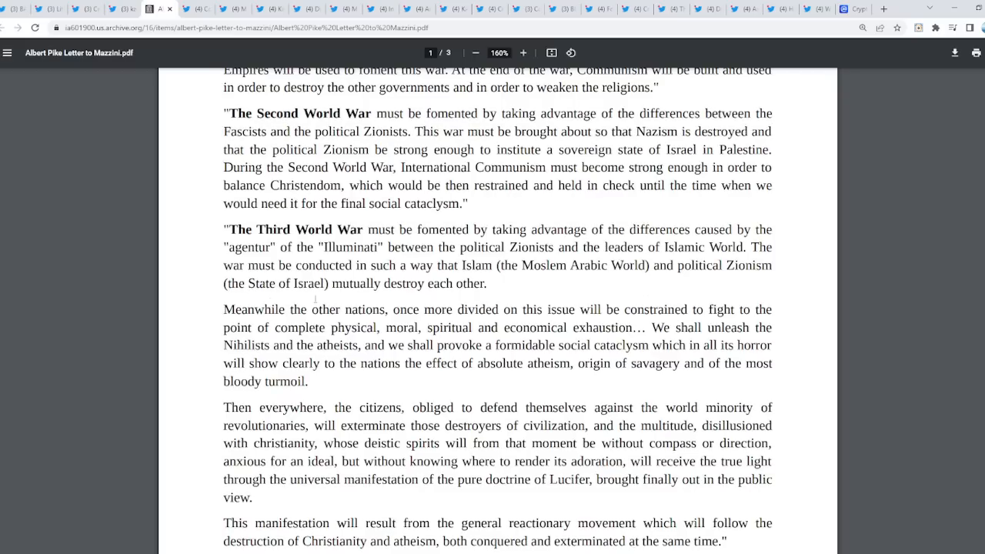
mouse_move(659, 301)
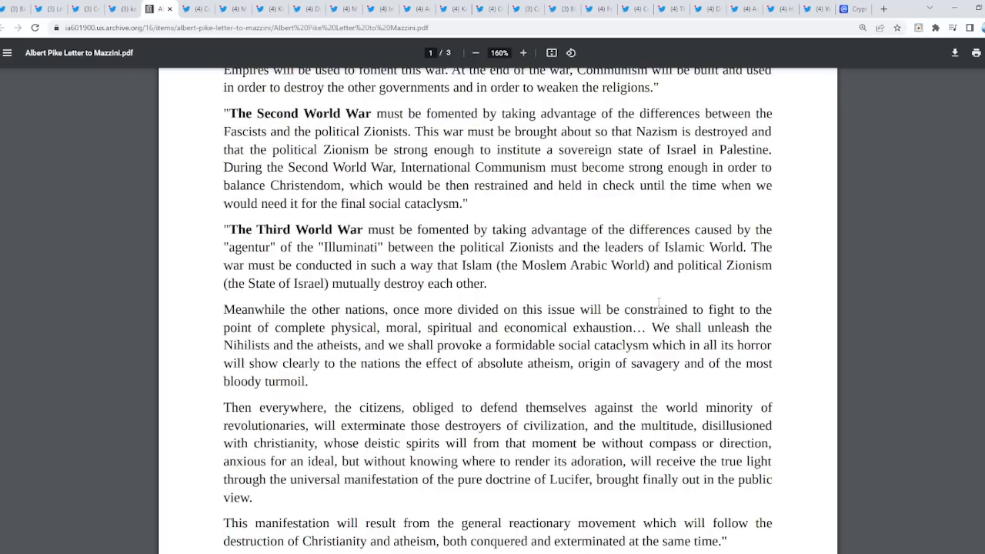
scroll("up", 3)
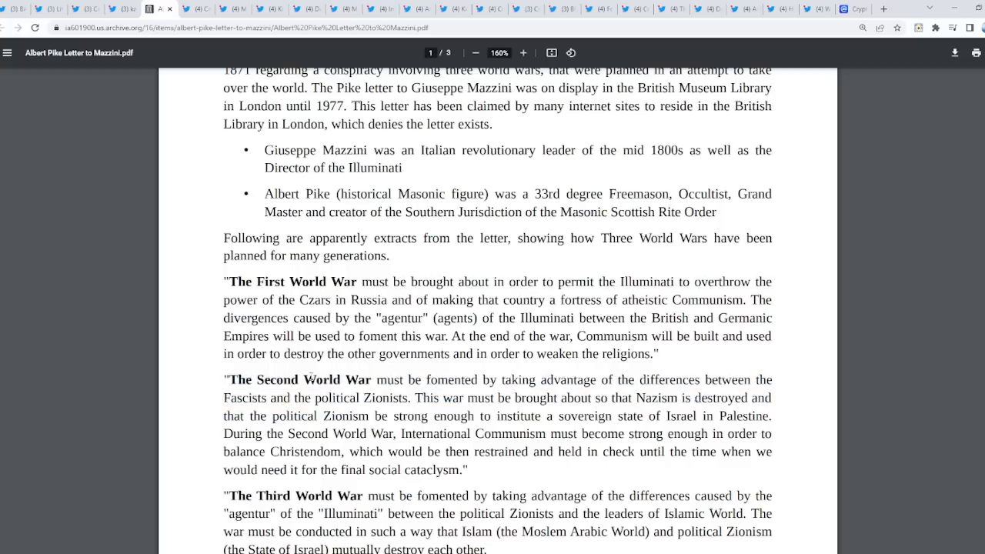
scroll("down", 3)
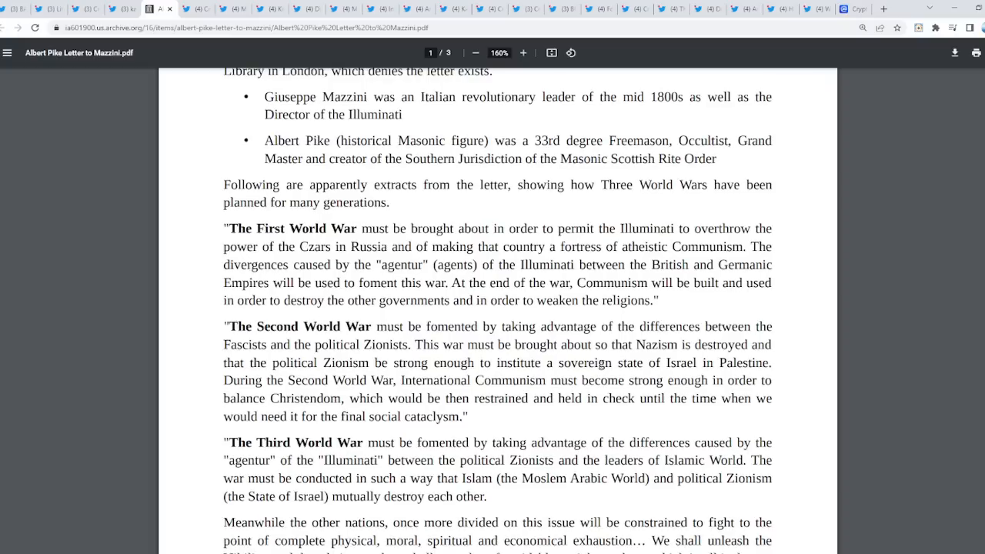
left_click_drag(601, 326, 704, 345)
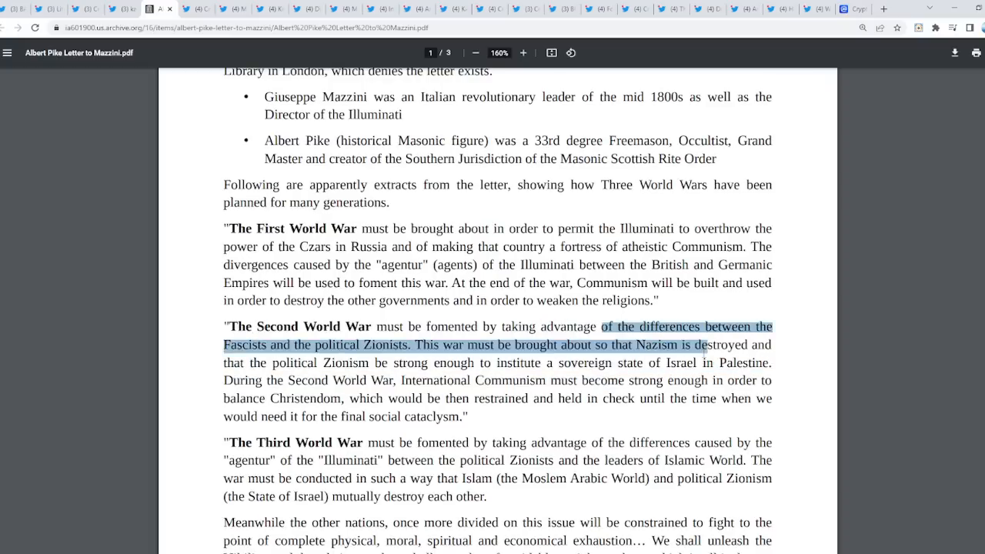
scroll("down", 3)
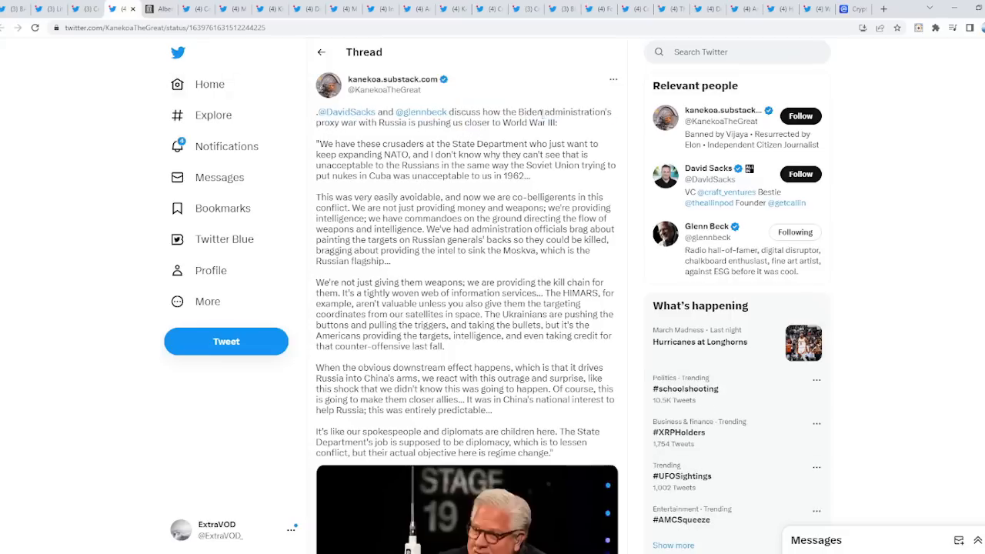
- Highlight the proxy-war thread's opening, deselect it, then move to the Syria map prediction tweet
left_click_drag(523, 112, 539, 122)
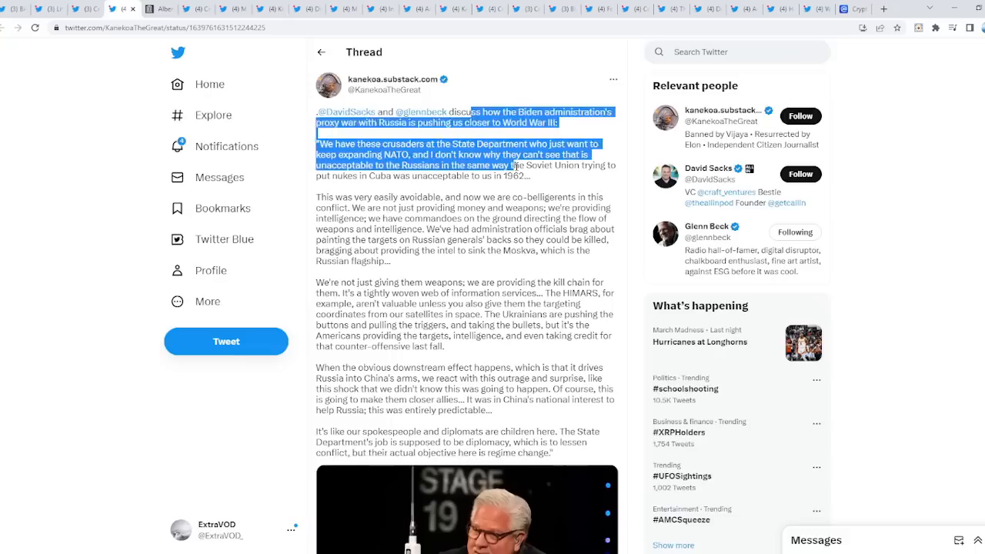
left_click(204, 39)
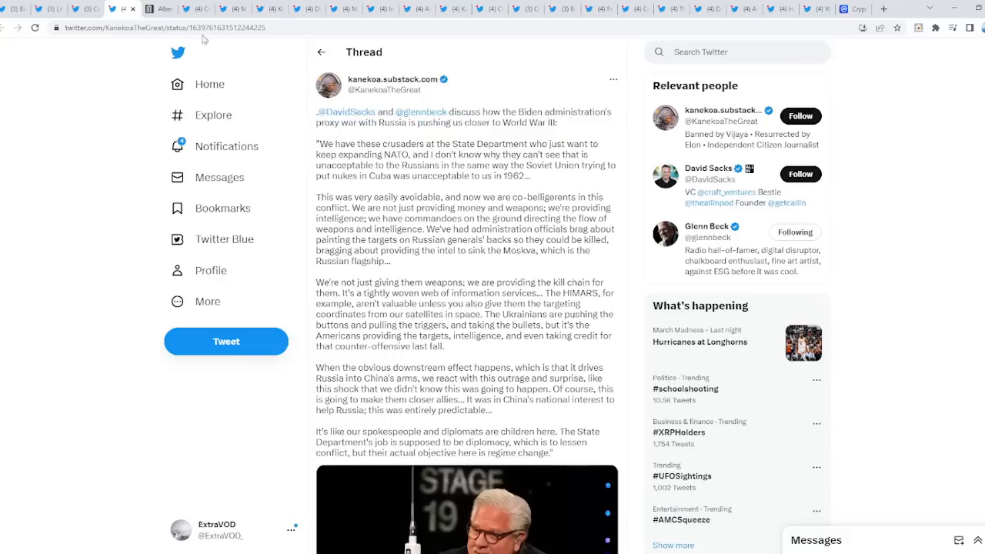
left_click(154, 8)
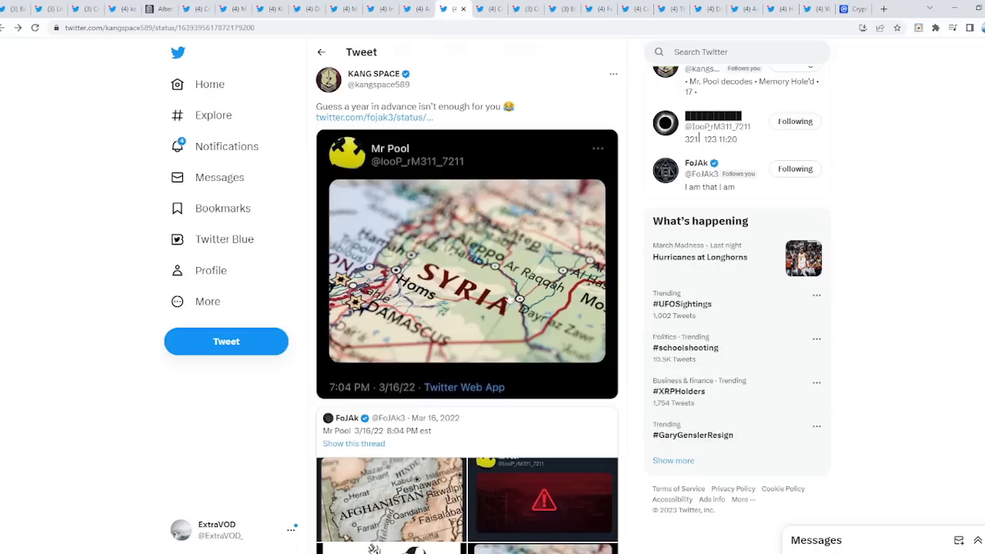
- View the Syria map account's profile, then bring up BABA's tweet calling 3/28 nothing
left_click(562, 8)
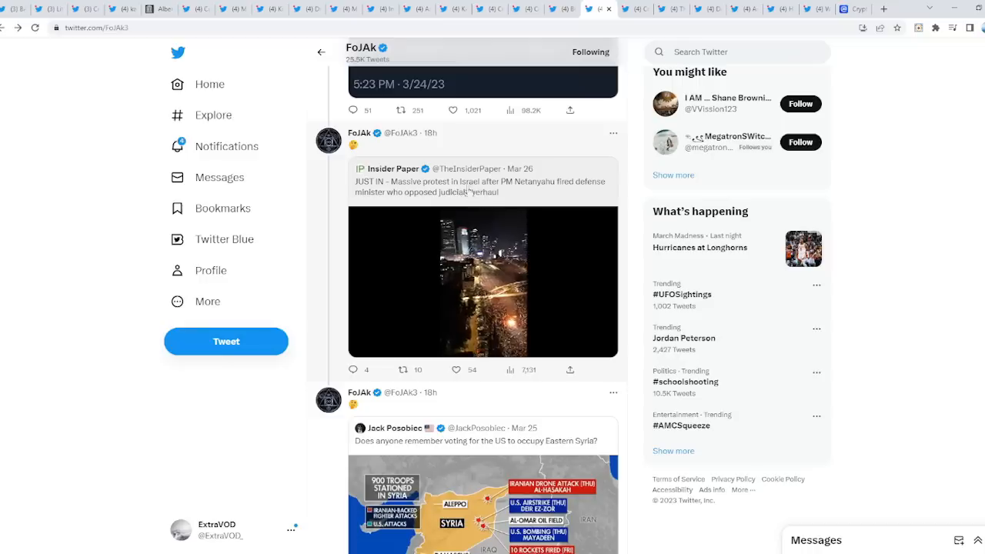
left_click(483, 281)
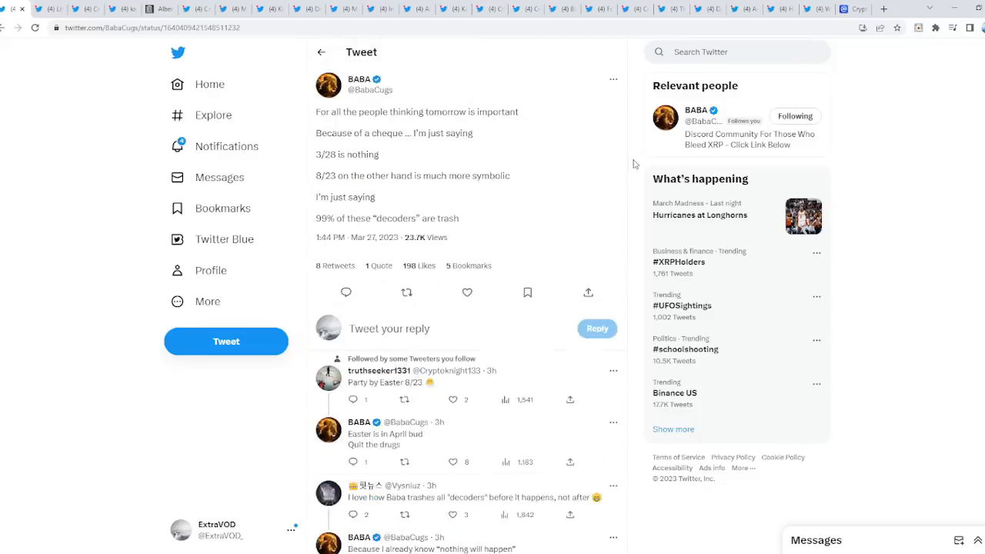
mouse_move(616, 158)
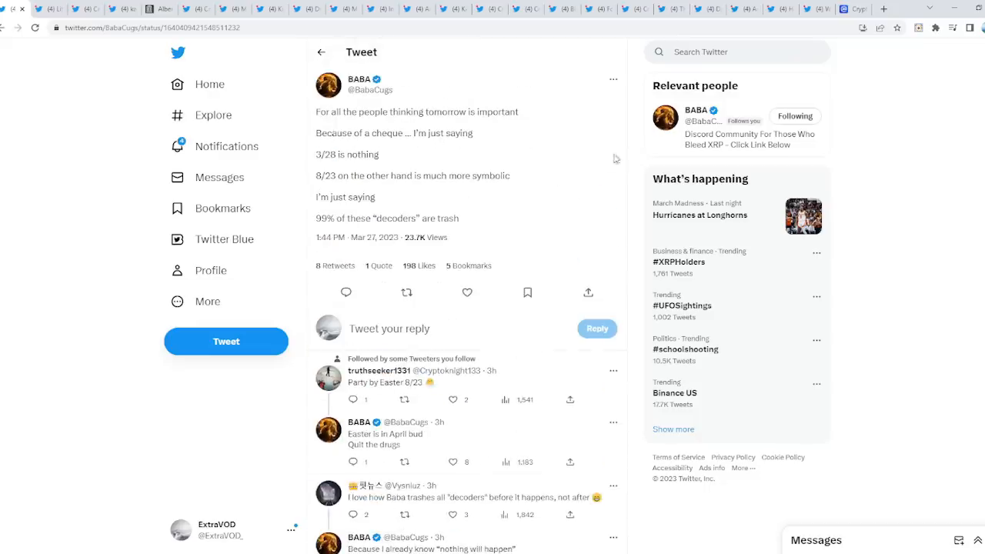
mouse_move(639, 141)
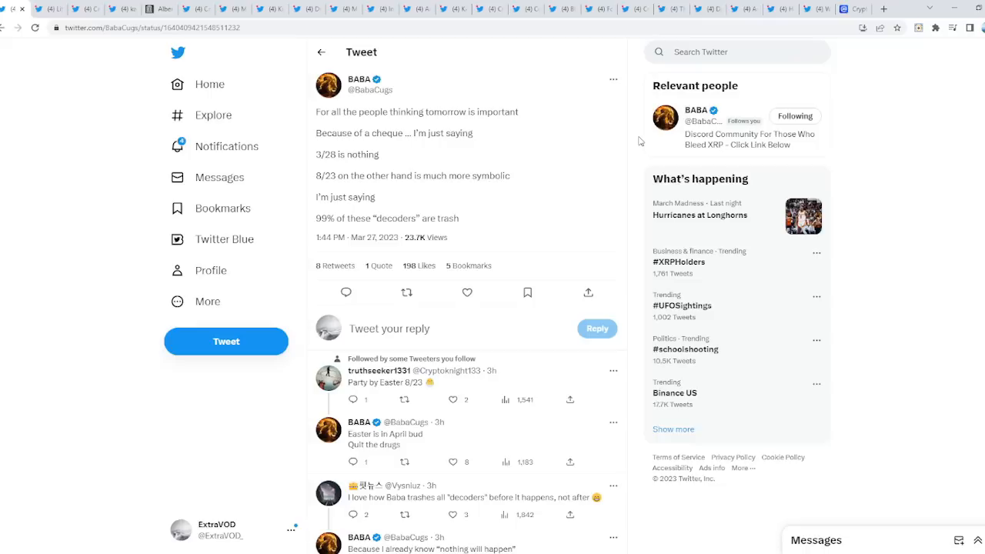